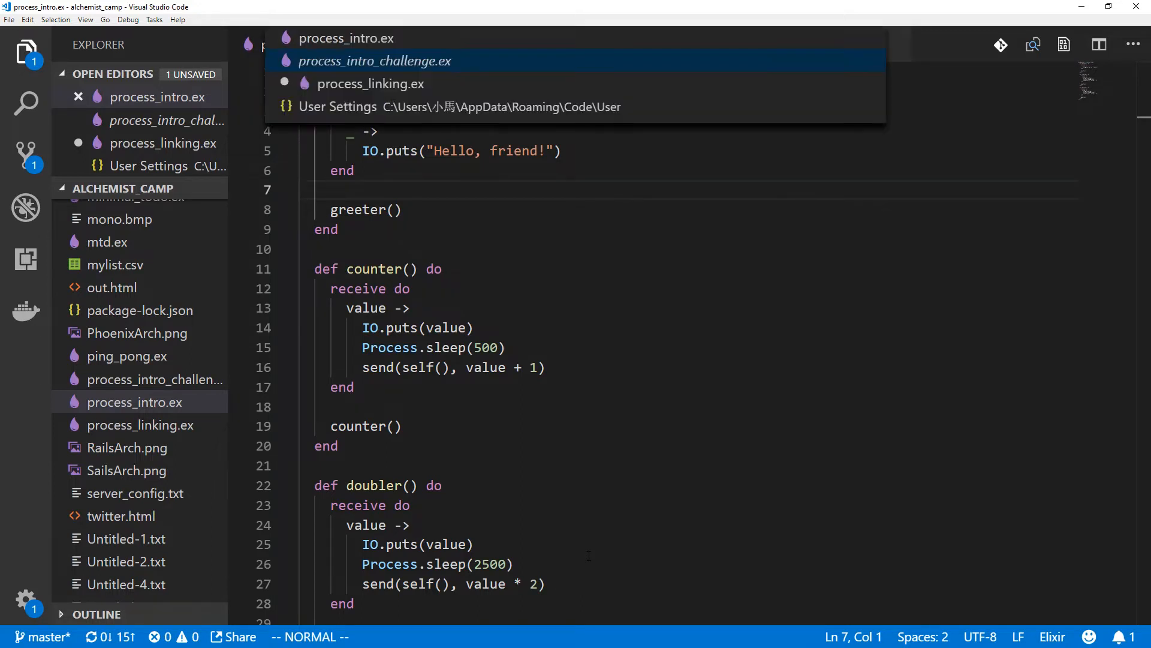
Look at process_intro_challenge.ex, then switch to the process_linking.ex tab
click(374, 61)
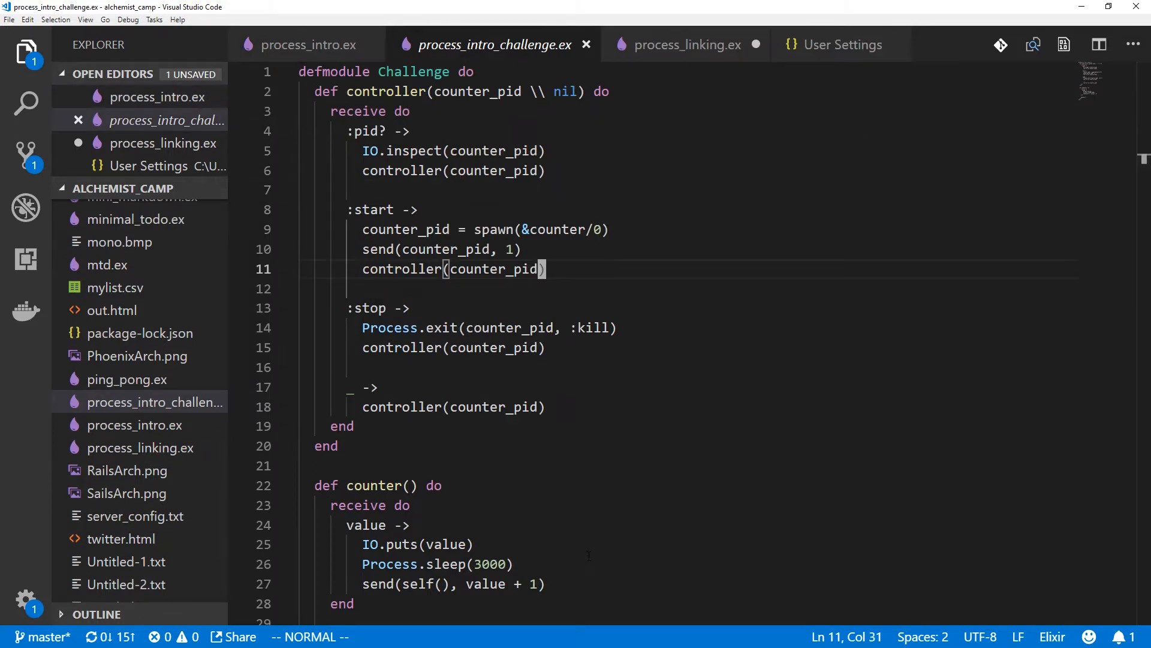
click(687, 45)
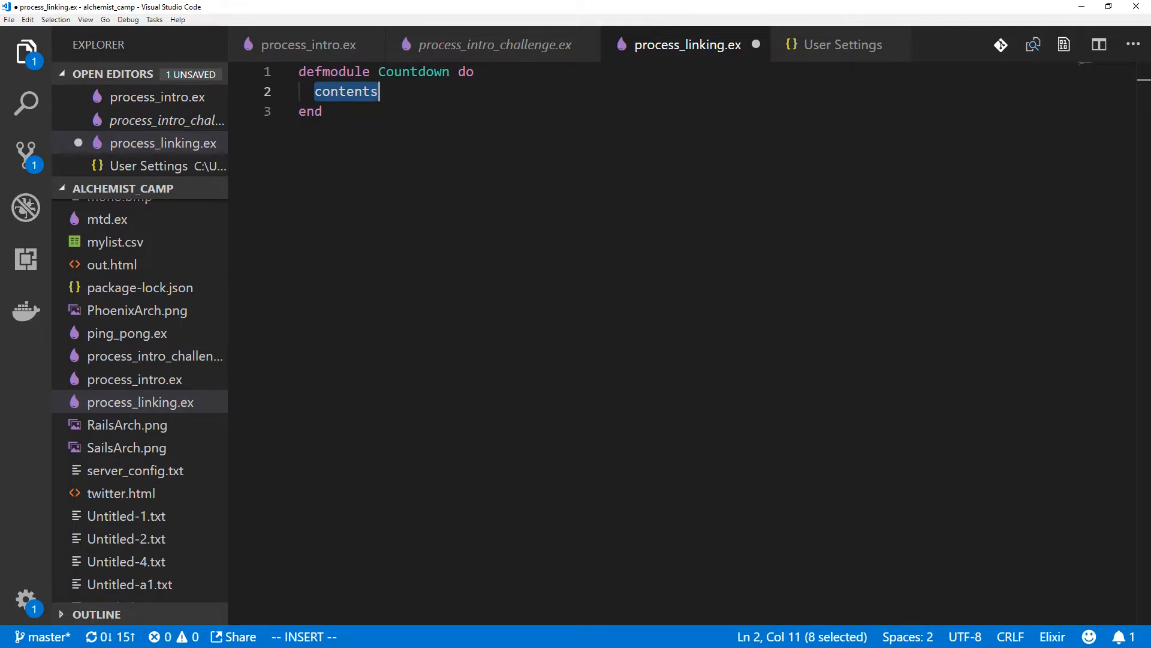
Define def timer with a receive clause that sends {:tick, 3} to self on :start
text(def  do)
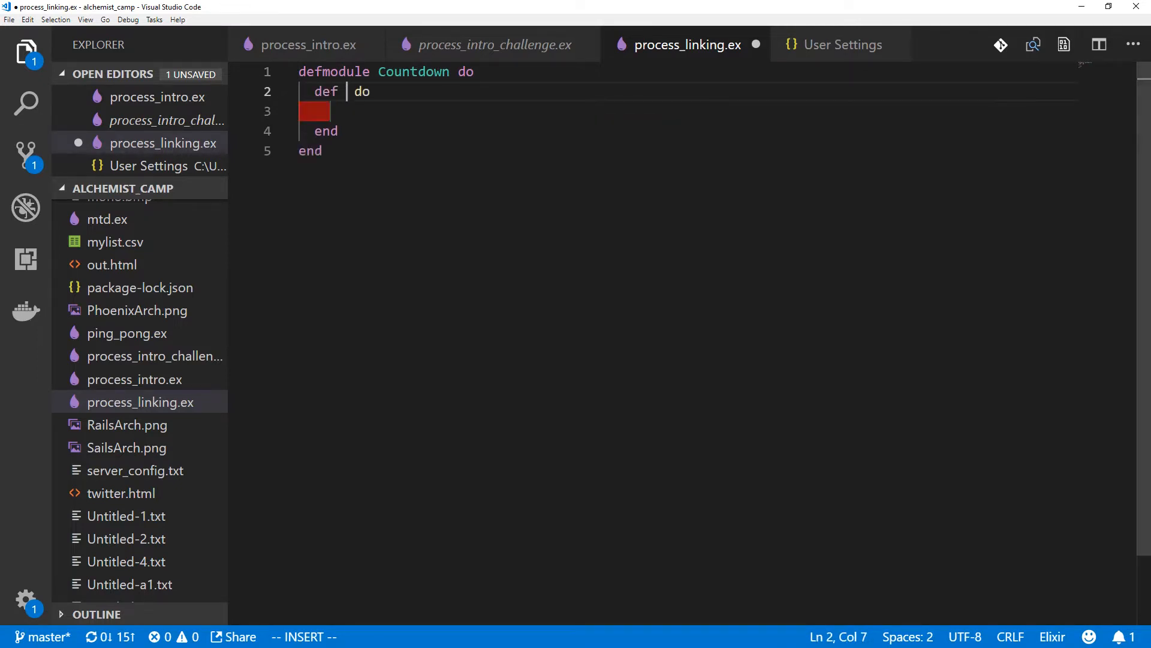
text(timer)
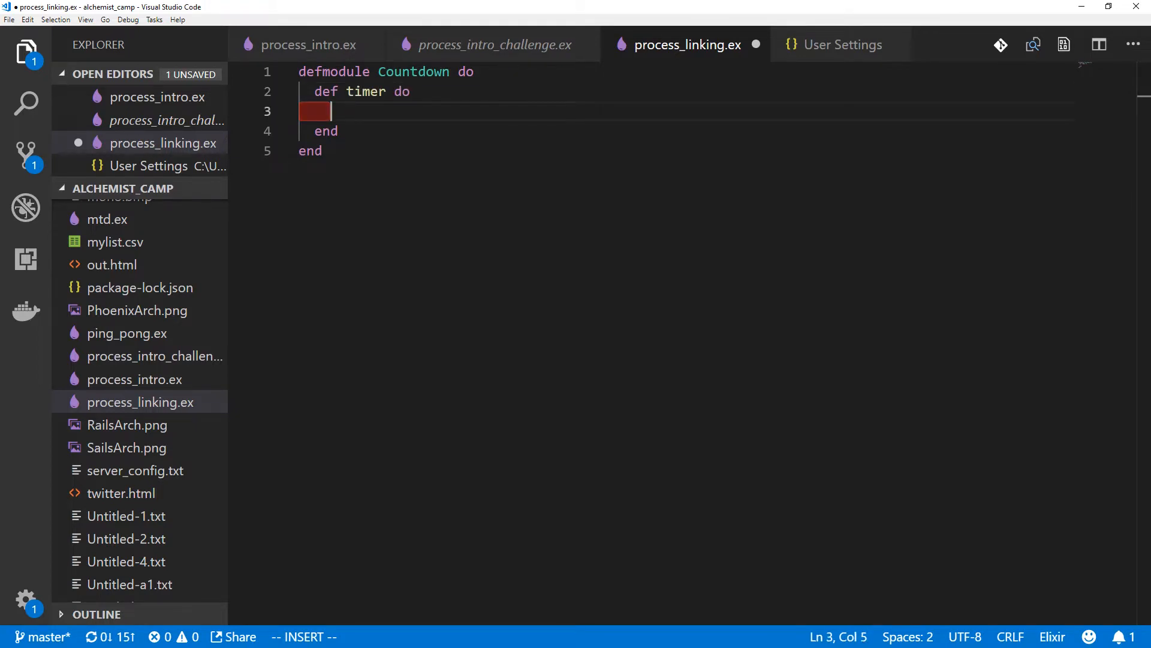
text(receive do)
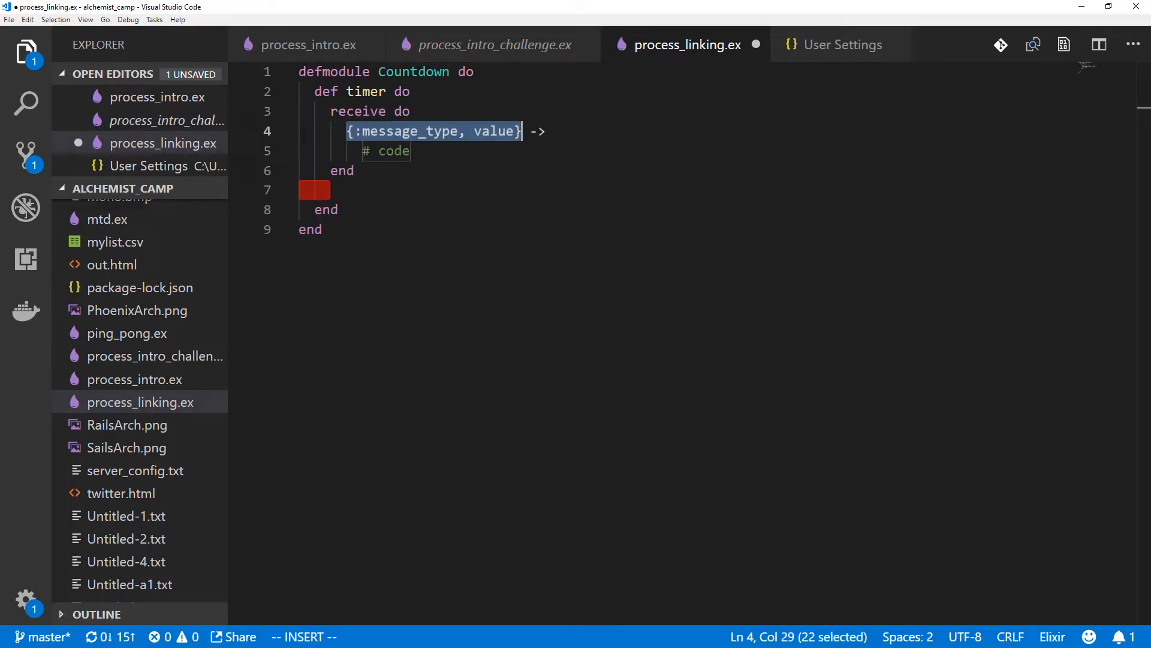
text(:start ->)
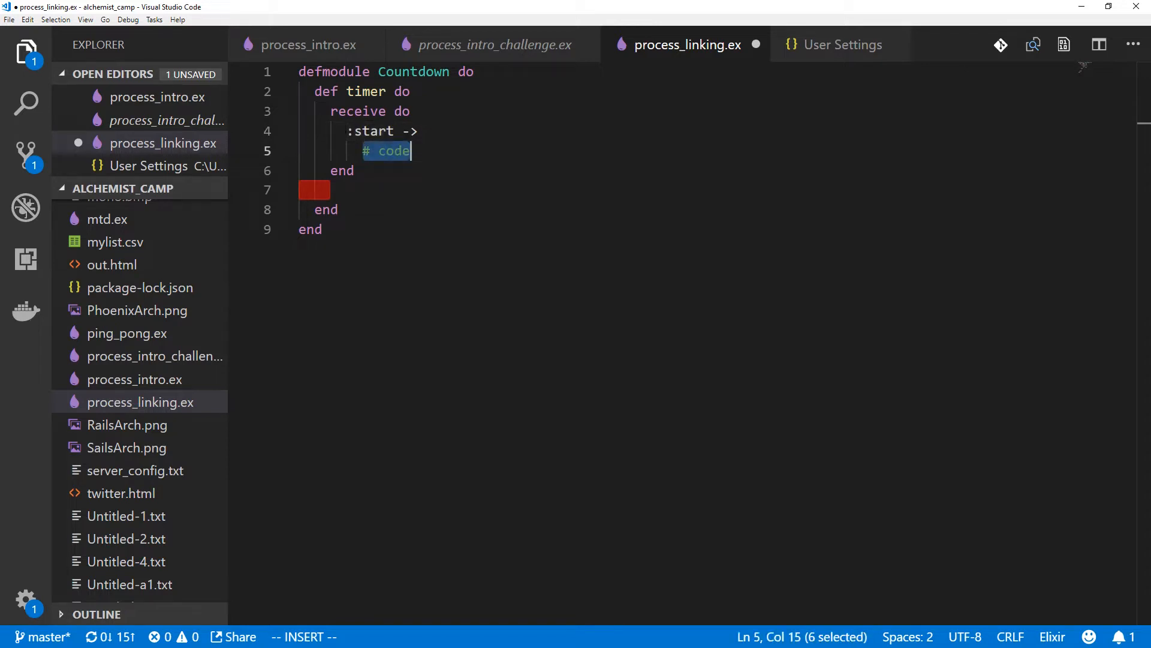
text(send)
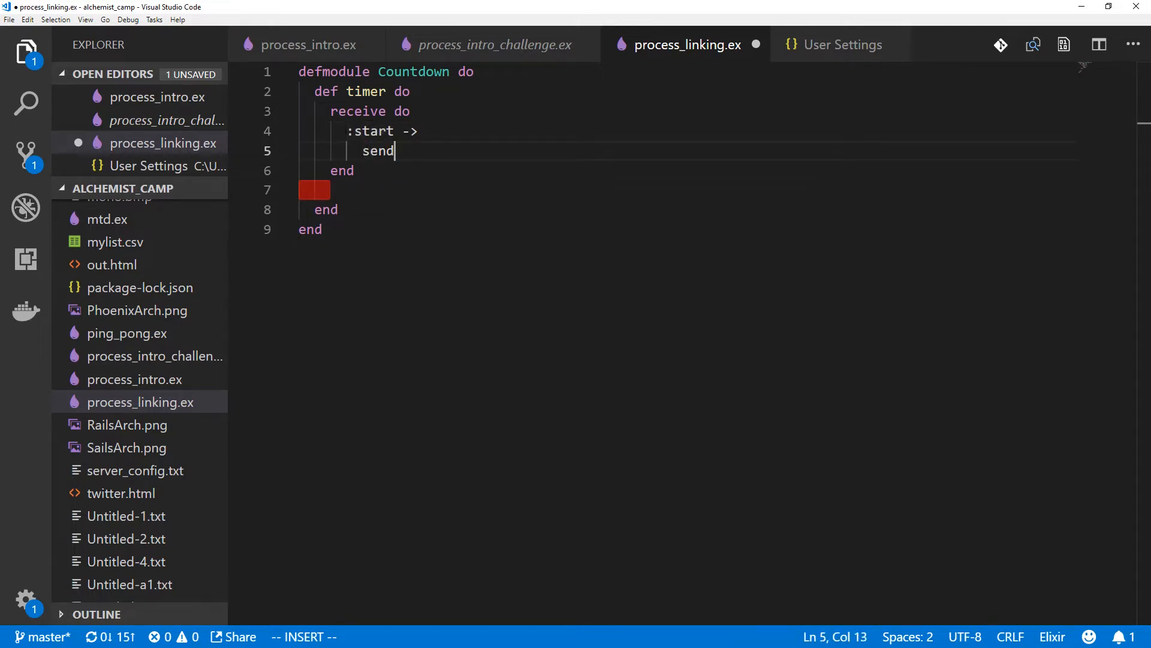
text(self(), {)
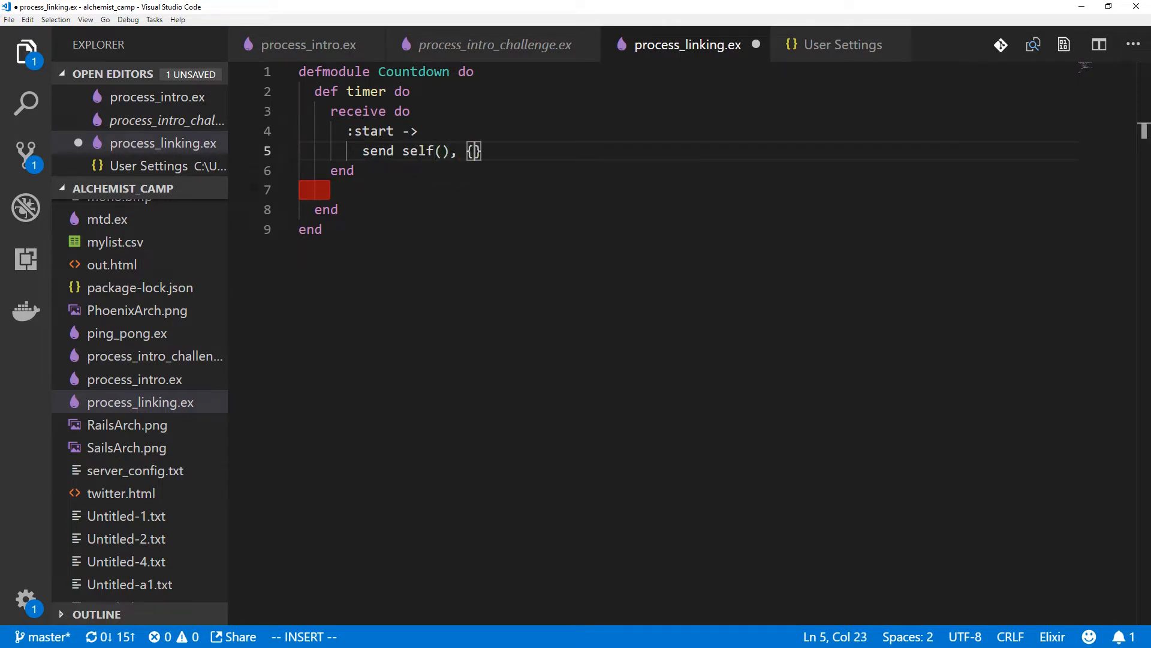
text(:t)
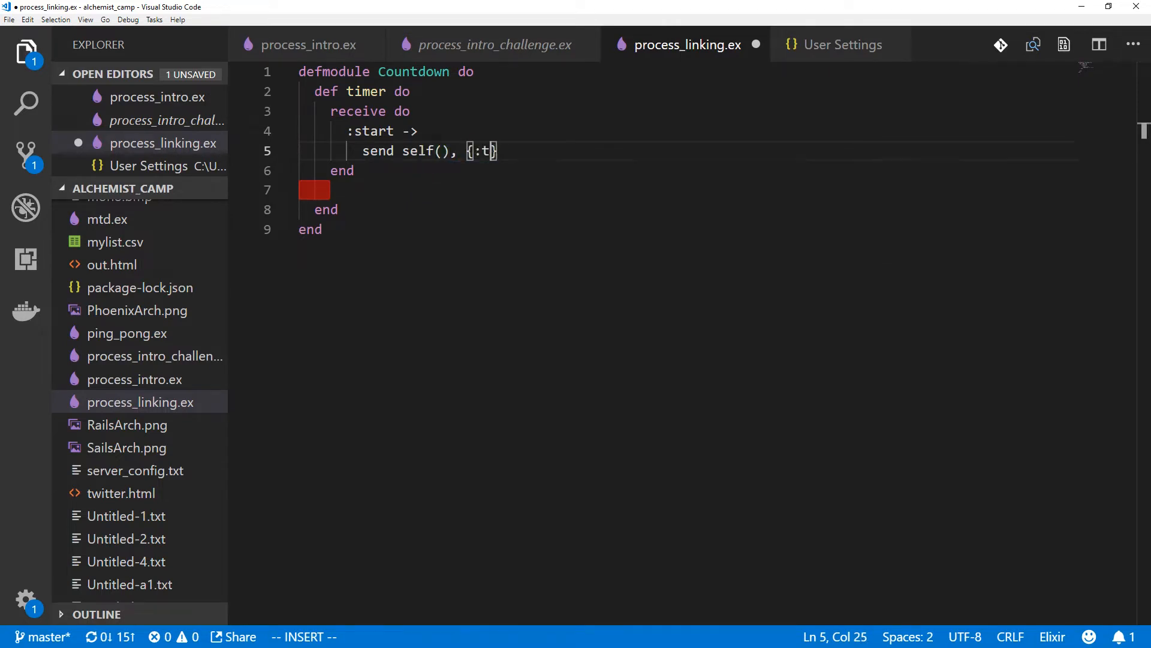
text(ick, 3)
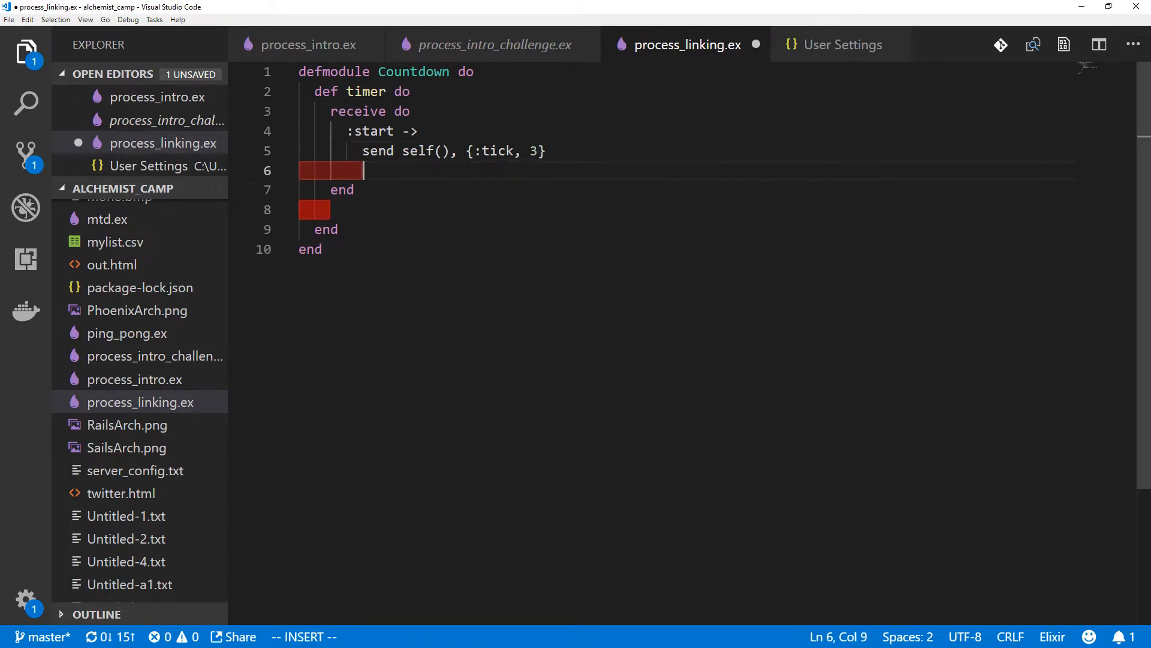
text(:)
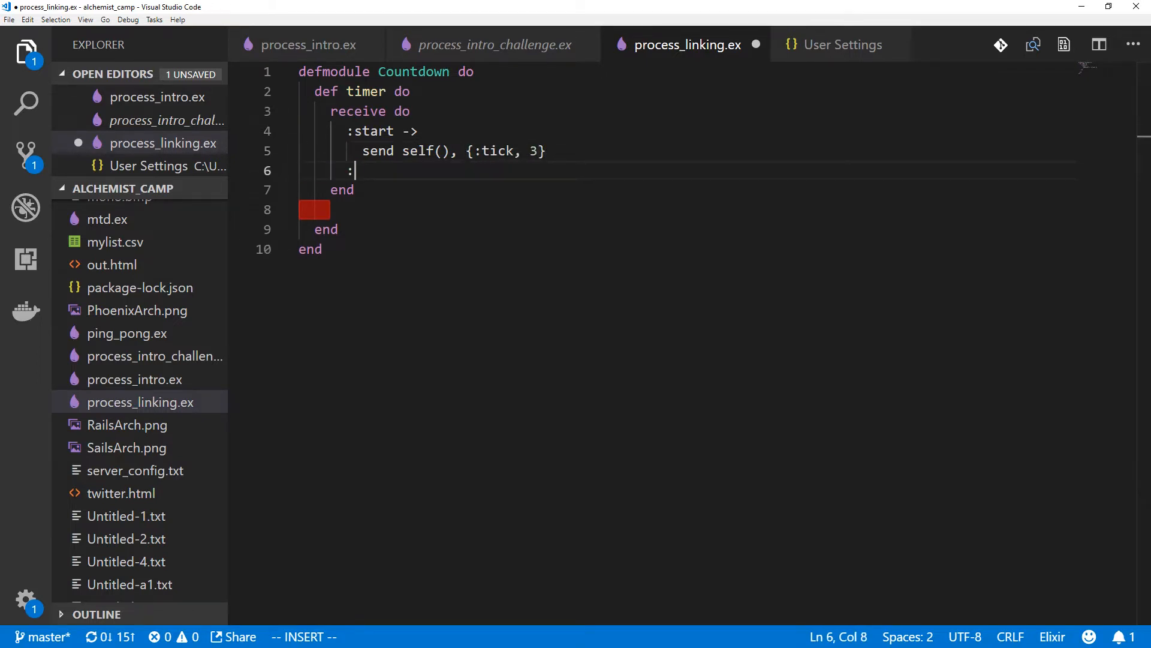
text({)
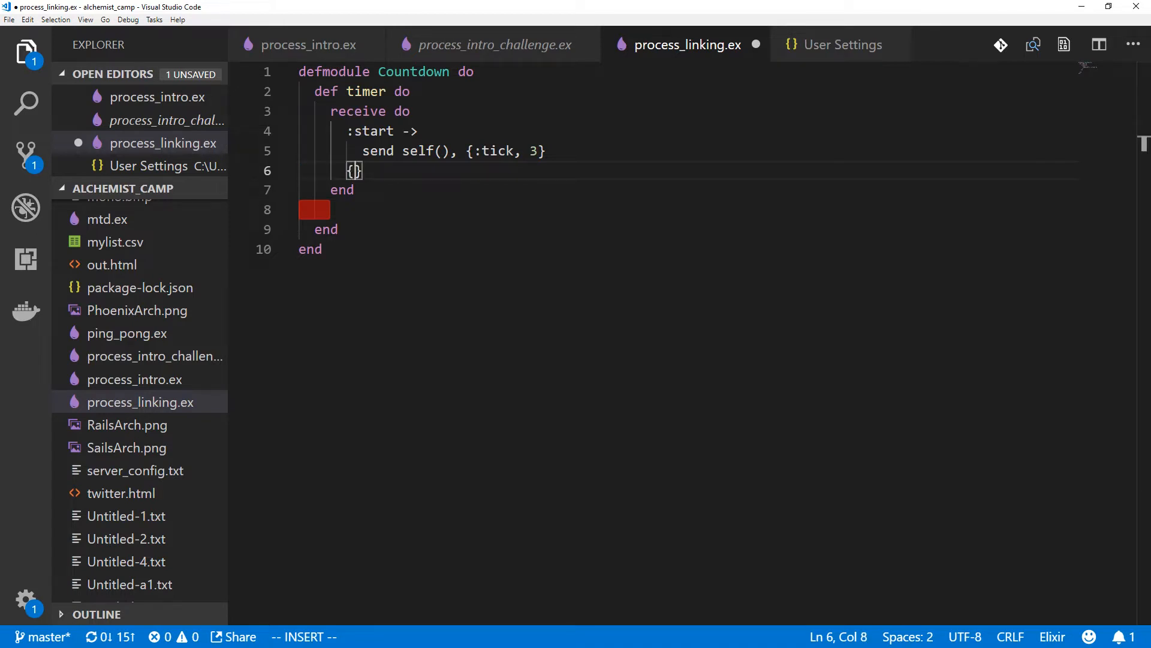
text(:tick, 0)
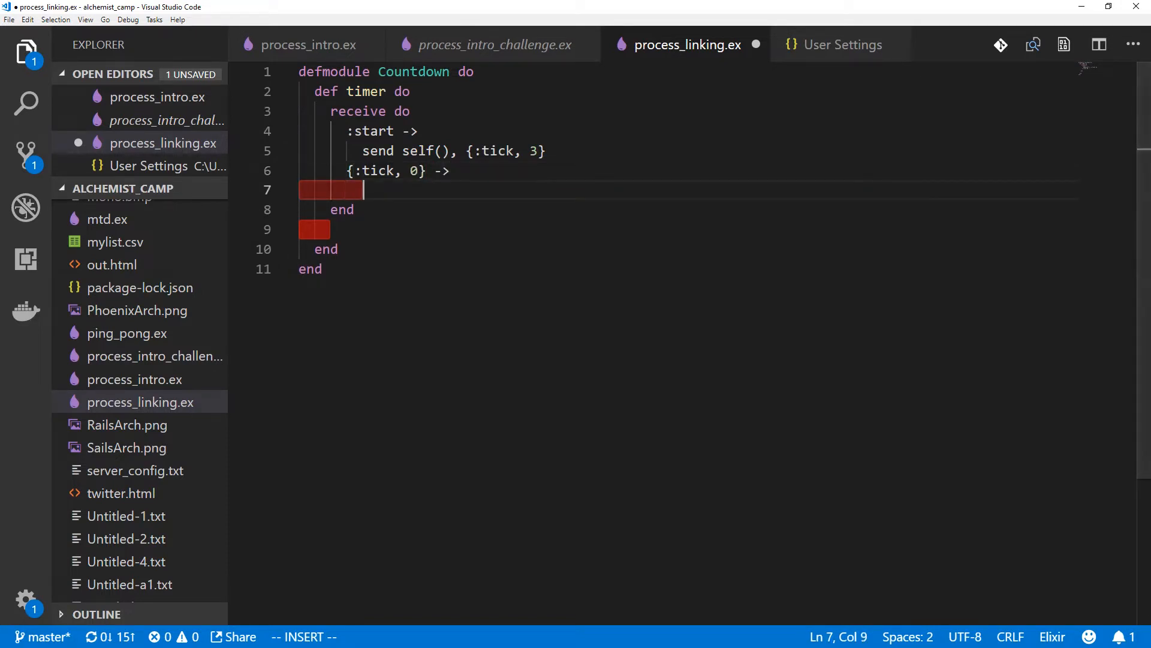
Add the {:tick, 0} clause that calls exit(:done)
text(exit)
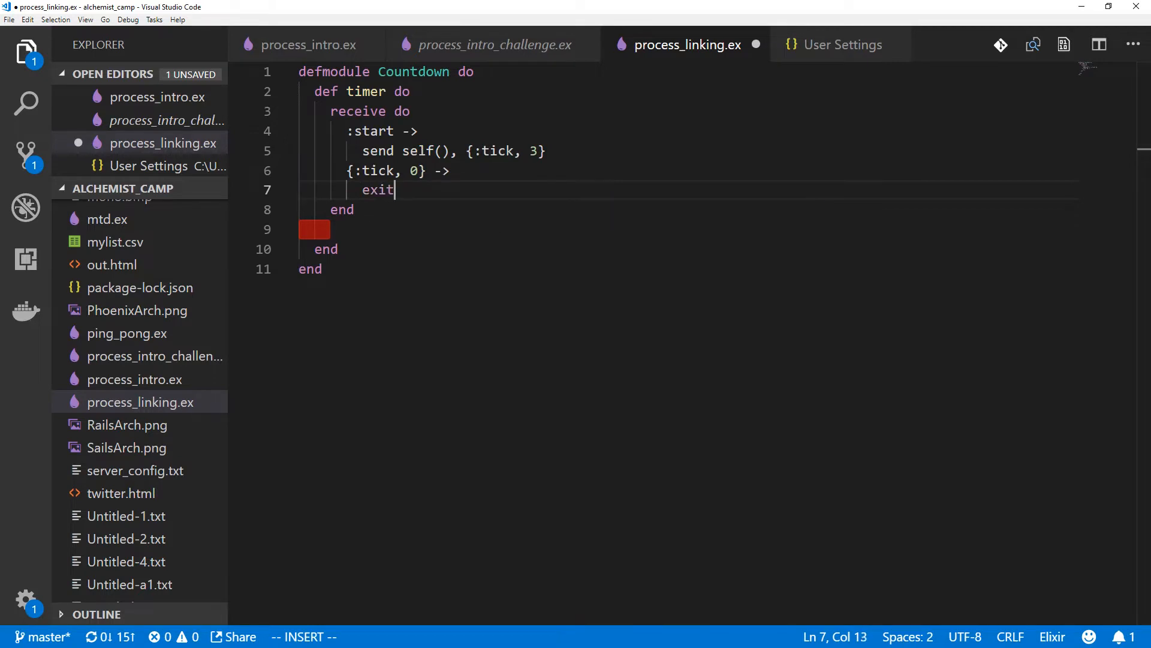
text((:do)
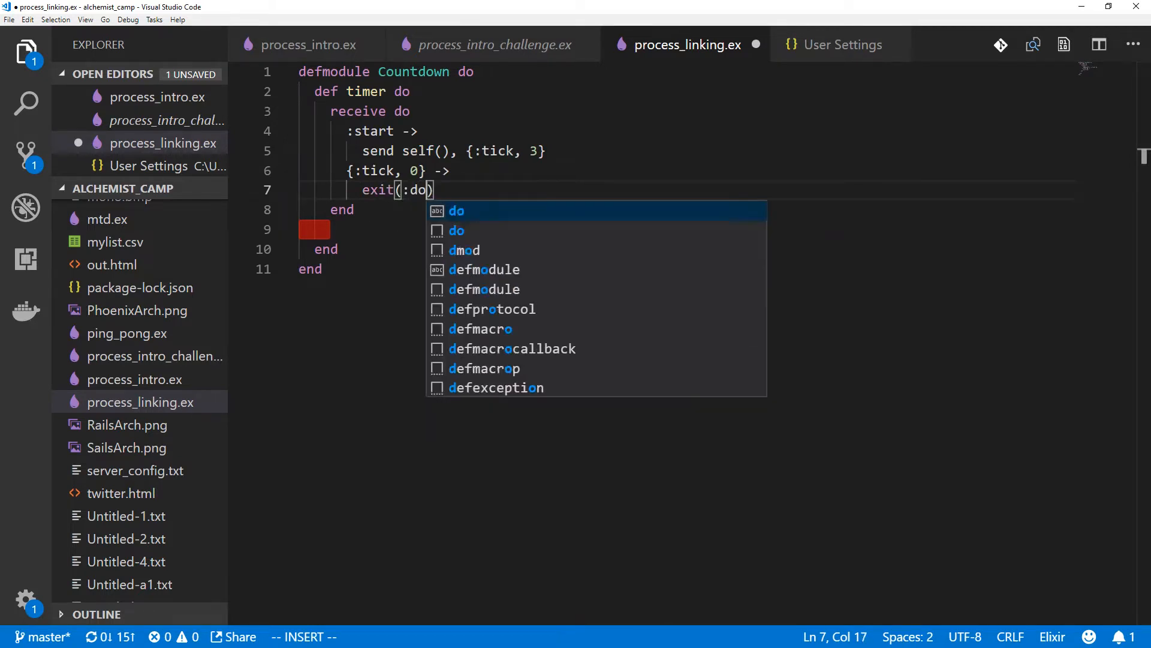
text(ne)
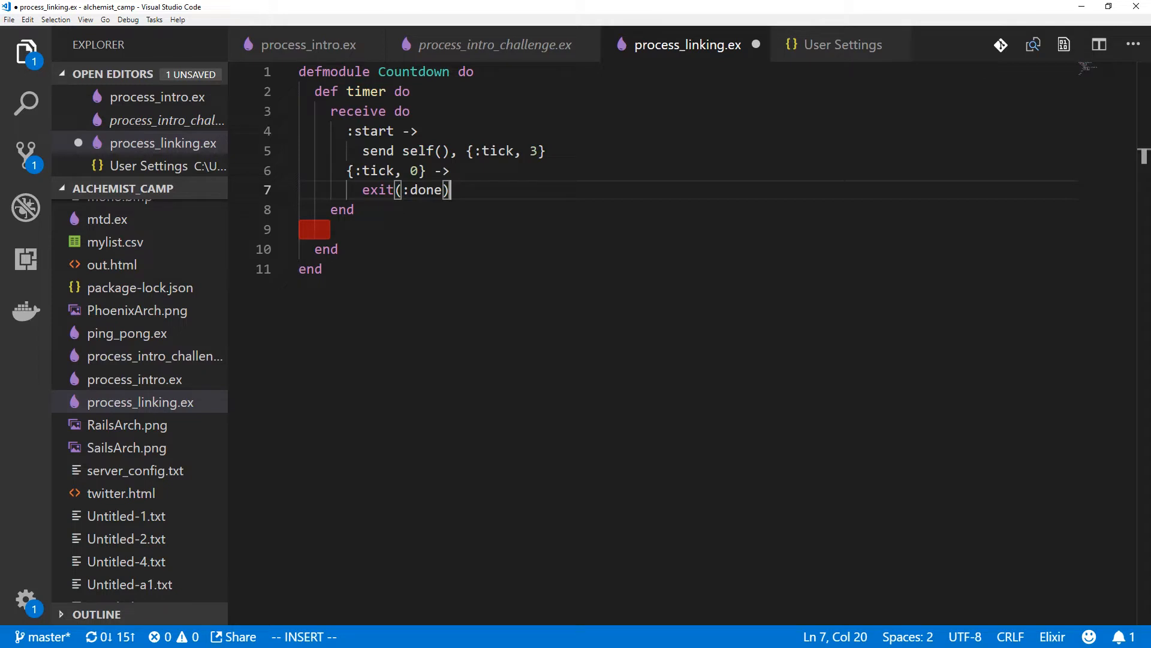
key(Return)
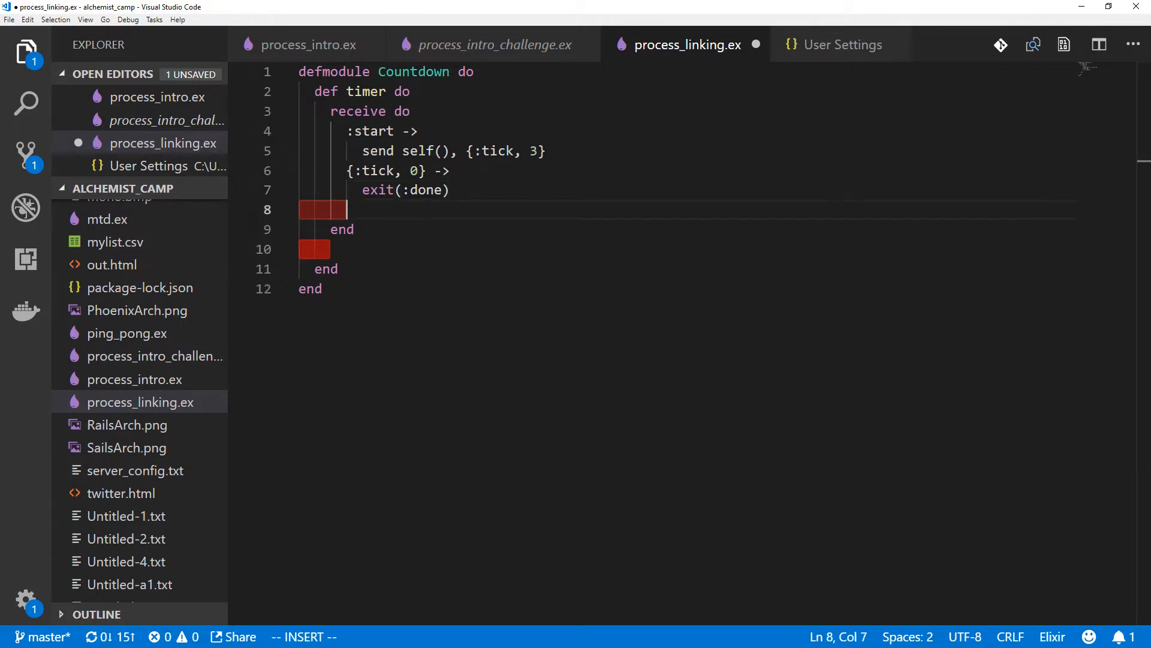
Add a {:tick, value} clause that first sleeps with Process.sleep
text({:tick, valu)
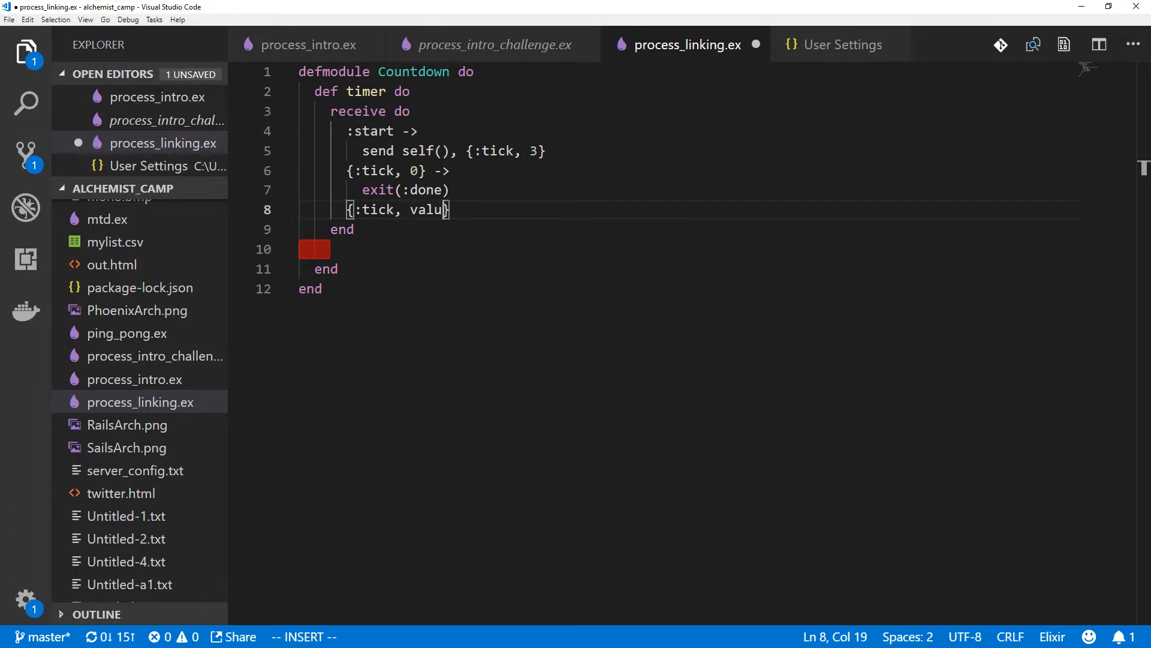
text(e)
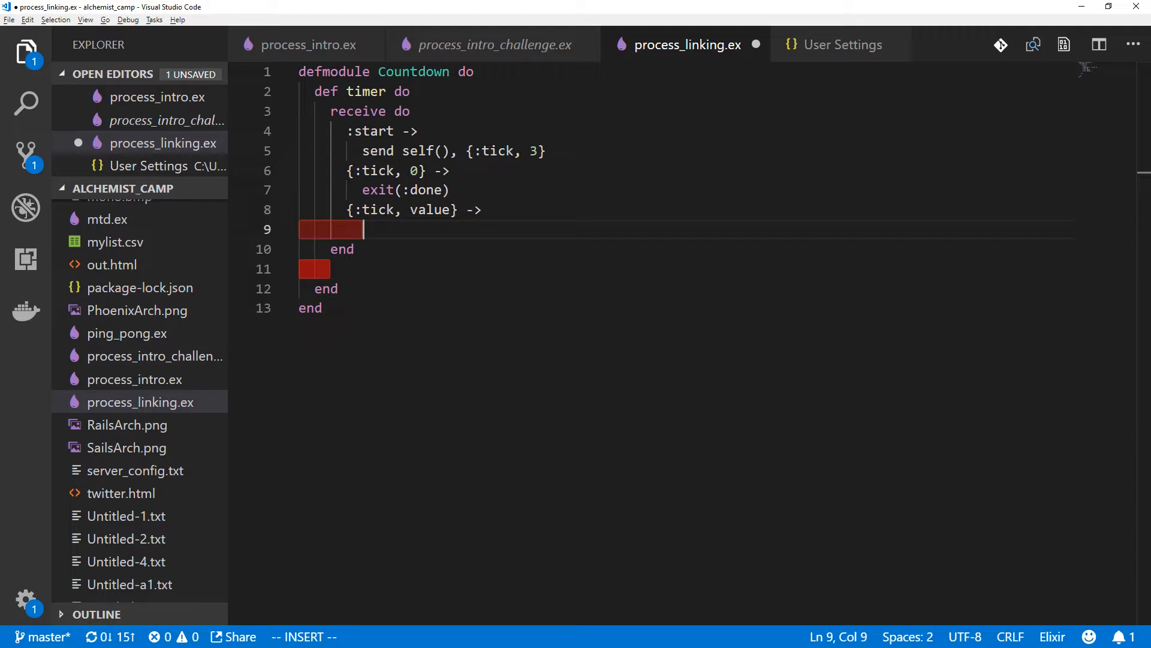
text(Pro)
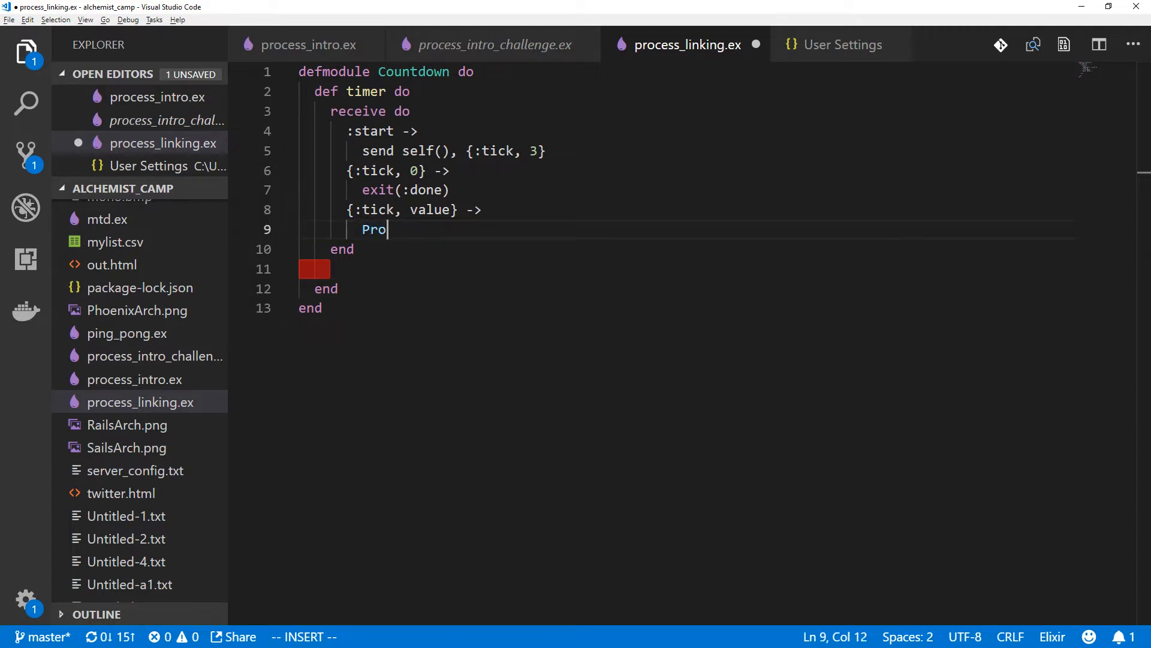
text(cess.sleep)
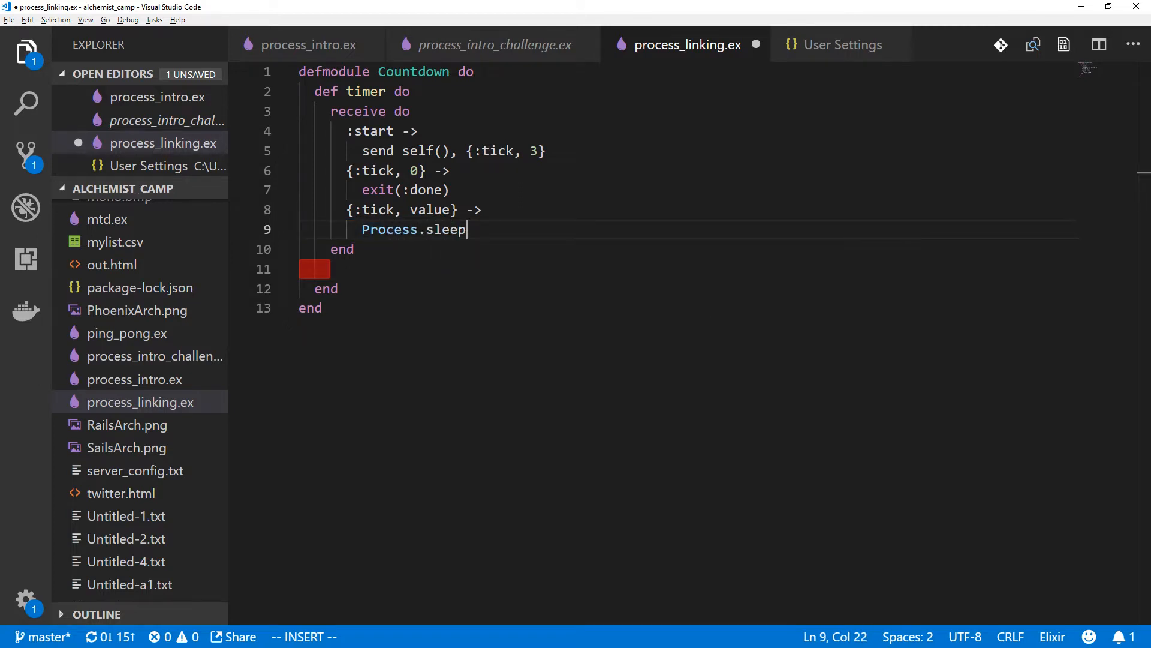
text((100))
text(IO)
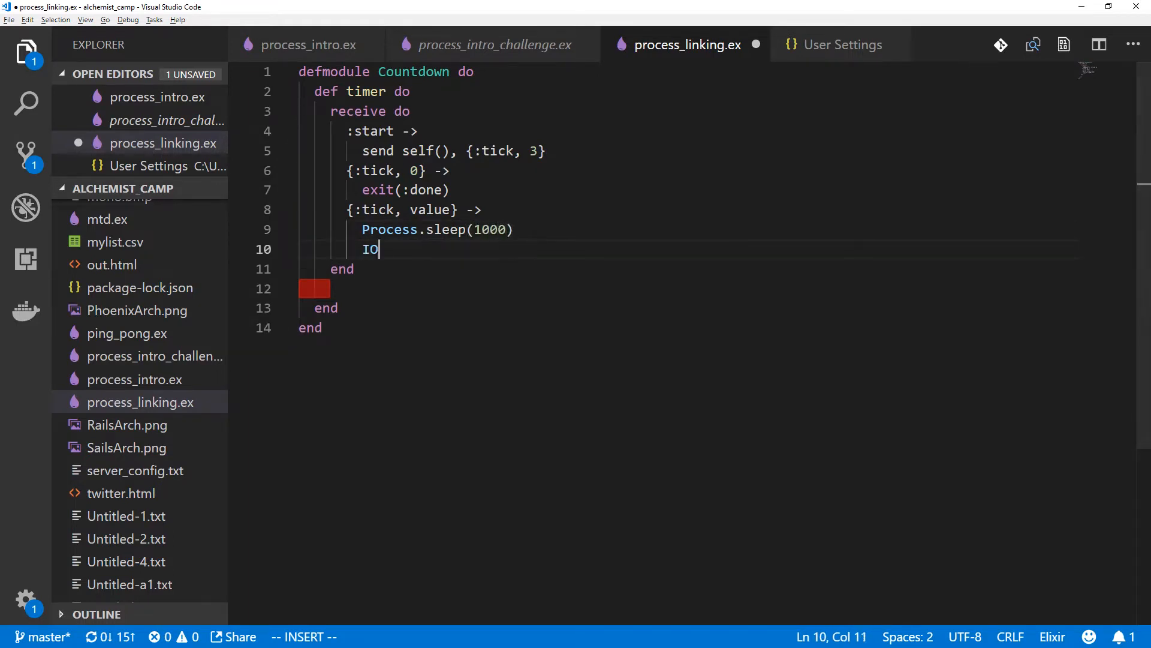
Print the value with IO.puts and send self {:tick, value - 1}, closing the receive block
text(.puts)
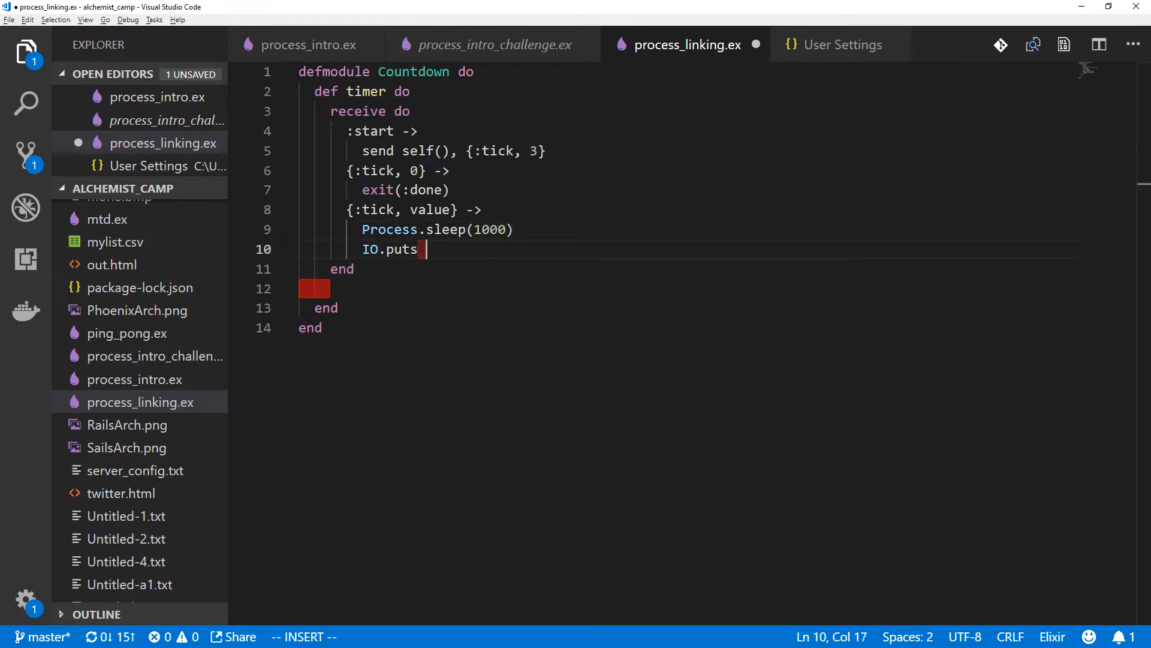
text(vua)
text(se)
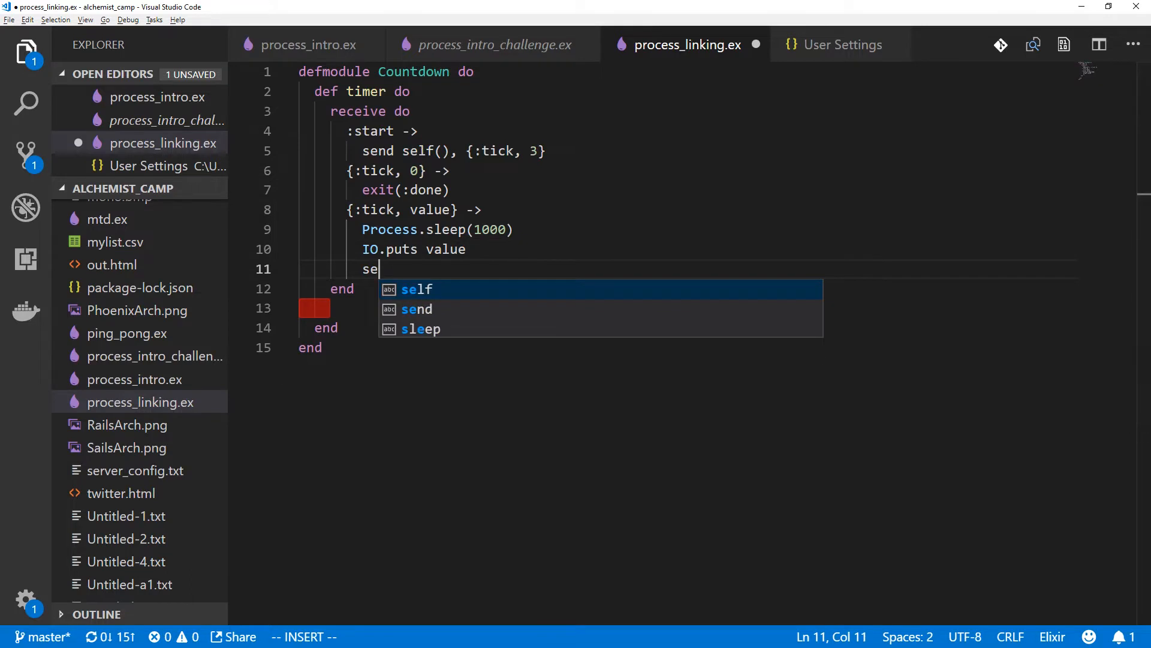
text(nd(self(),)
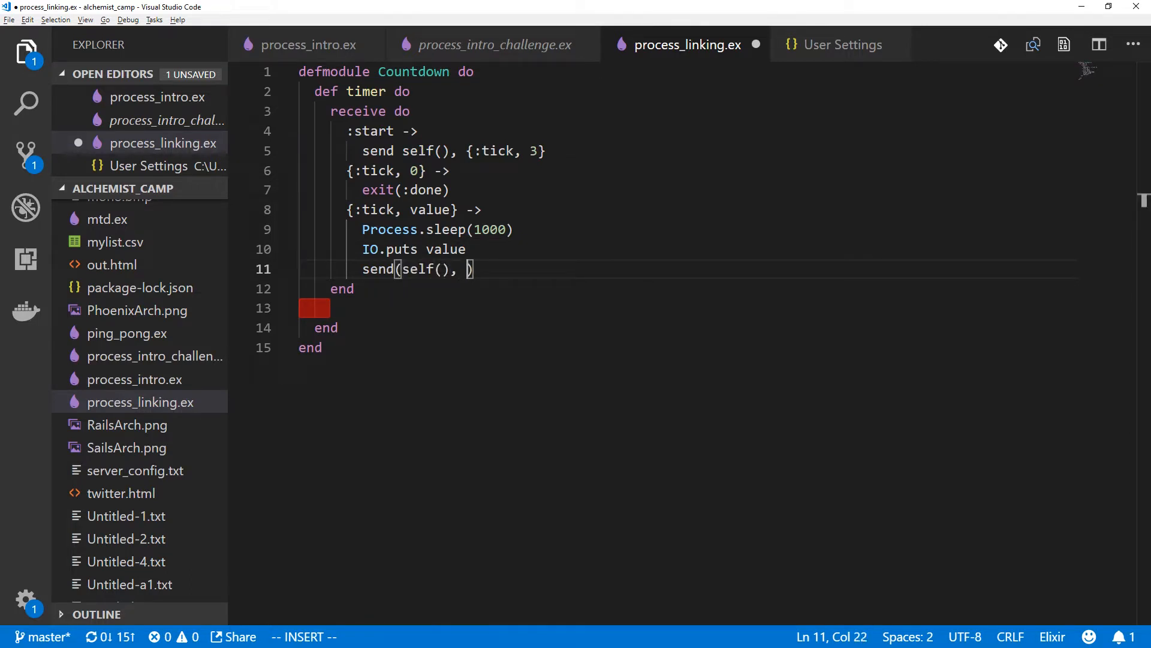
text({:tick, value)
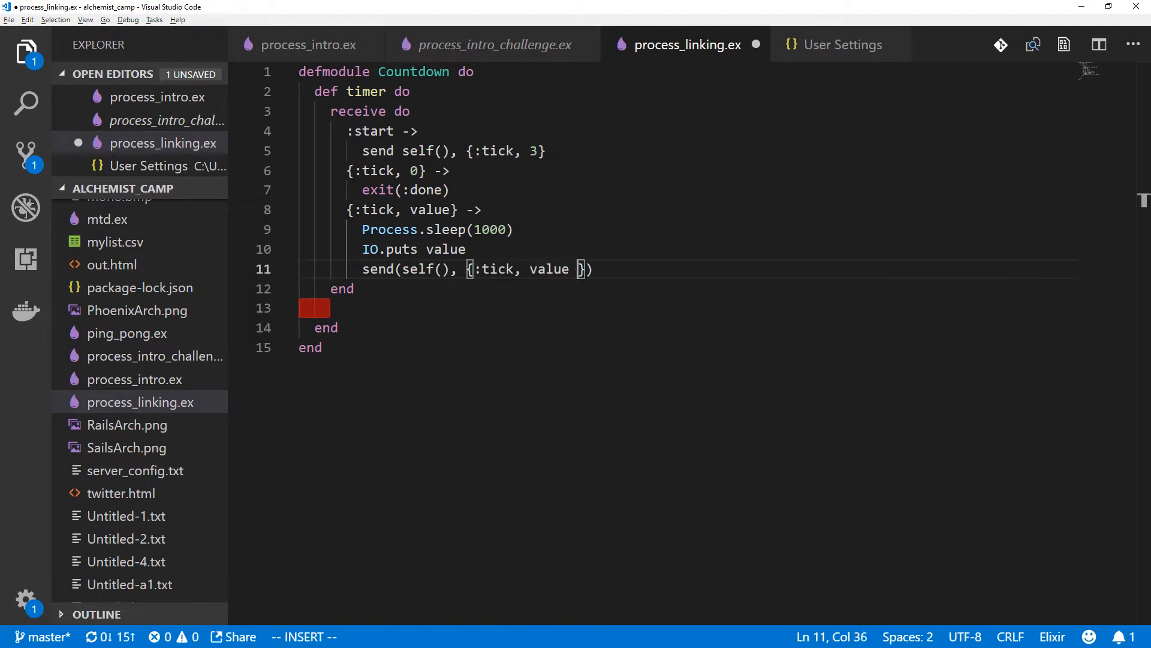
text(- 1)
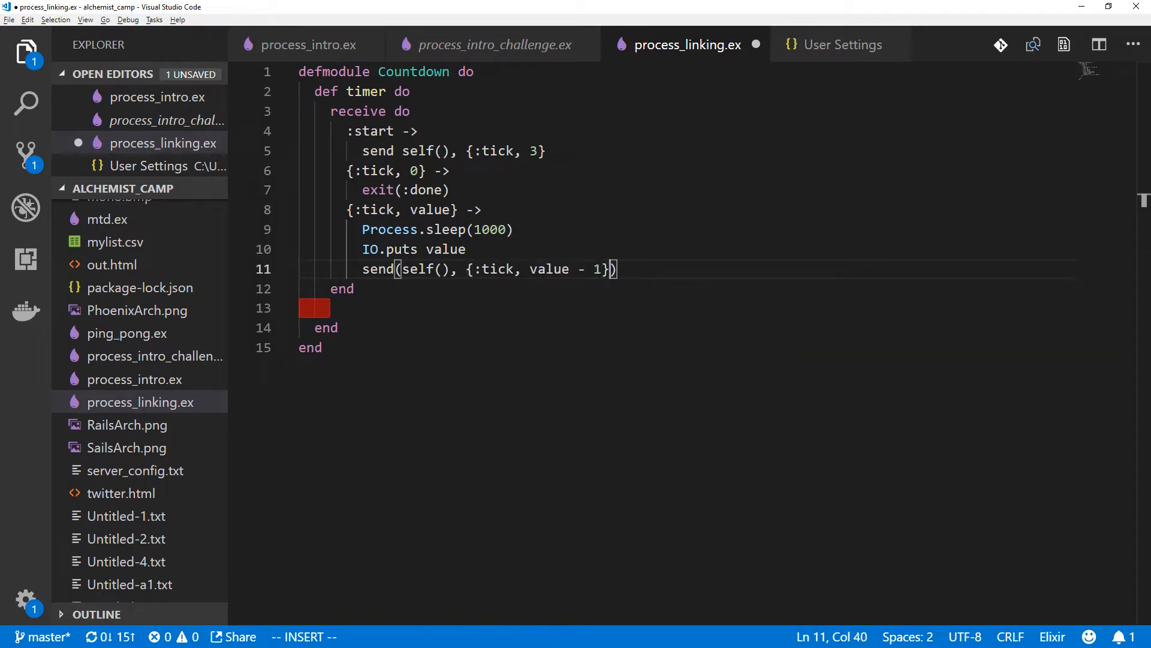
click(354, 288)
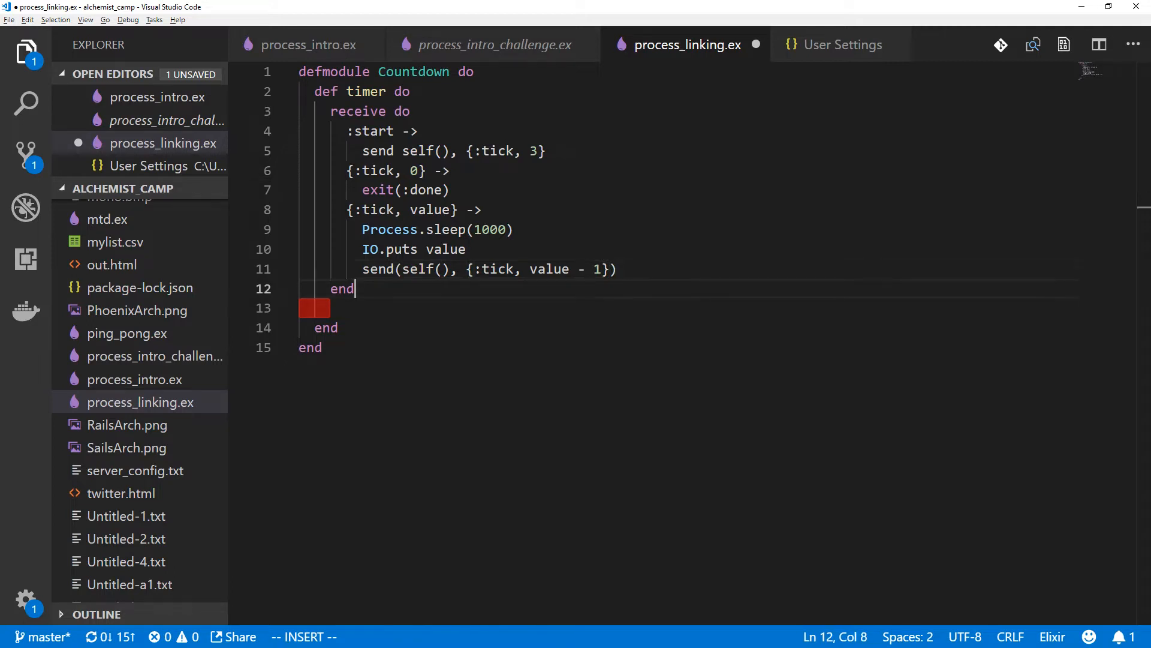
key(Enter)
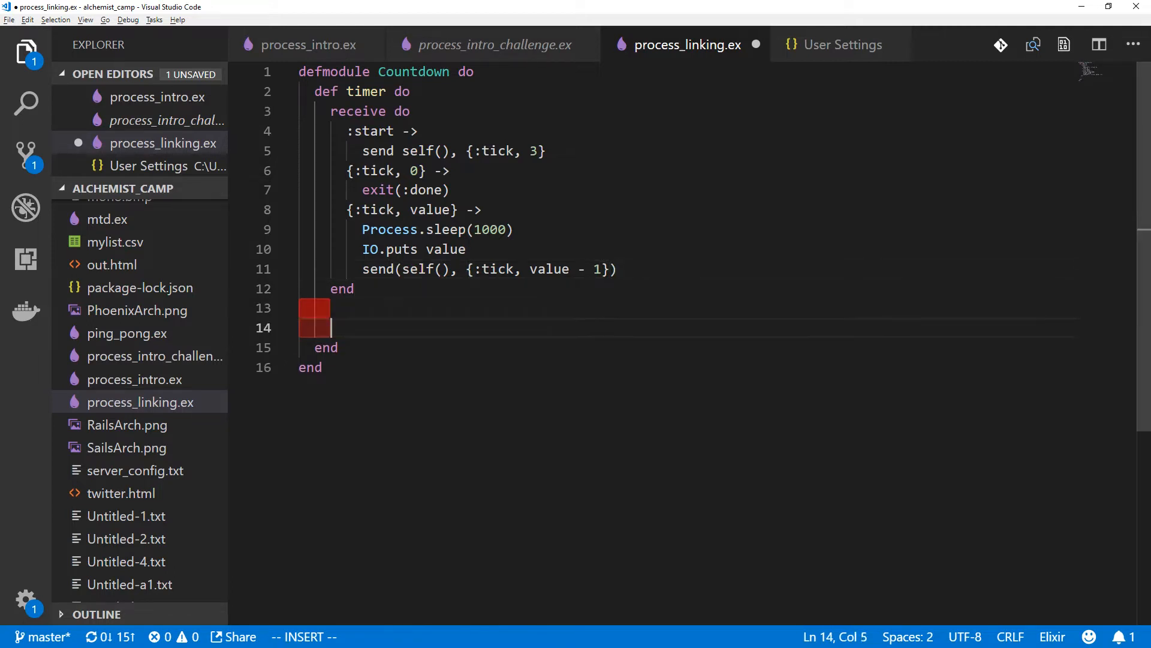
Make timer call timer() recursively below the receive block
text(timer()
text(iex)
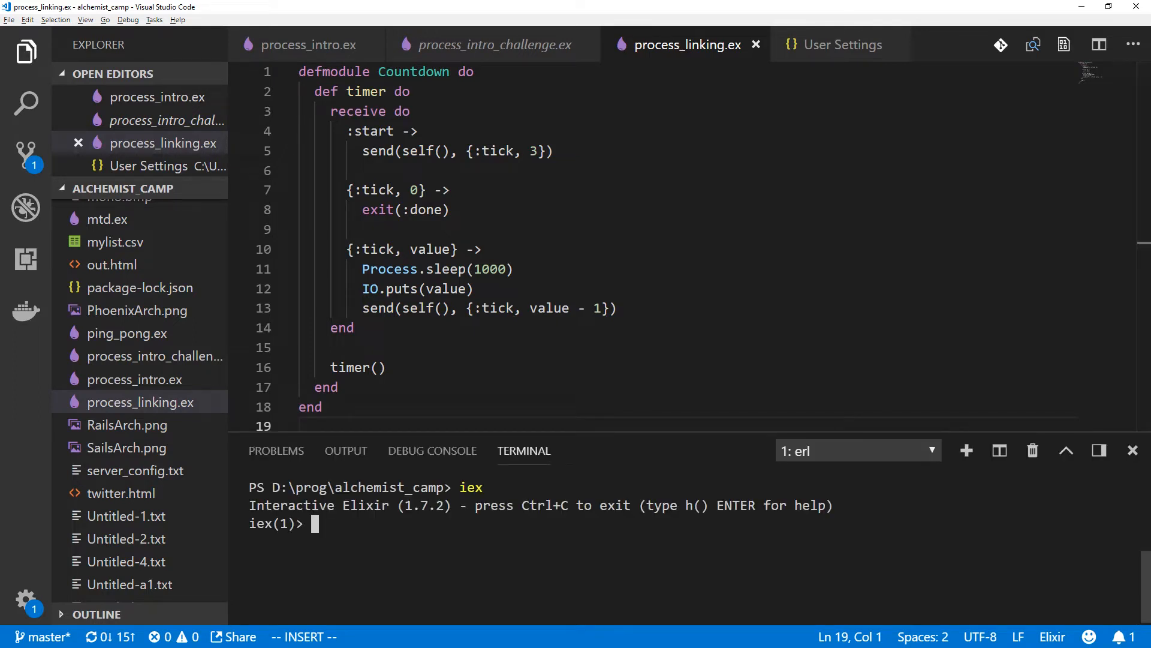
Compile process_linking.ex in IEx with c "process_linking.ex"
text(c ")
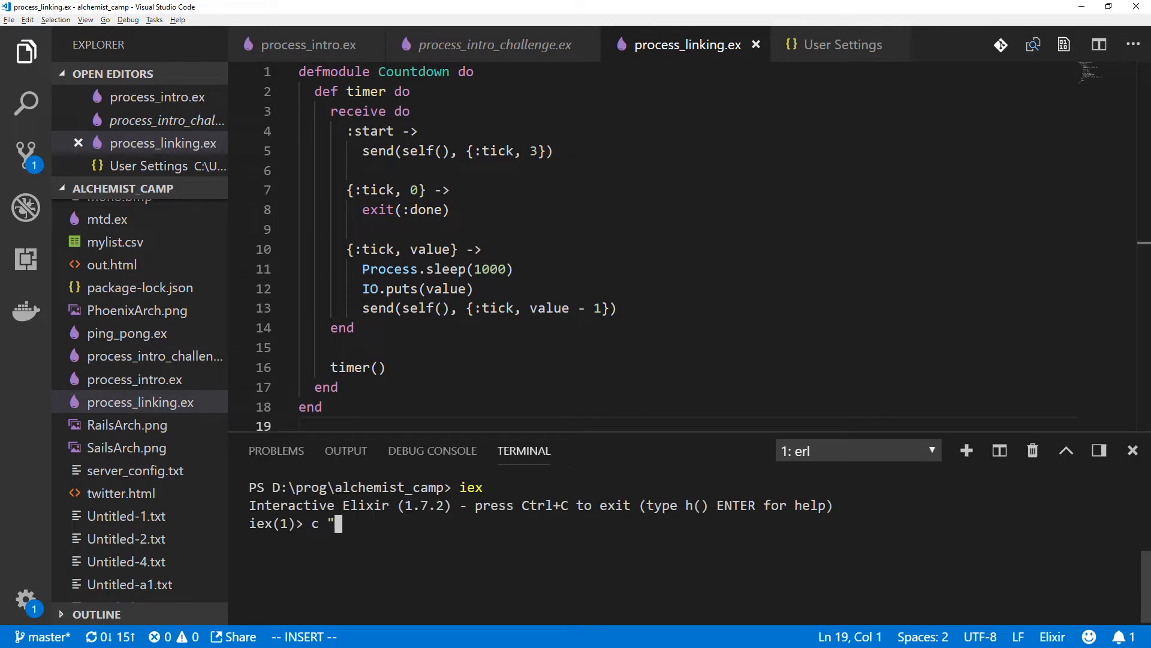
text(process_linking.ex)
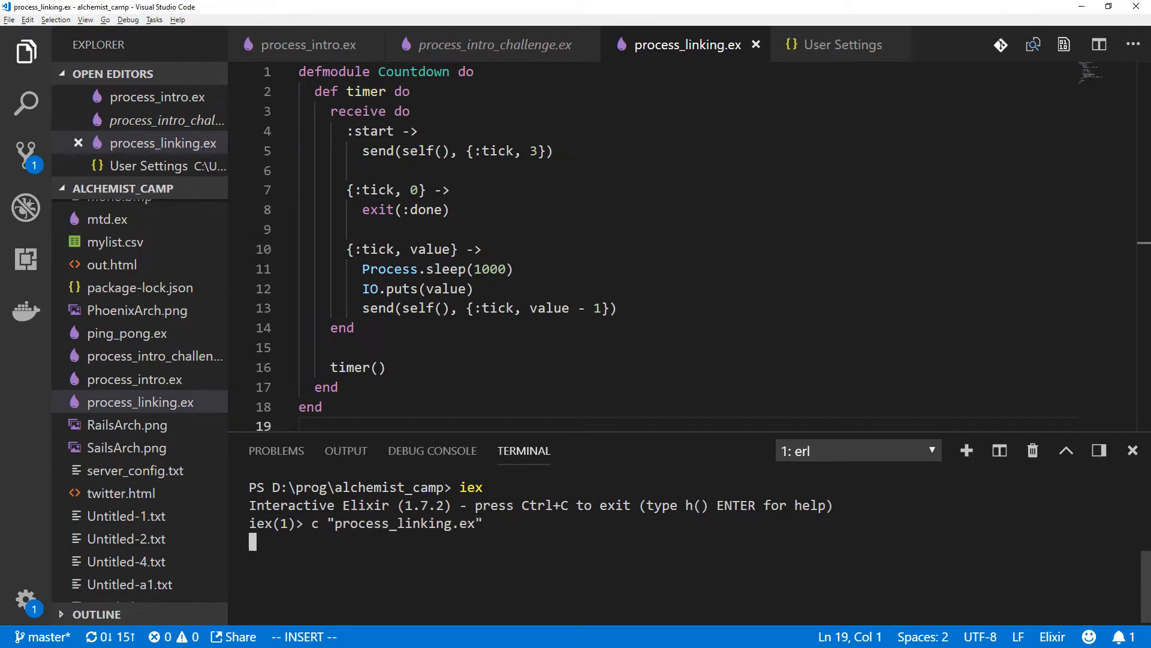
key(Return)
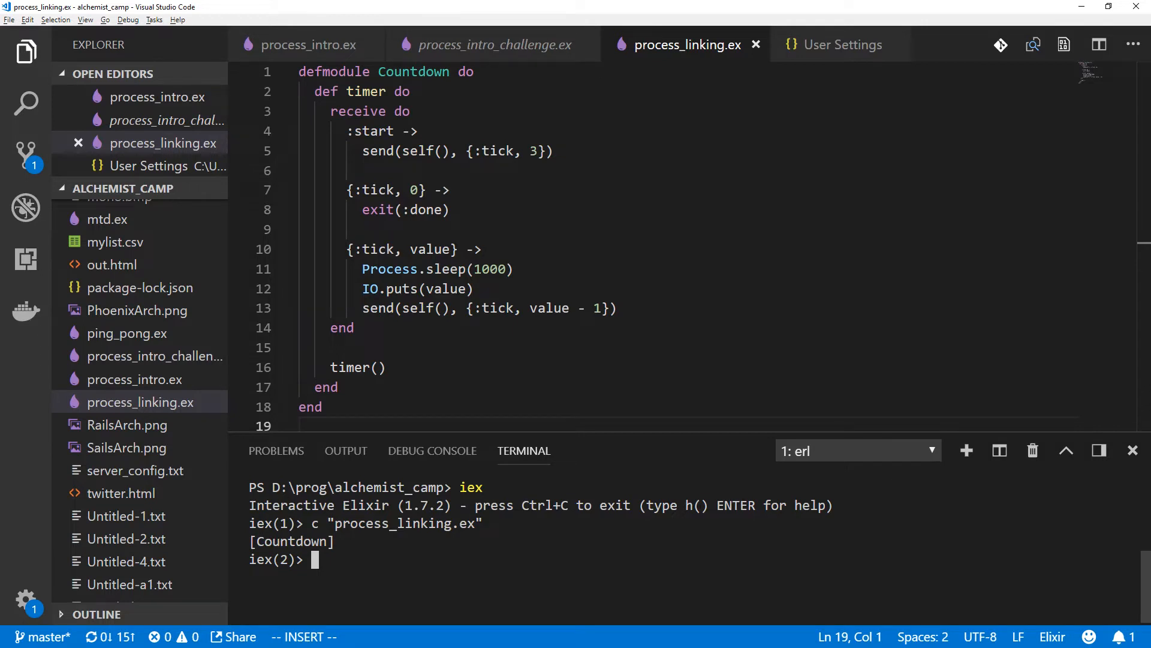
Spawn the timer as pid with &Countdown.timer/0 and send pid :start
text(pid =)
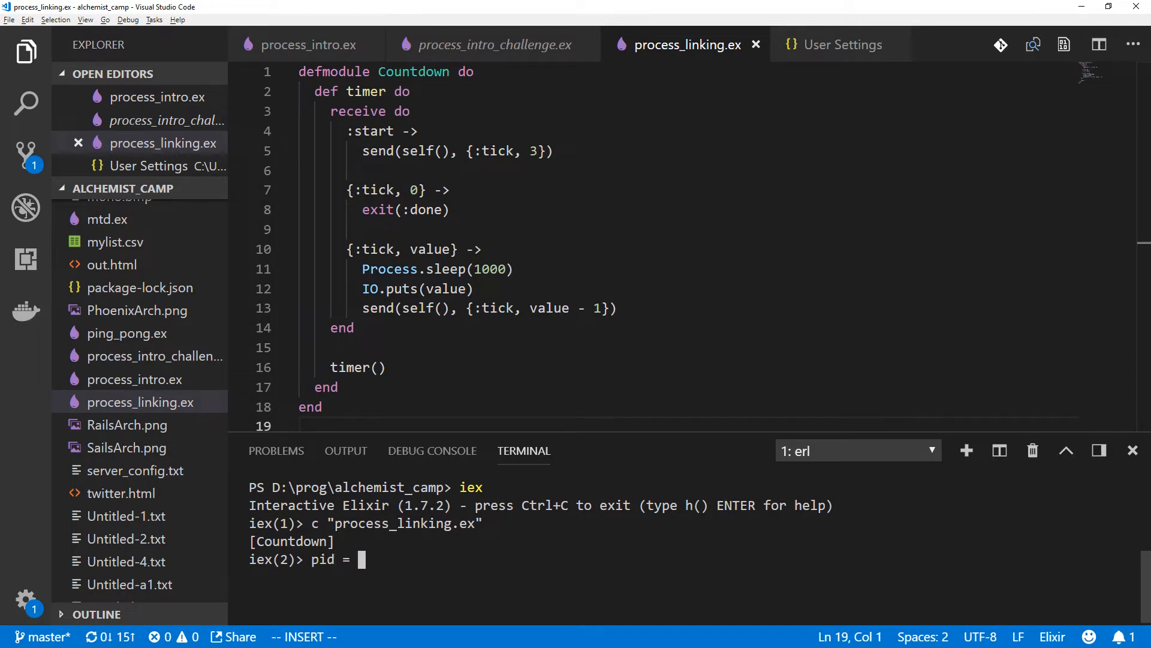
text(spa)
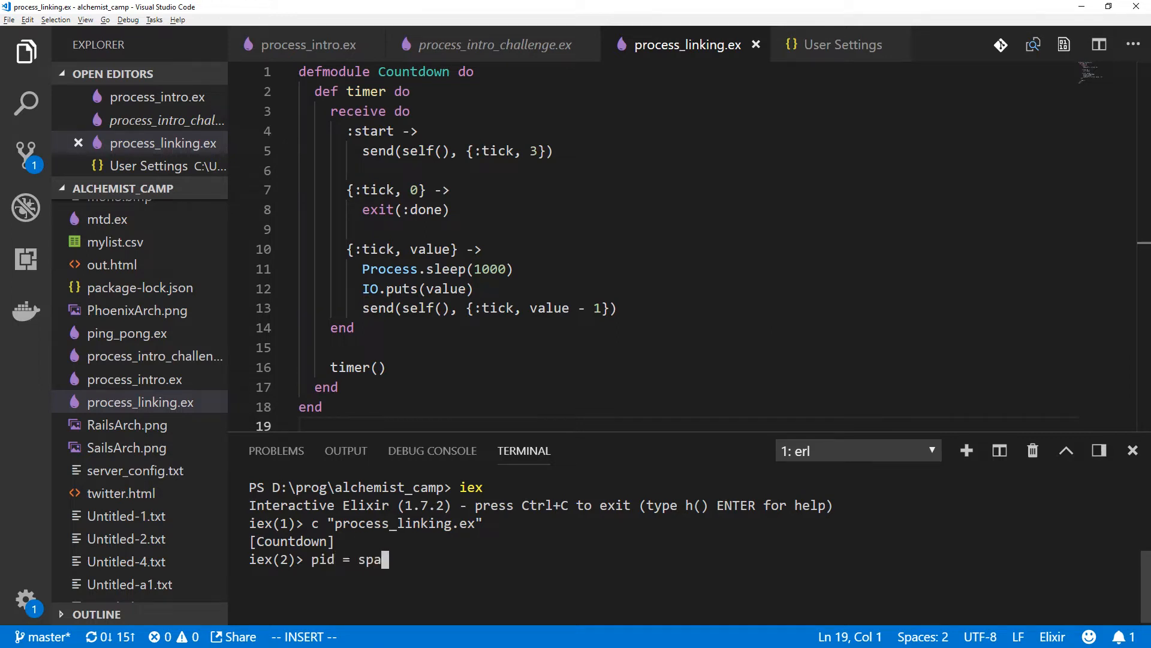
text(wn)
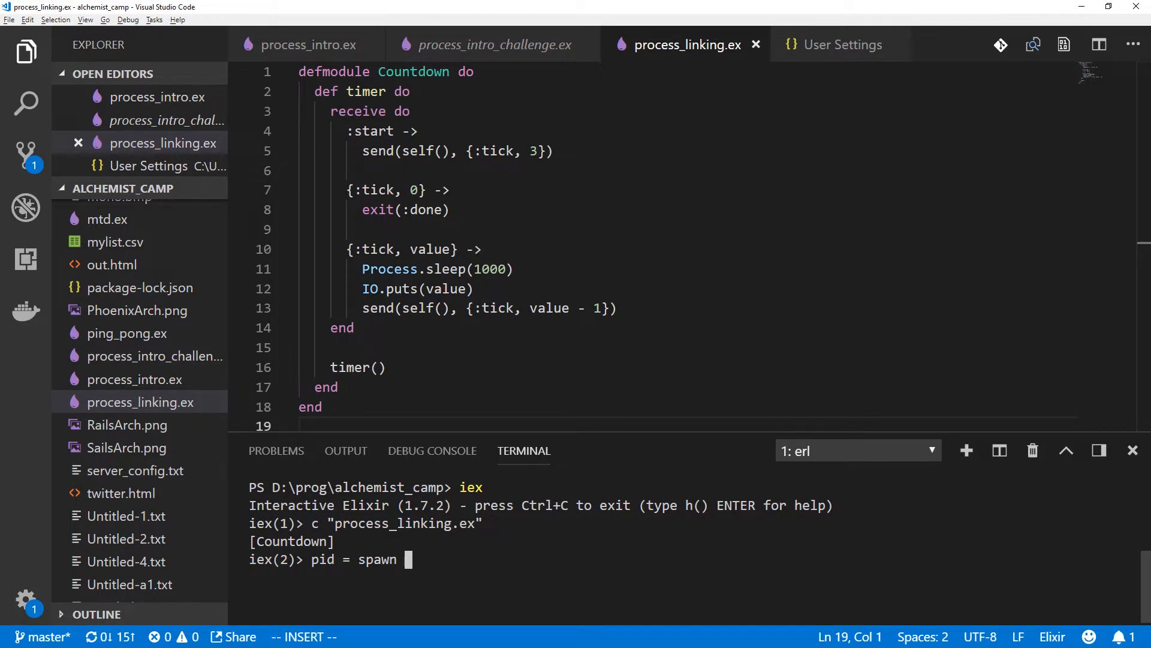
text(&)
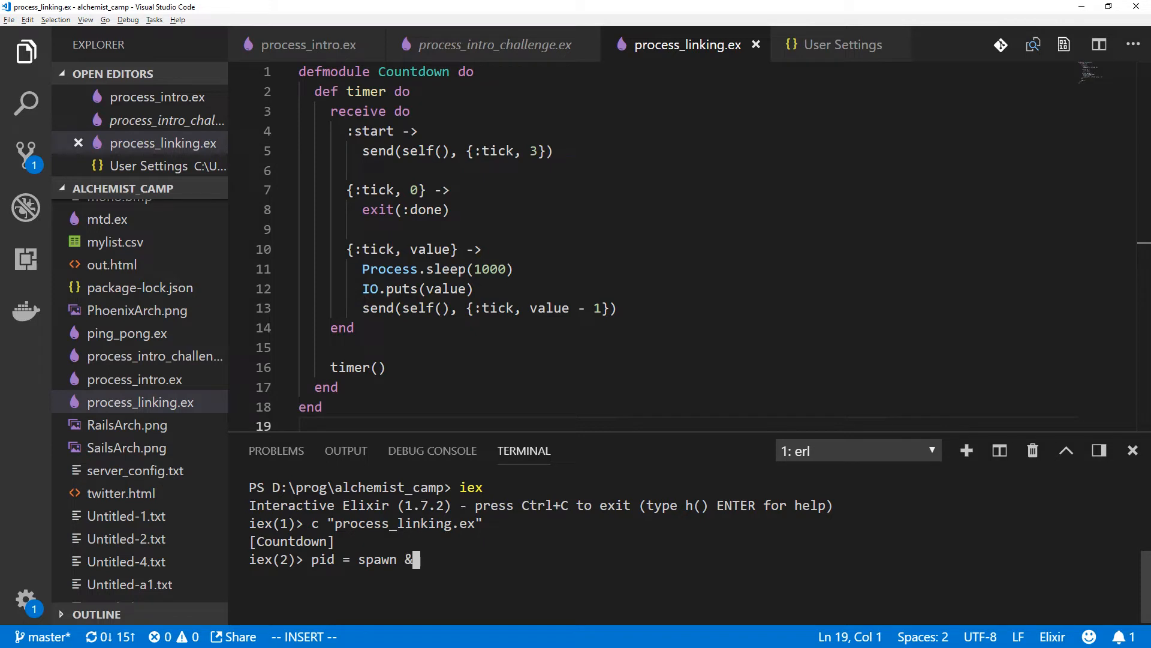
text(Count)
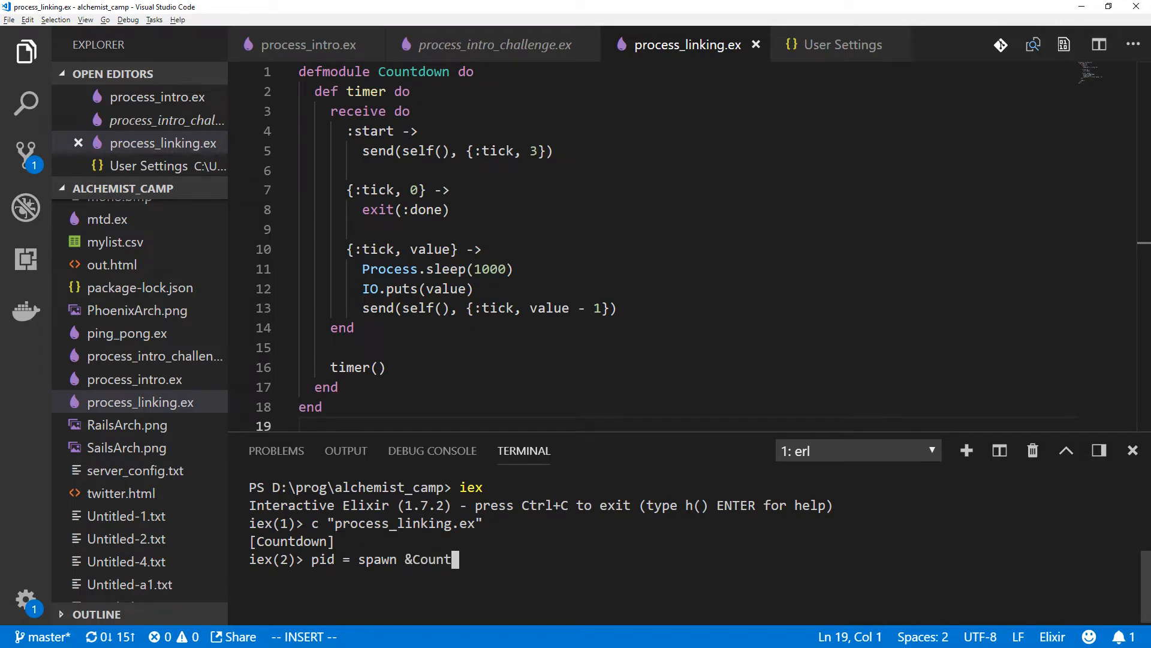
text(down)
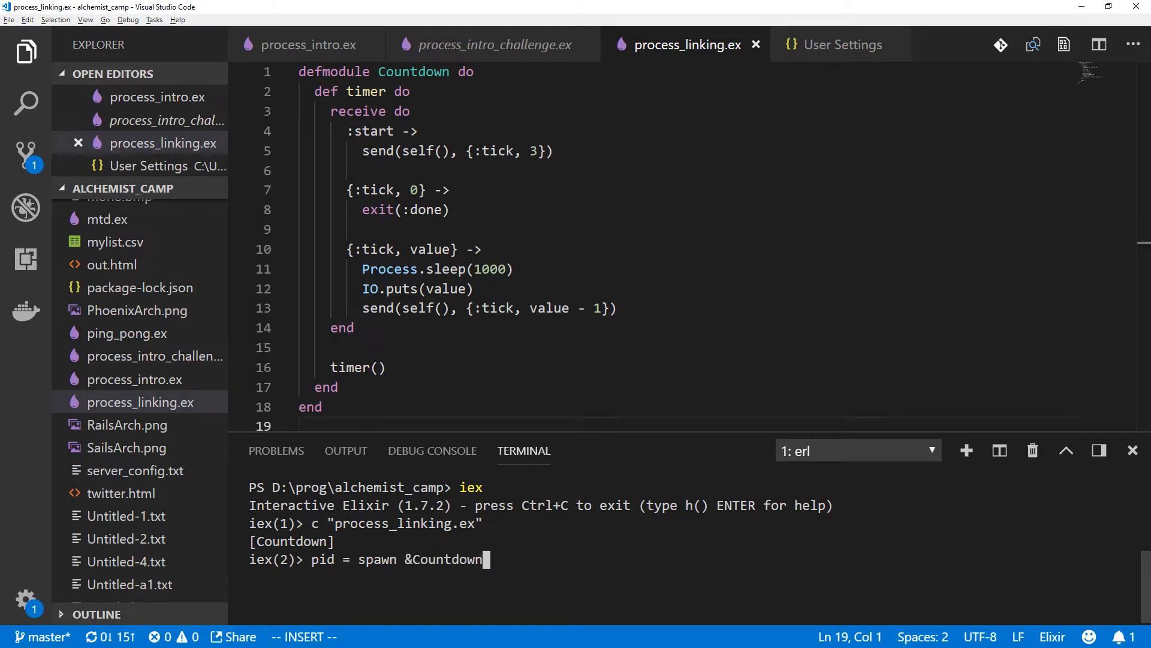
text(.timer/0)
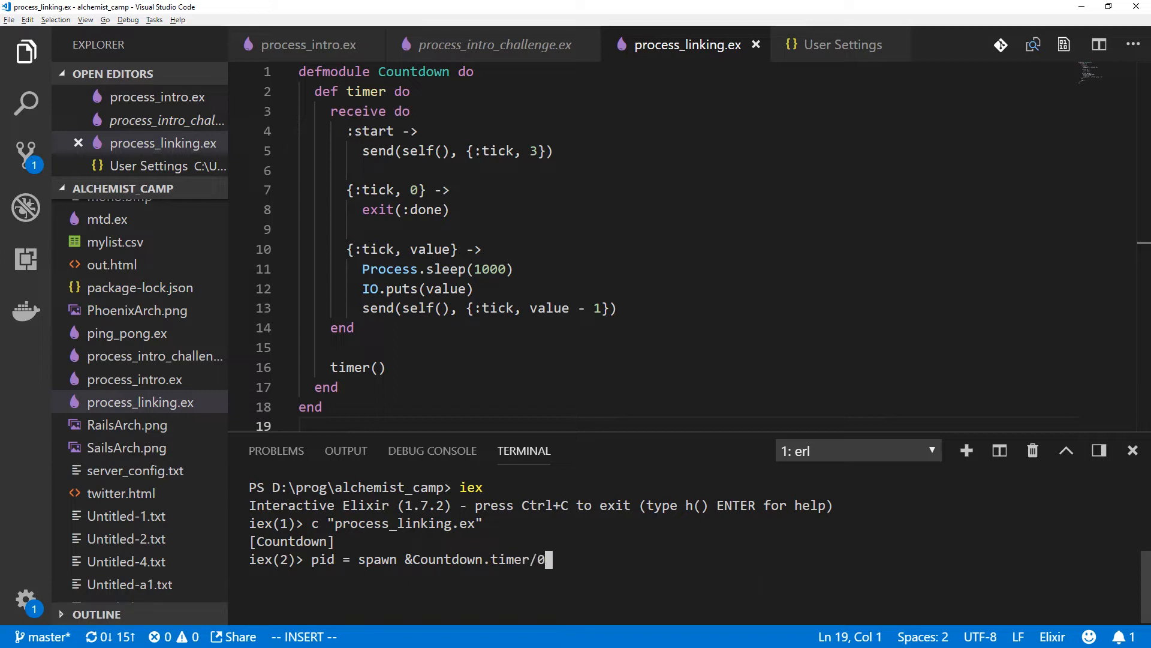
key(Return)
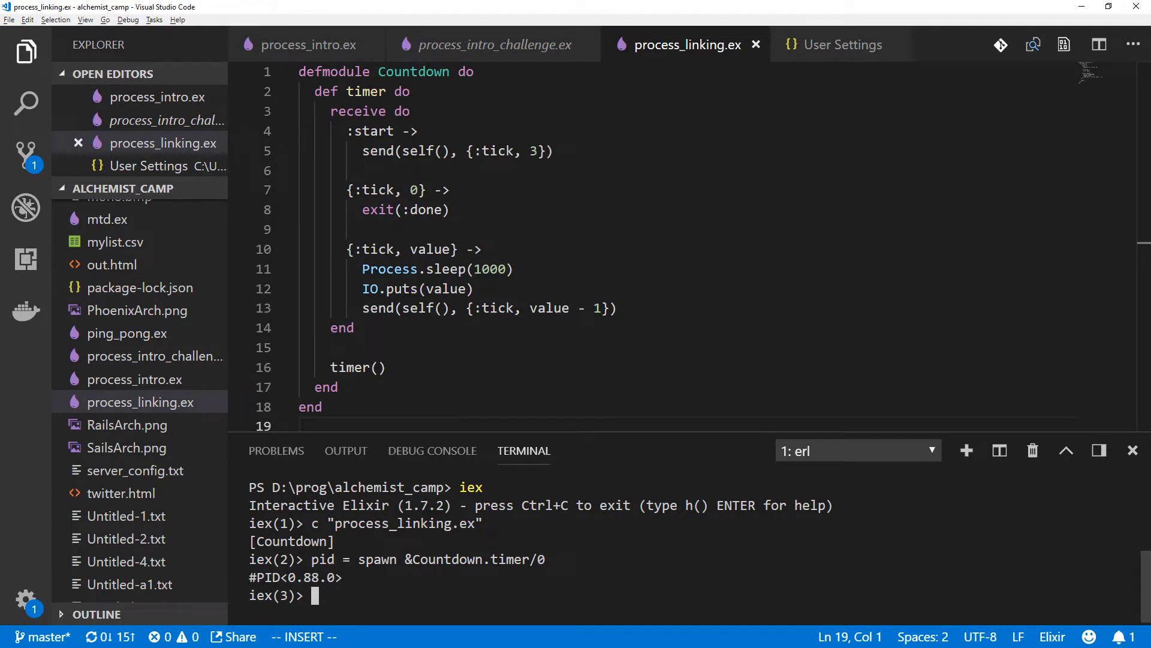
text(send pid, :start)
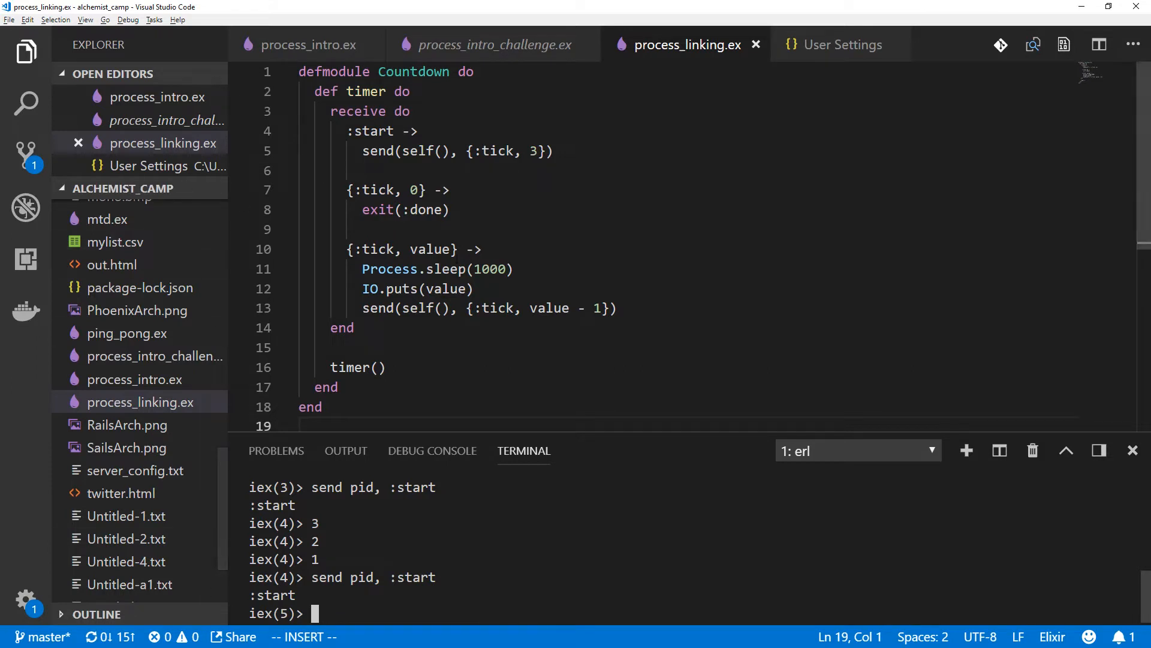
Add def watcher binding timer_pid = spawn_link(&timer/0) and begin send(timer_pid, …)
double_click(406, 210)
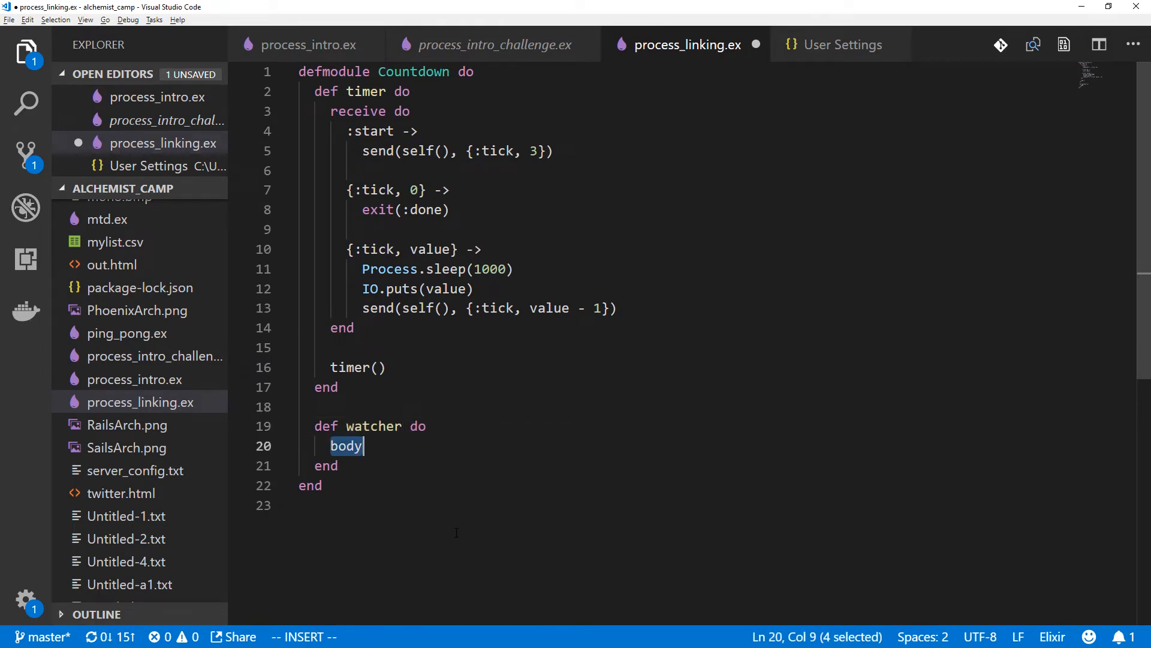
text(timer_pid)
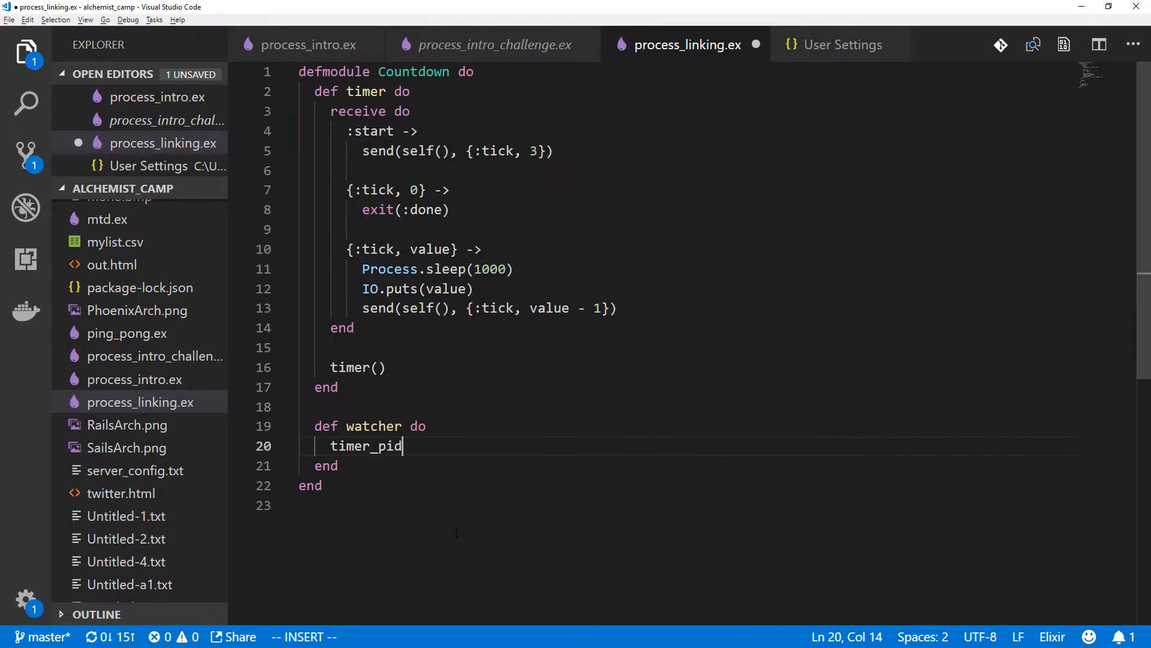
text(=)
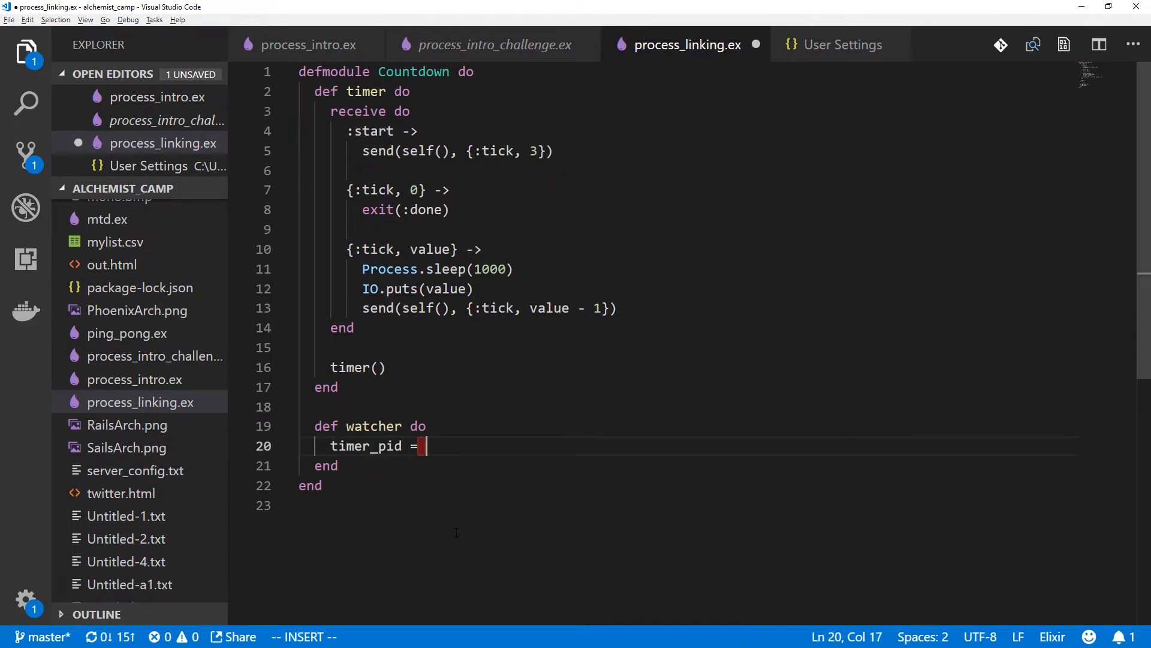
text(spawn_lin)
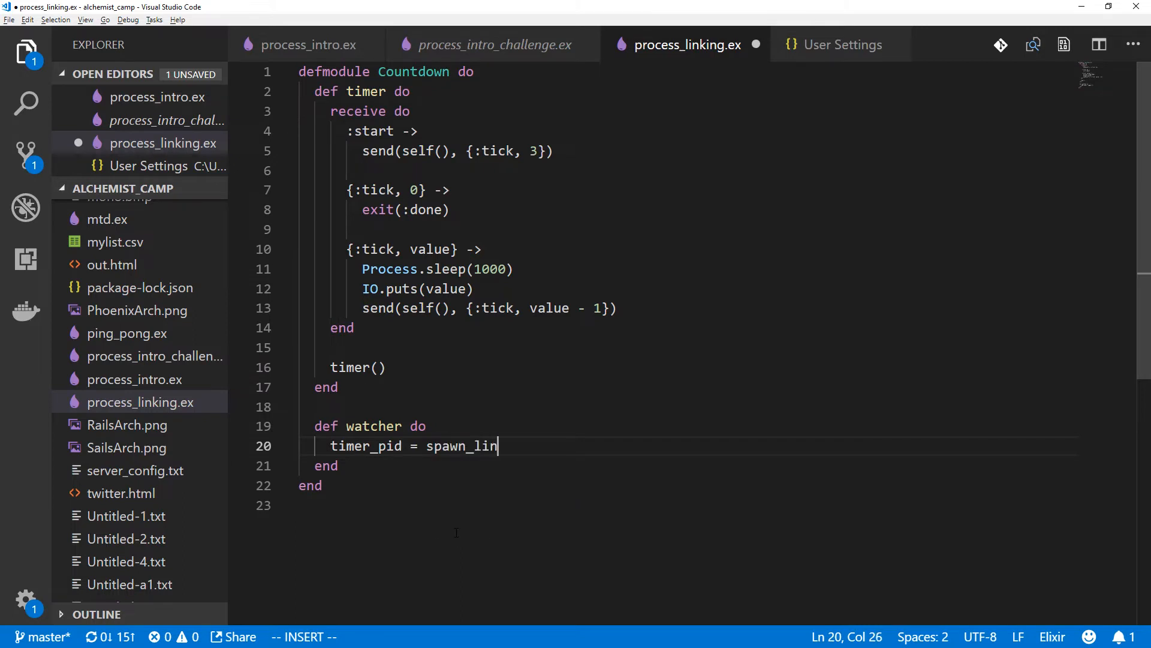
text(k)
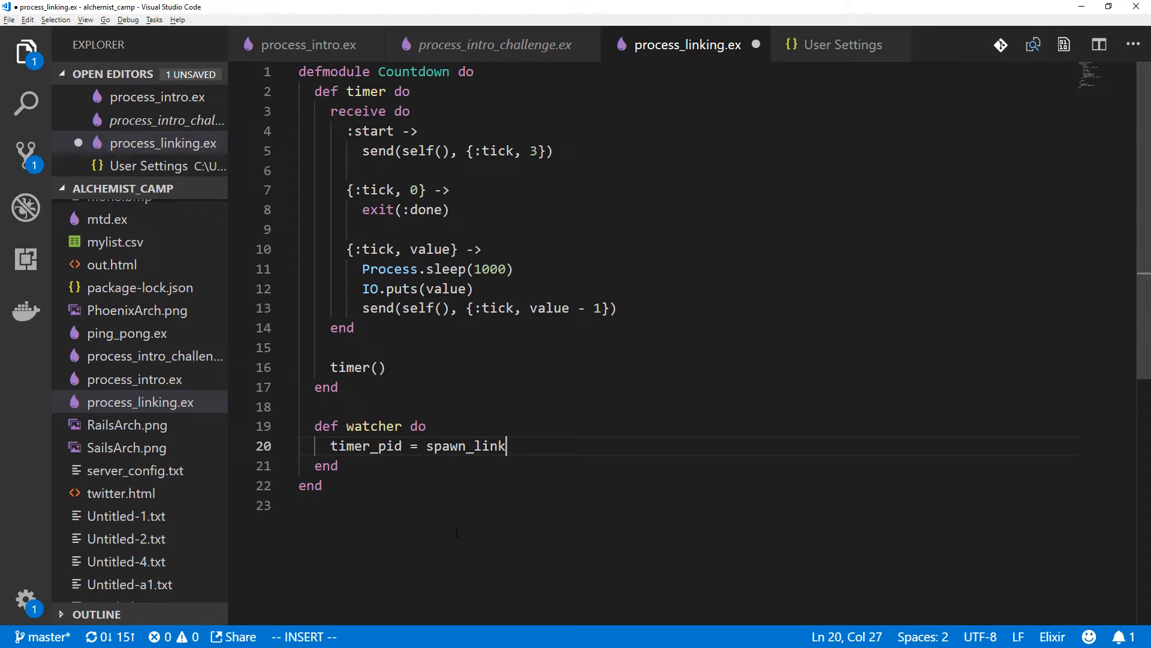
text((&)
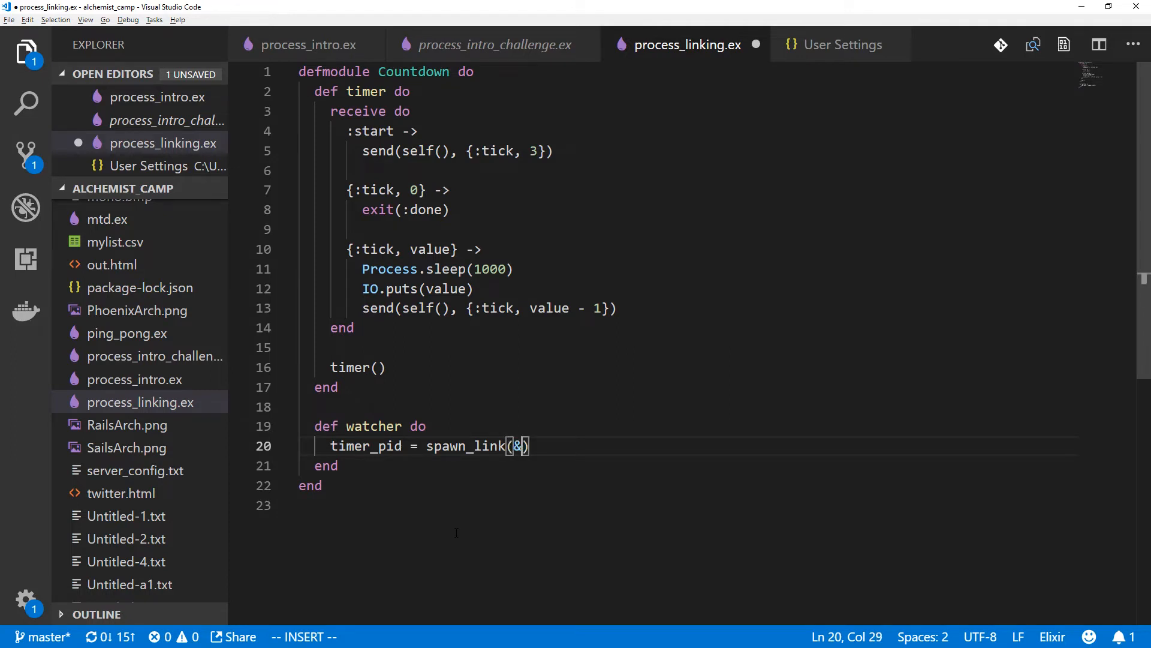
text(timer/0)
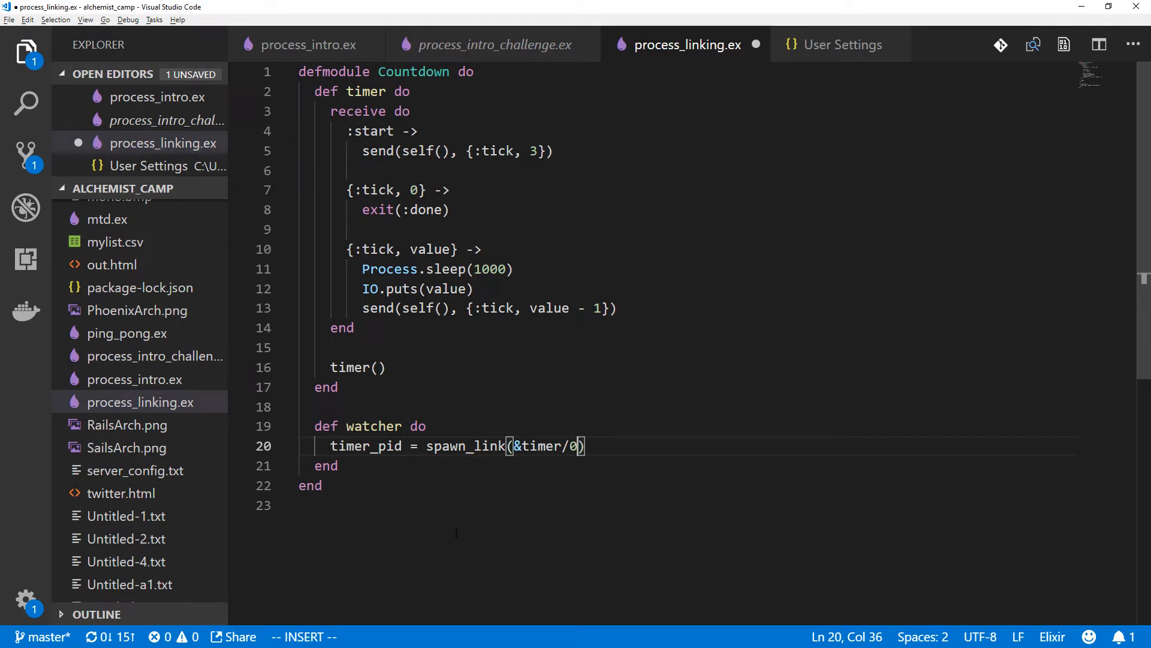
key(Enter)
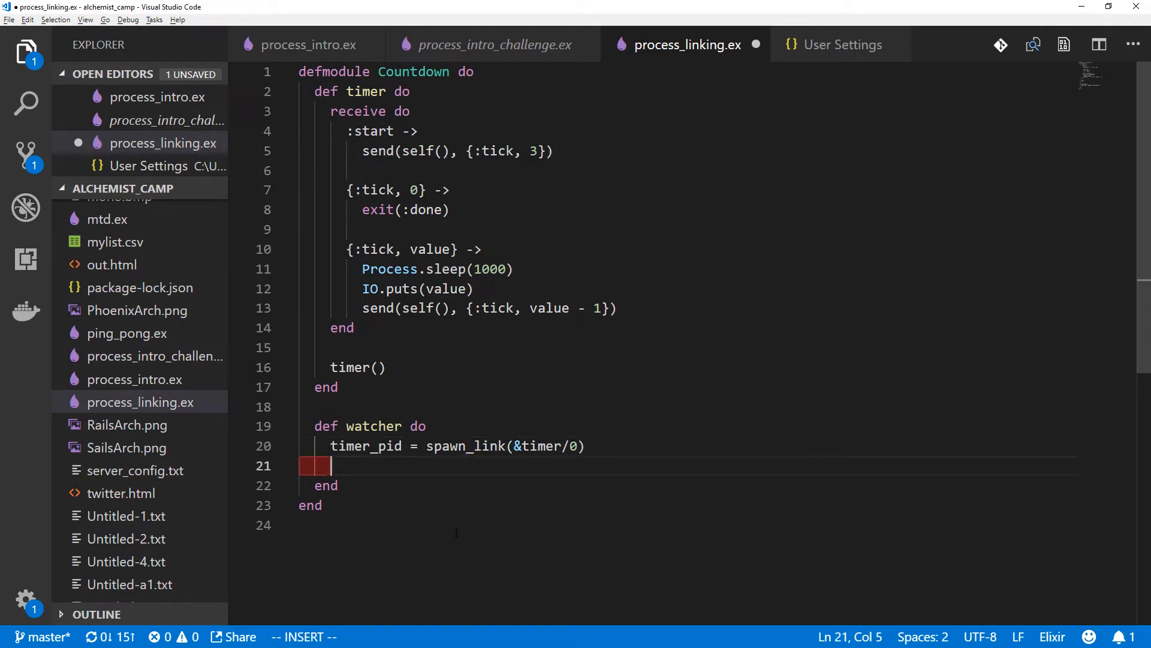
text(send(timer_pid,)
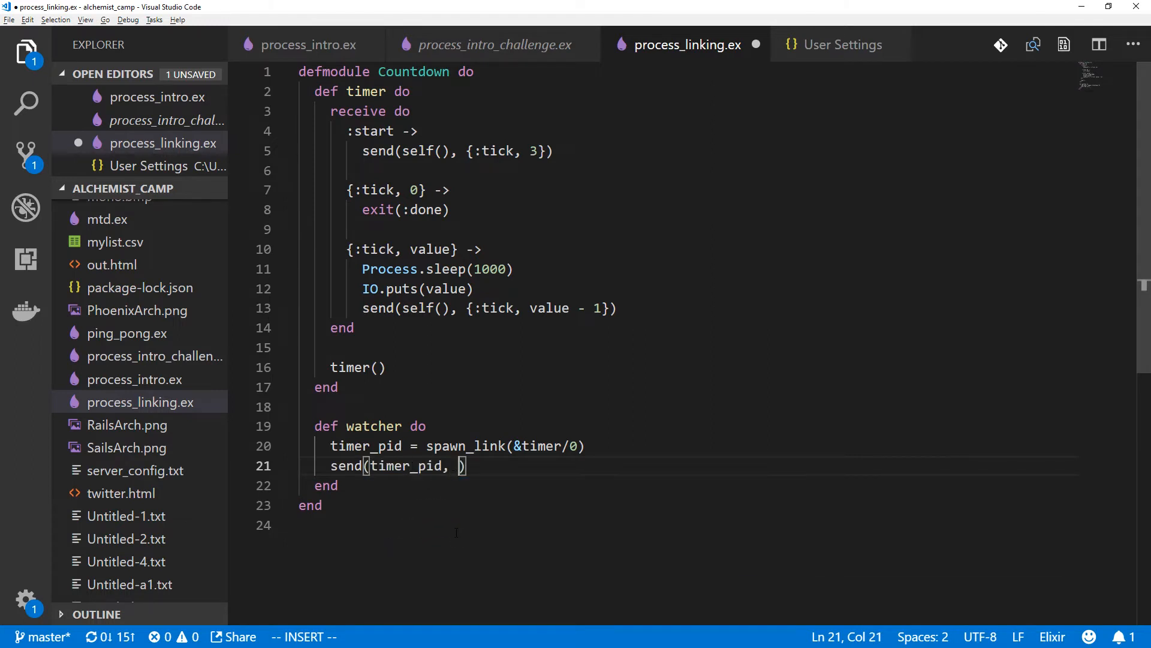
Send :start and print each msg as "I saw this message: #{inspect msg}"
text(:start)
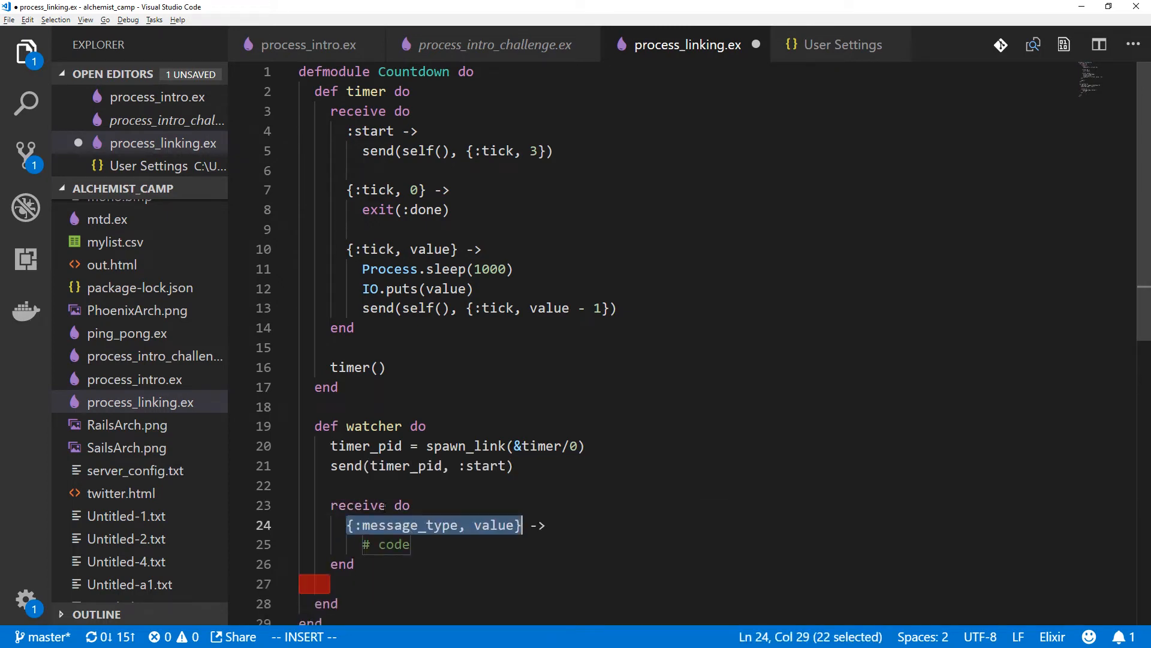
text(msg ->)
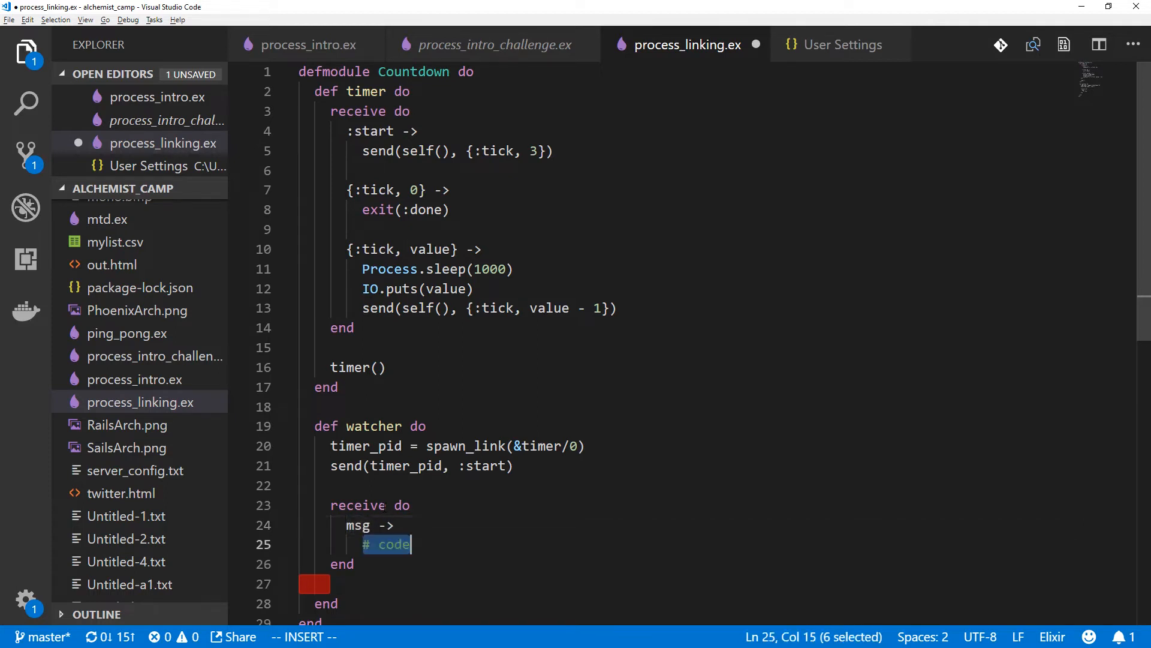
text(IO.puts ")
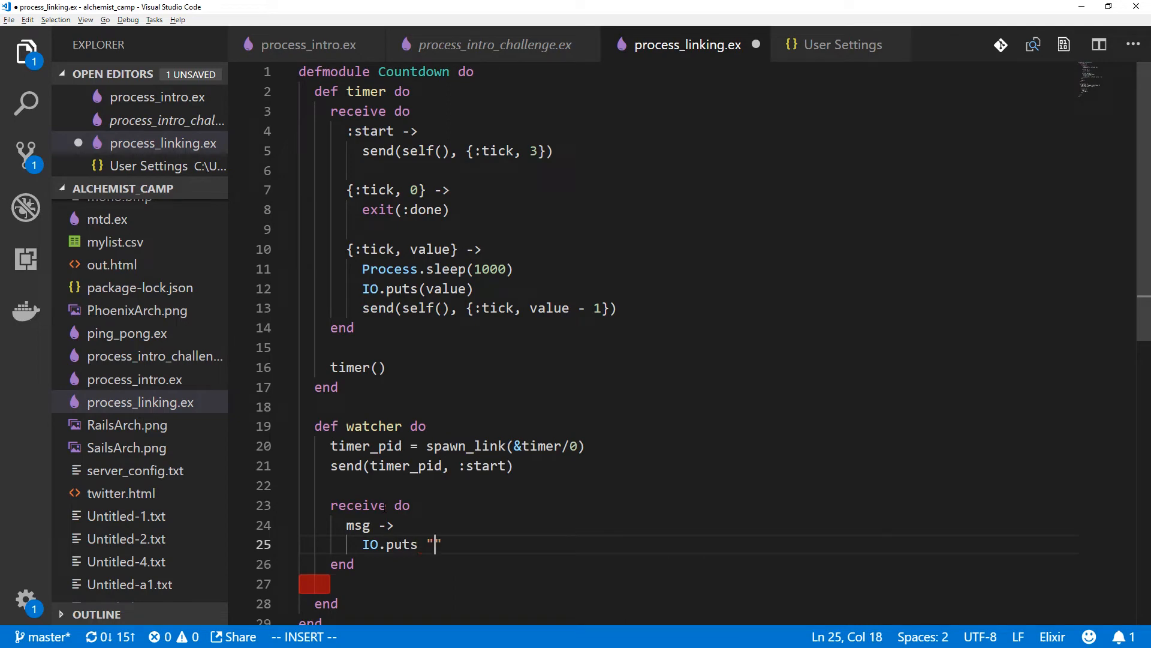
text(I sa)
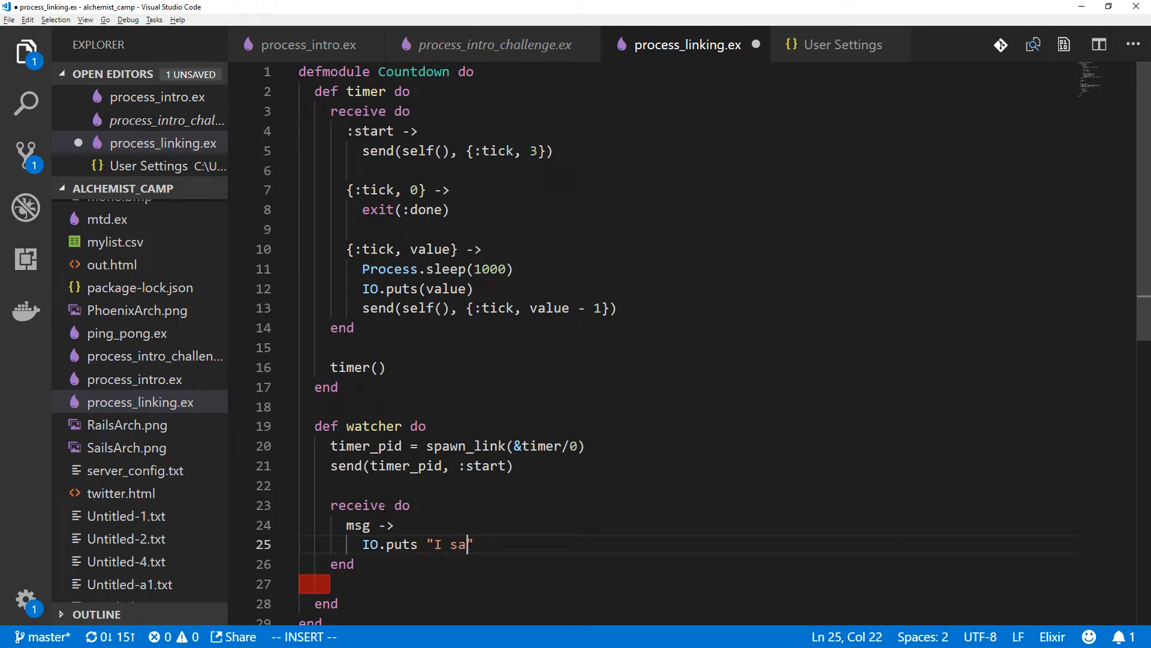
text(w this message)
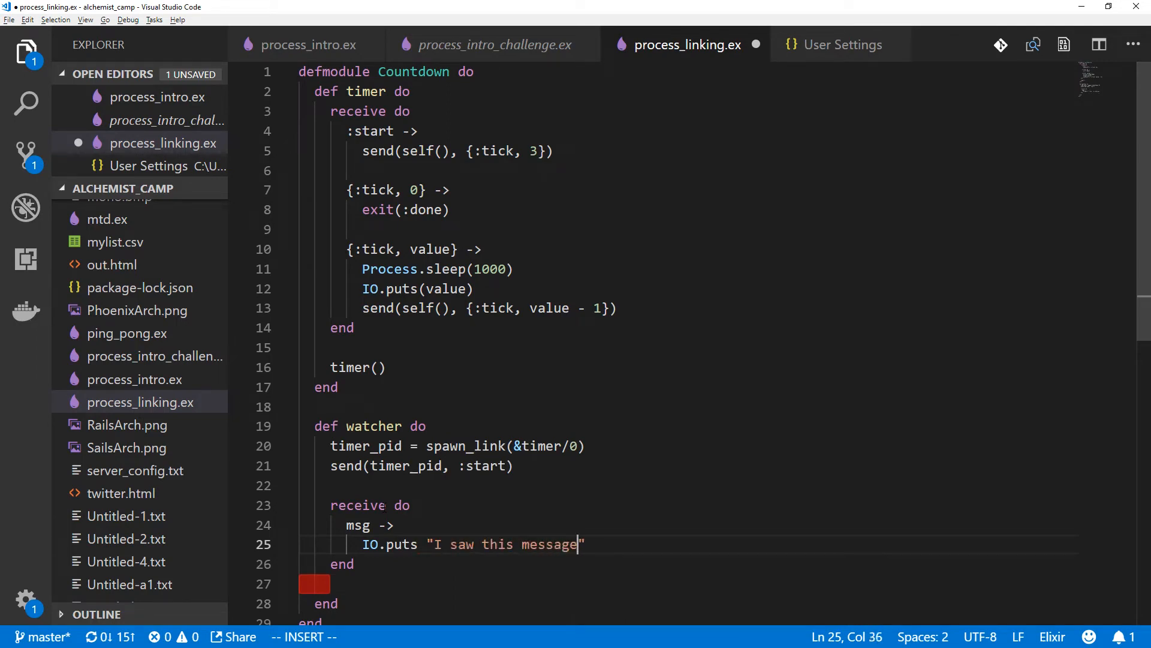
text(: #{)
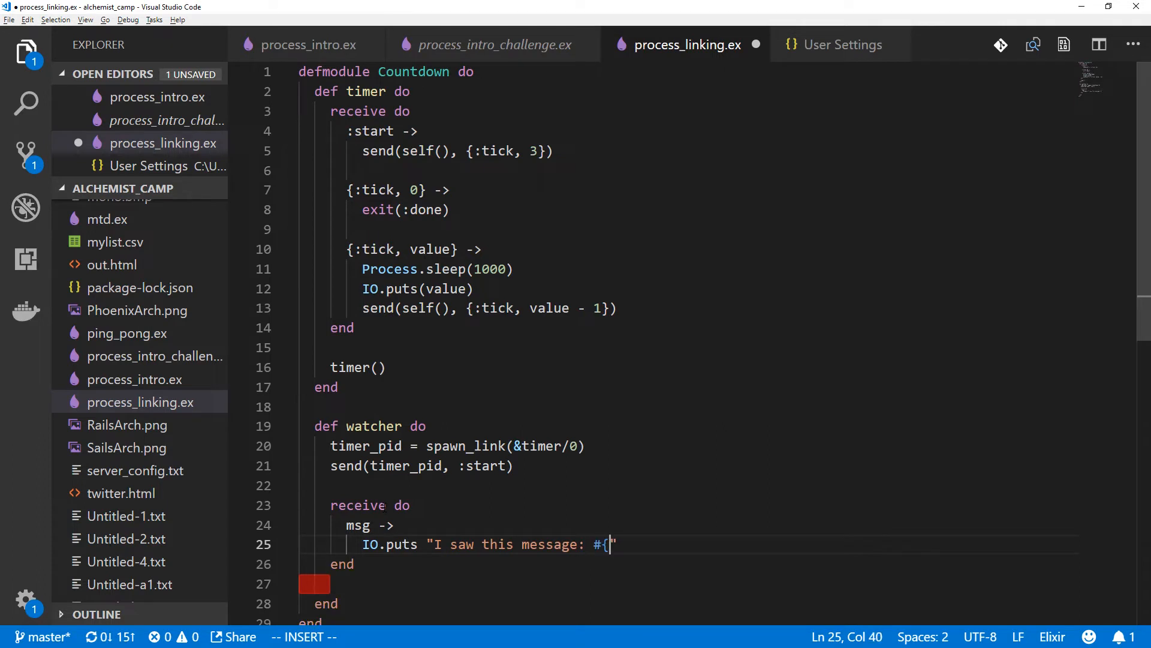
text(inspect)
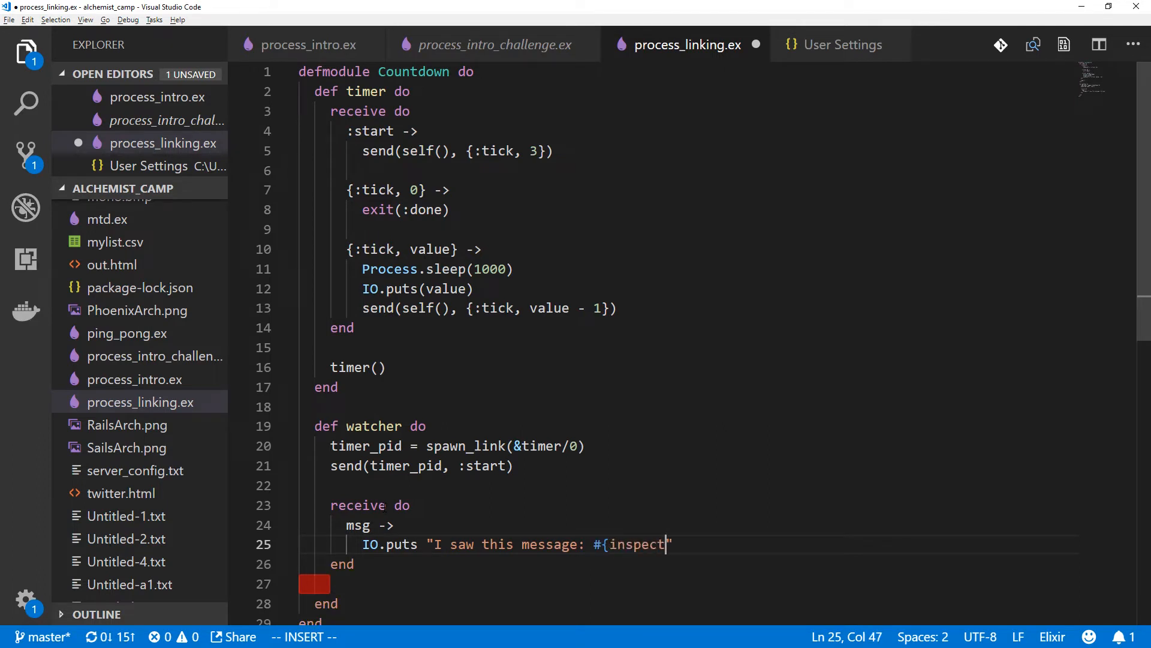
text(msg)
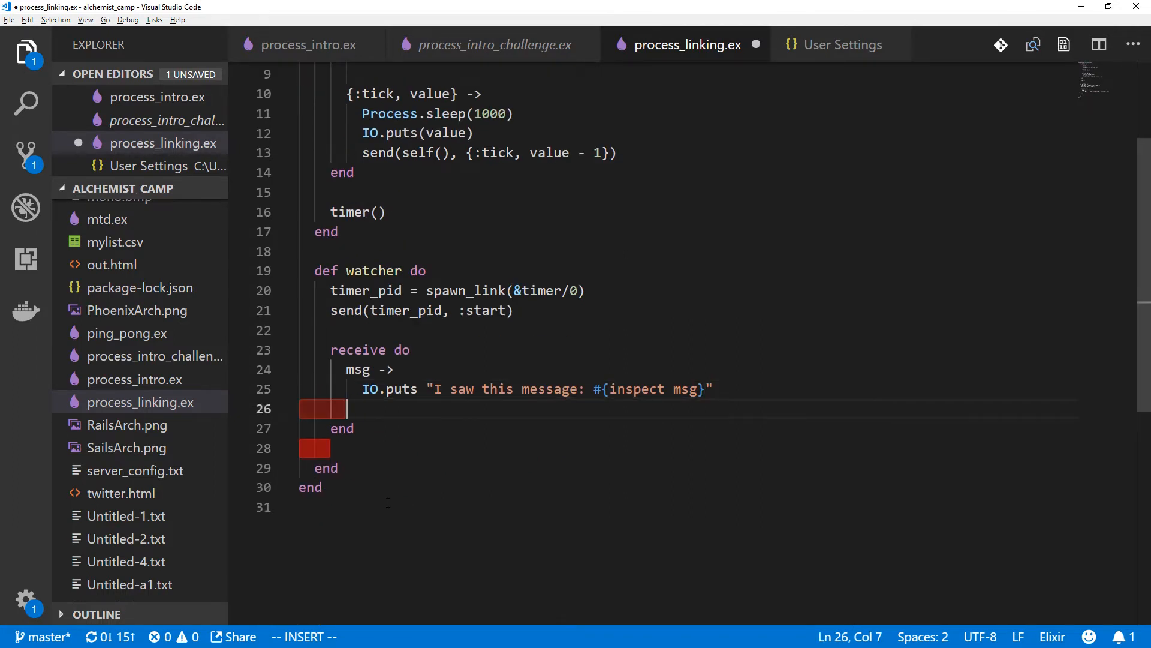
Add an after 4000 clause printing "I'm not getting any messages from this timer"
text(after)
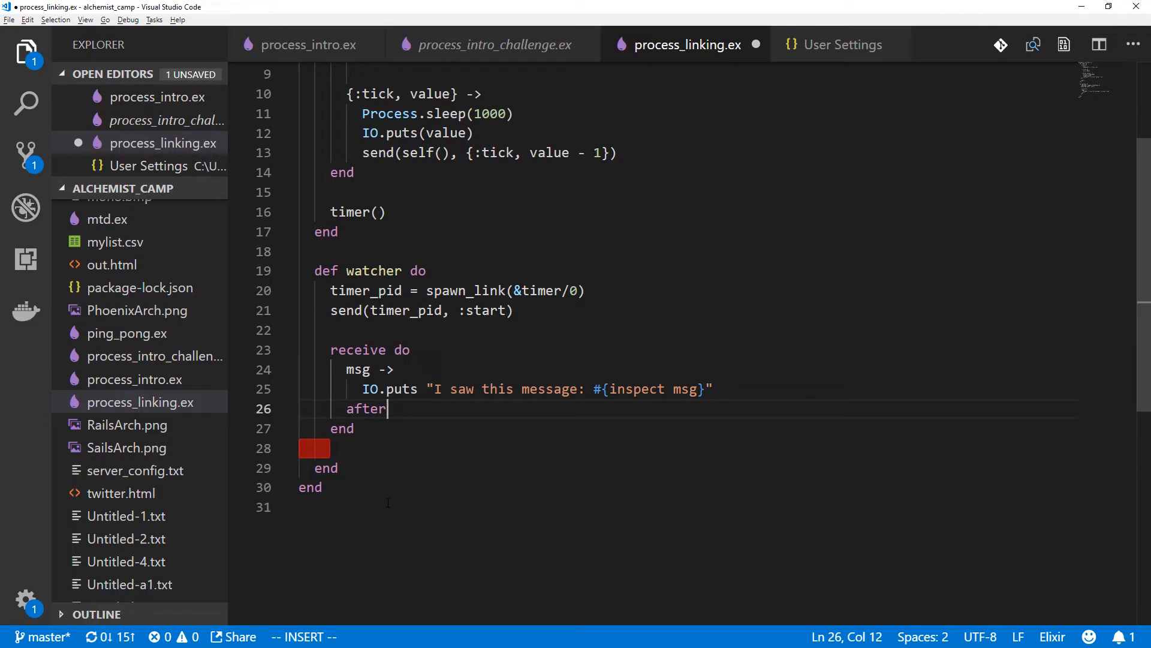
text(4000 ->)
text(IO)
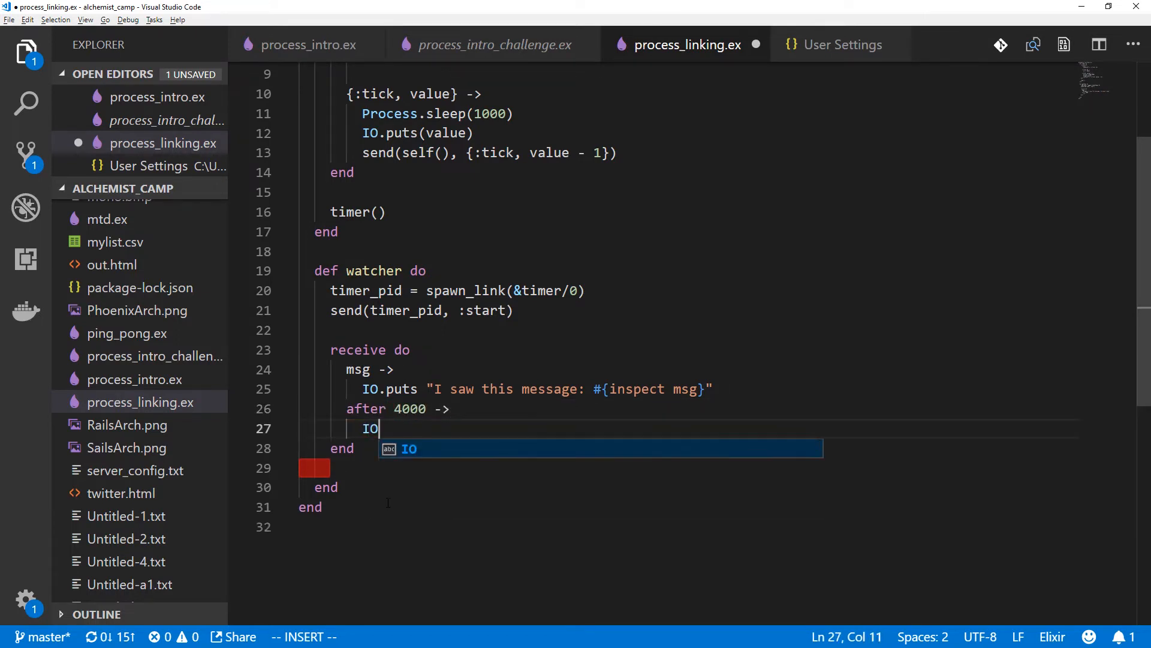
text(.puts "I'm n)
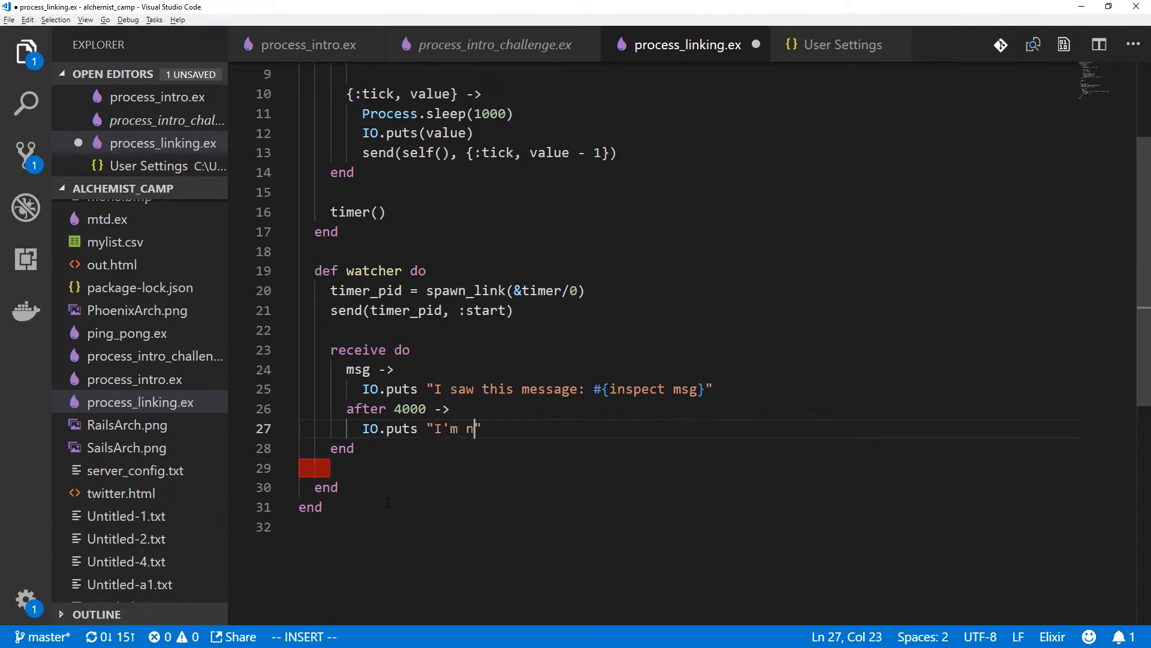
text(ot getting an)
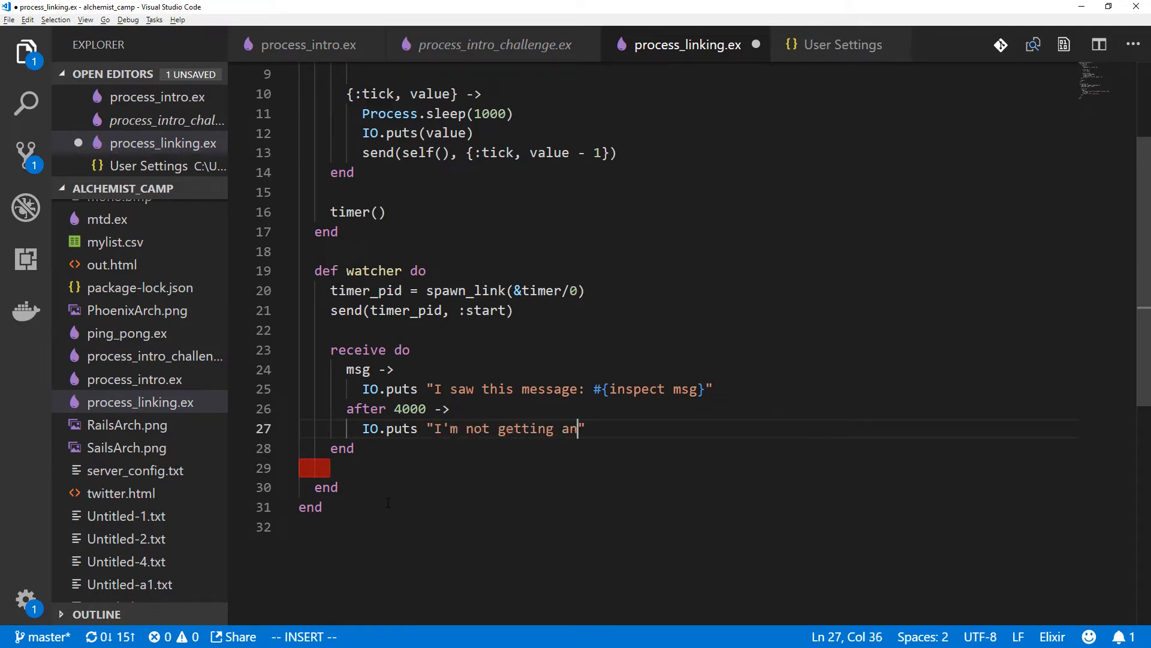
text(y messages from)
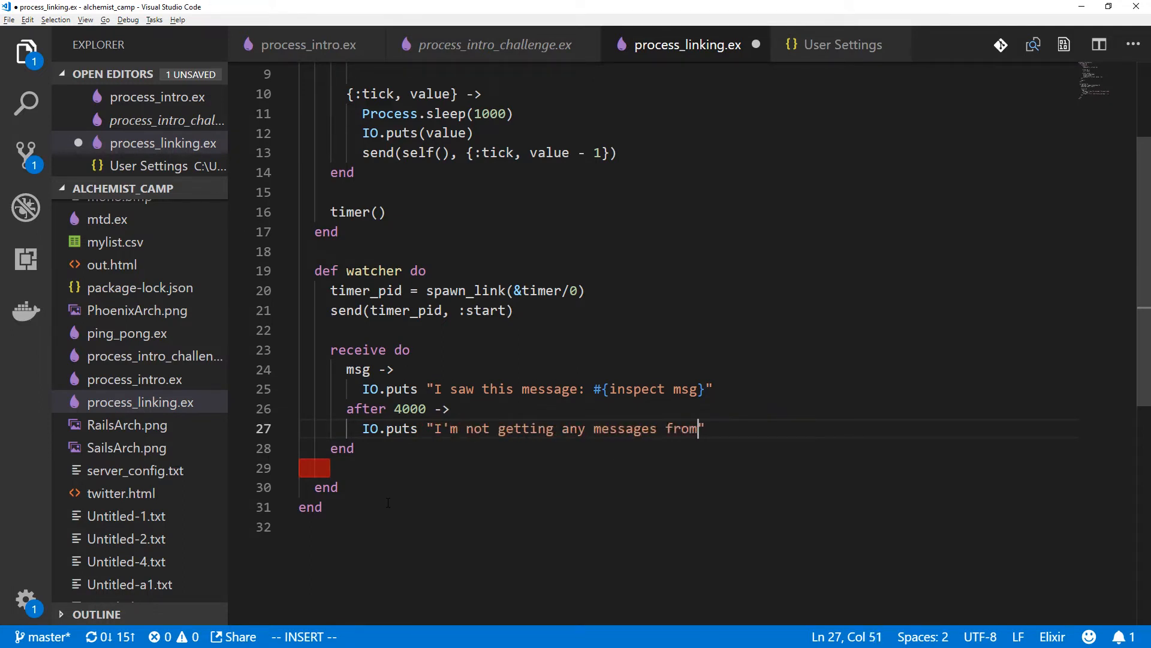
text(this timer)
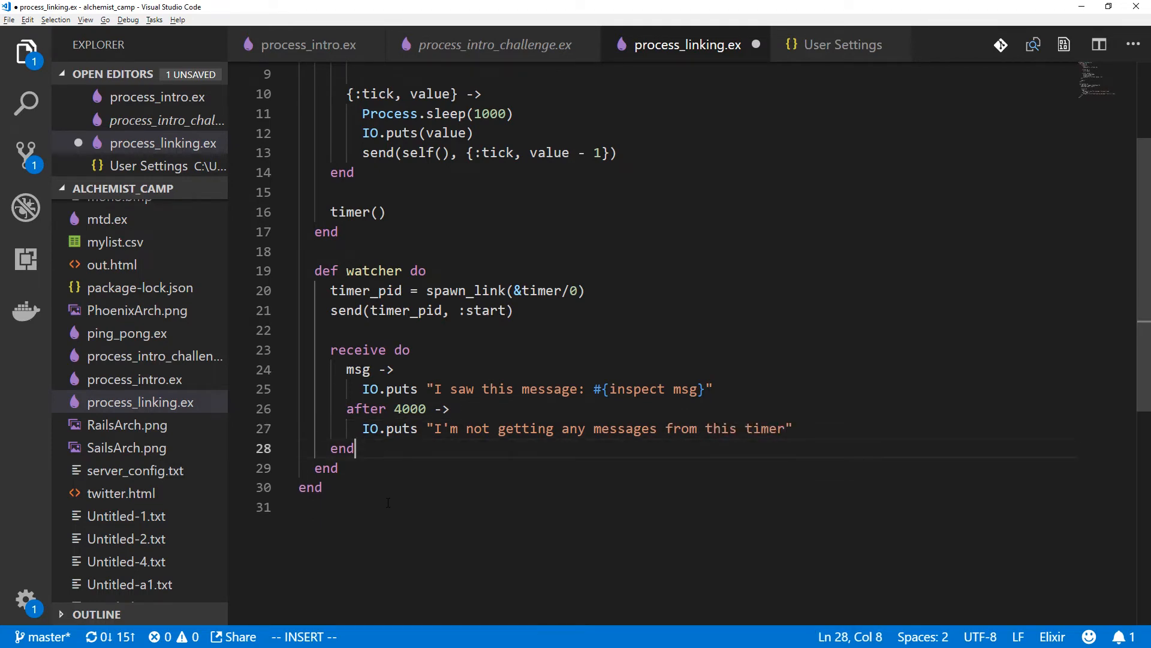
mouse_move(301, 373)
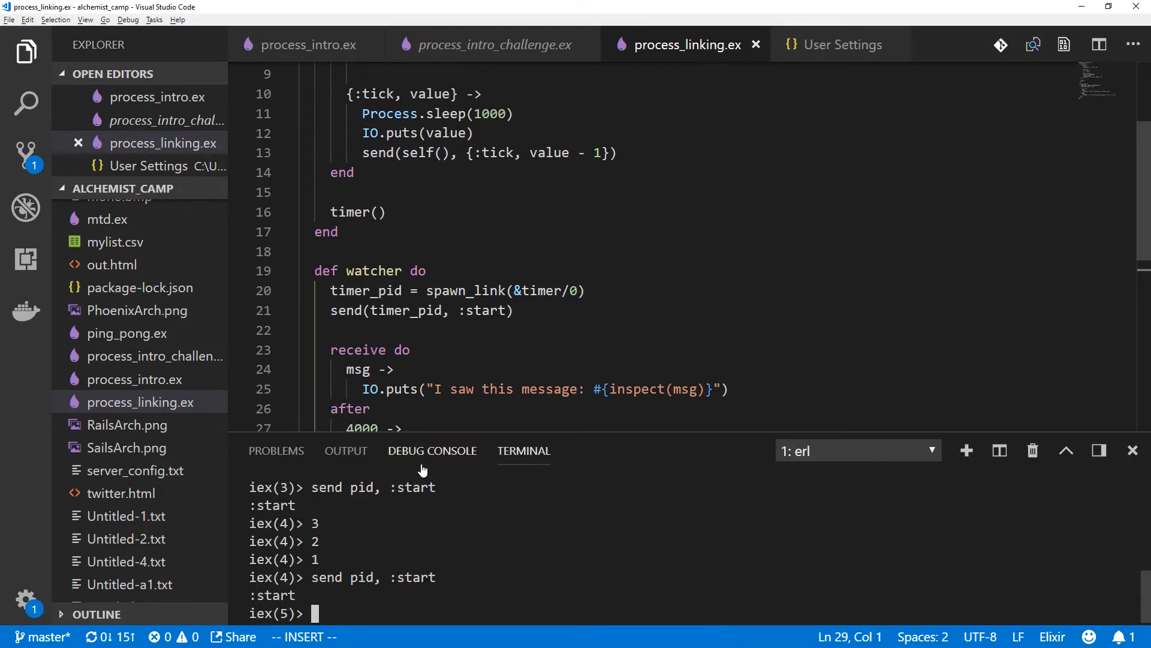
Recompile process_linking.ex in IEx with c "process_linking.ex"
text(c "process_linking.ex")
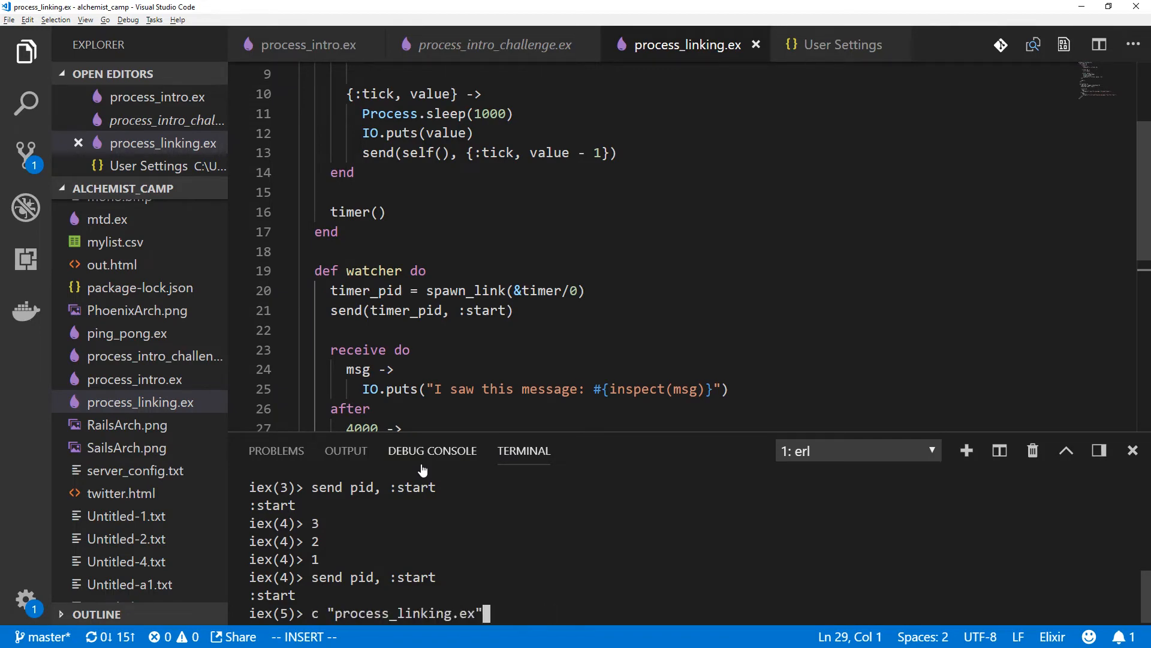
key(Return)
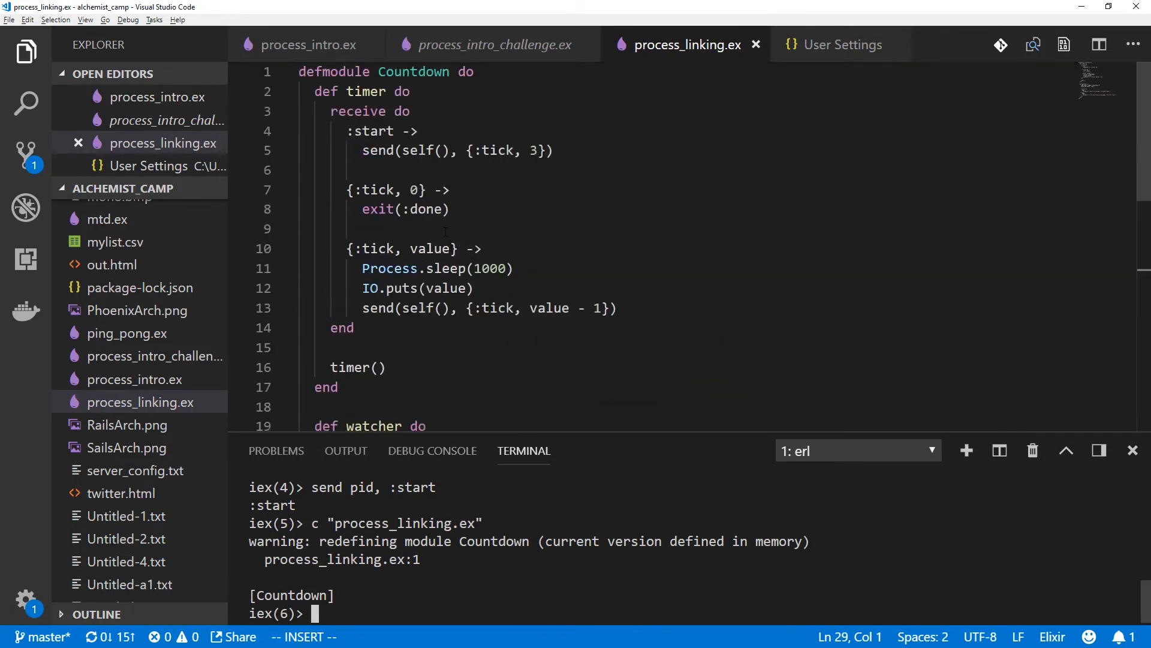
scroll(down, 3)
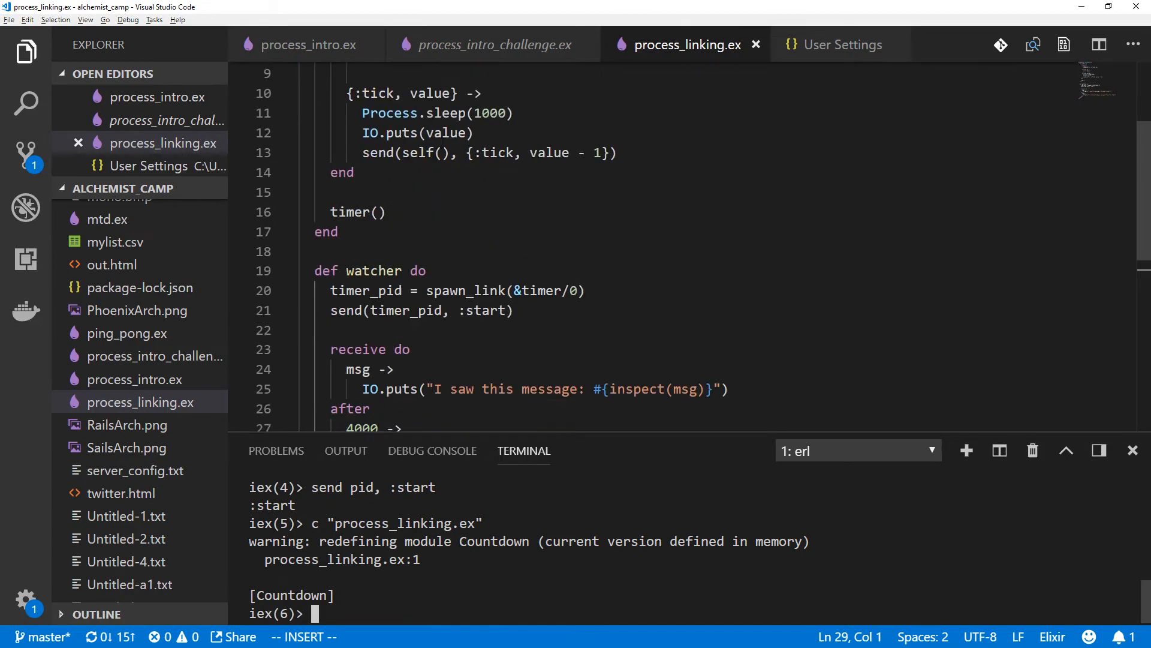
scroll(down, 3)
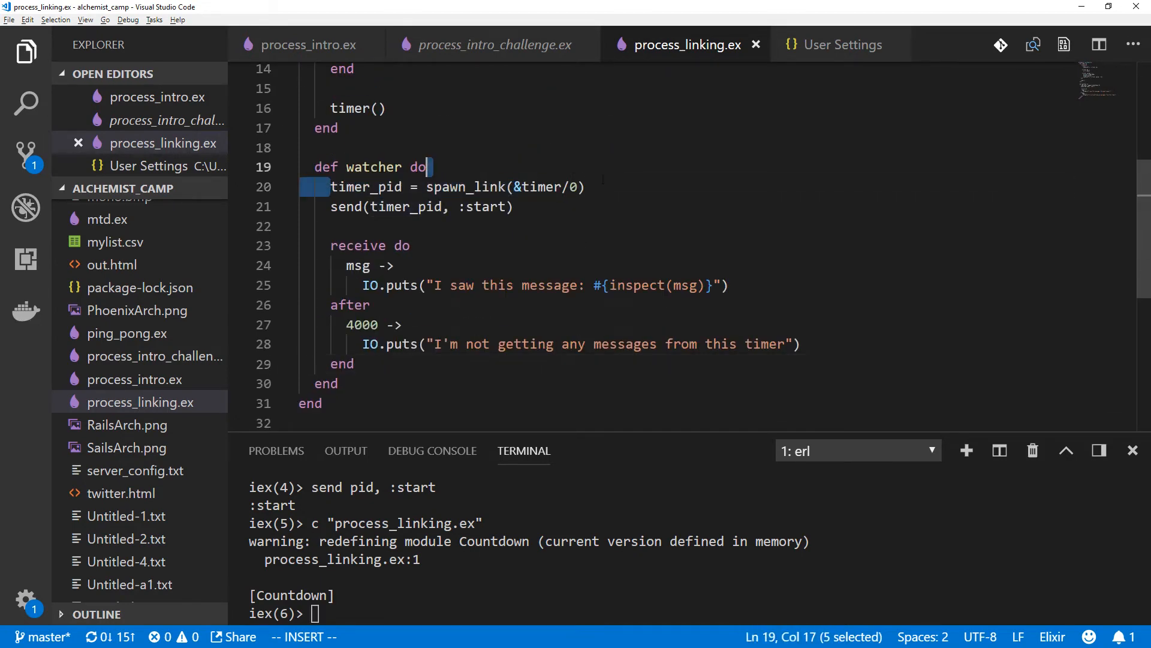
Run Countdown.watcher, which counts 3, 2, 1 and kills the shell with :done
click(497, 187)
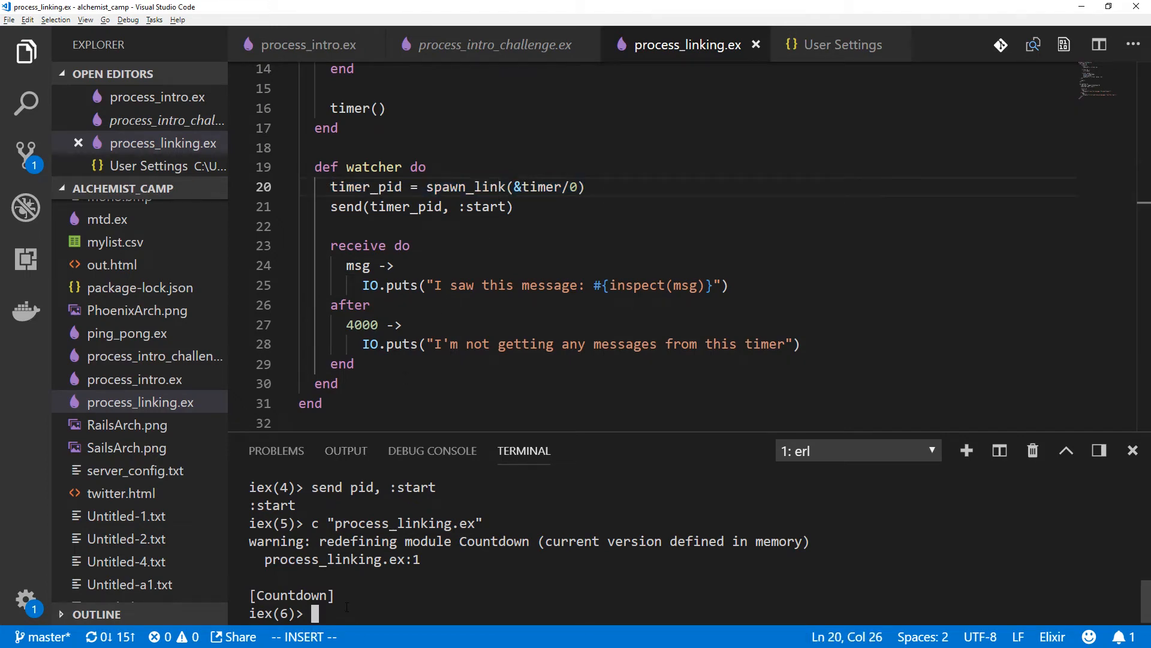
text(Countdow)
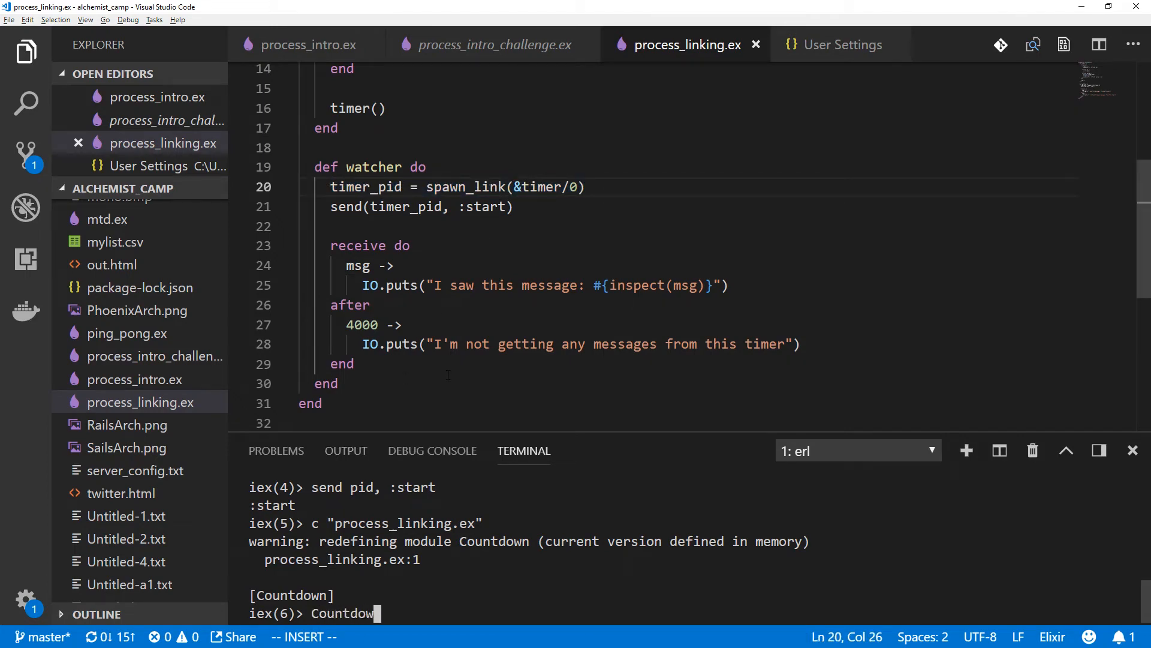
text(.watcher)
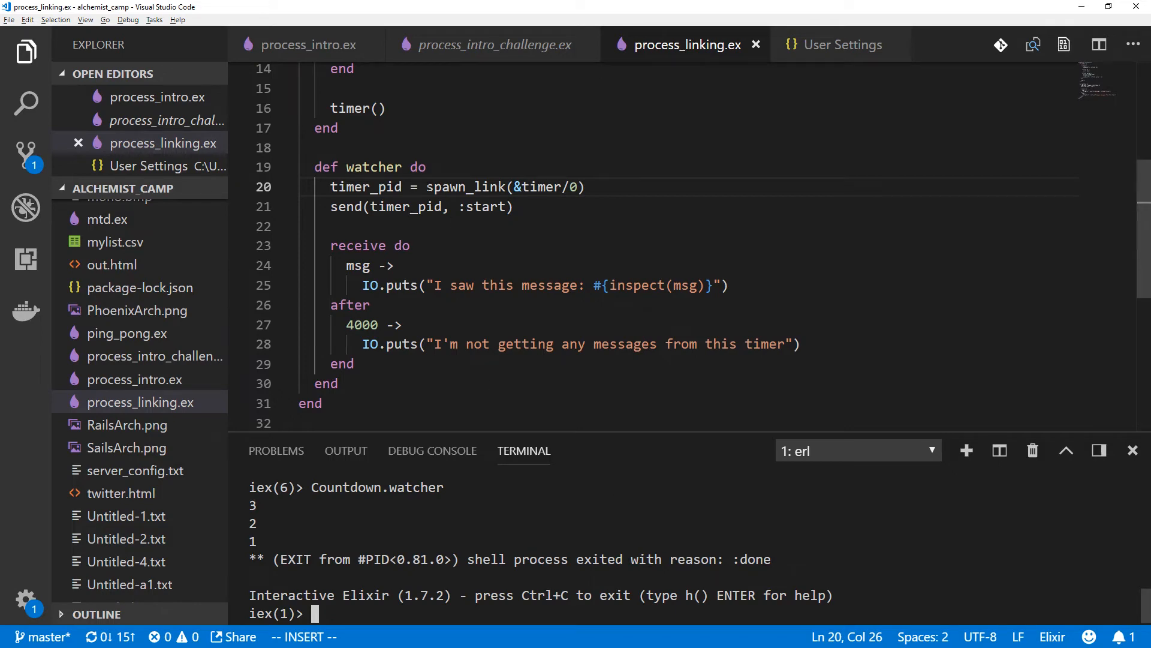
double_click(467, 187)
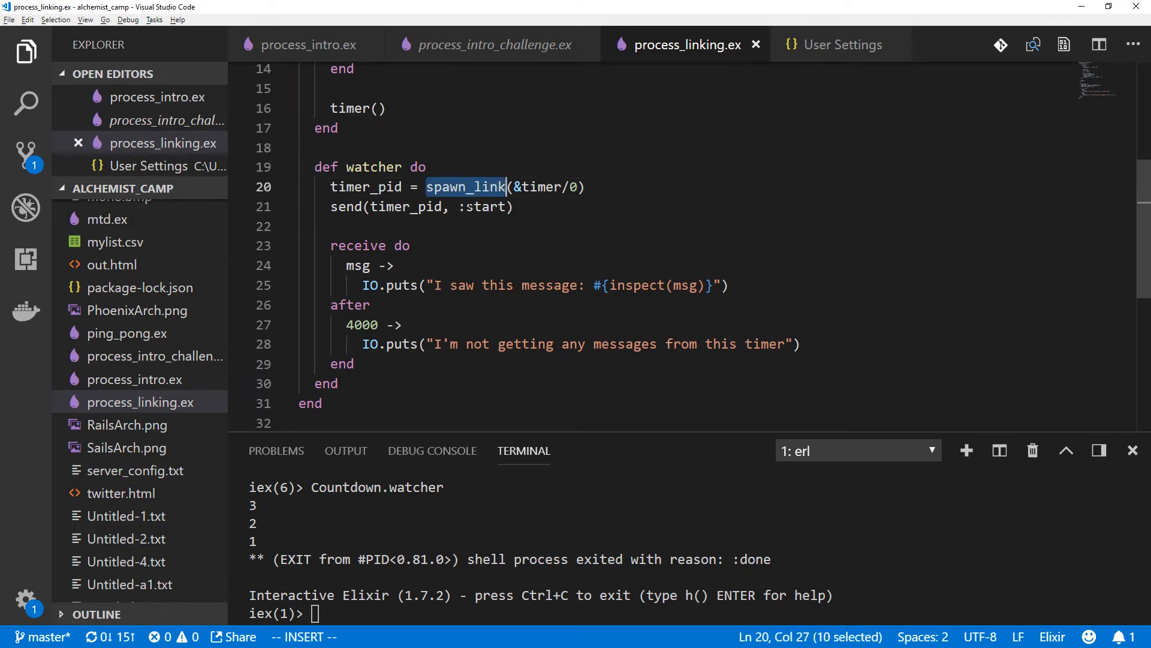
scroll(up, 3)
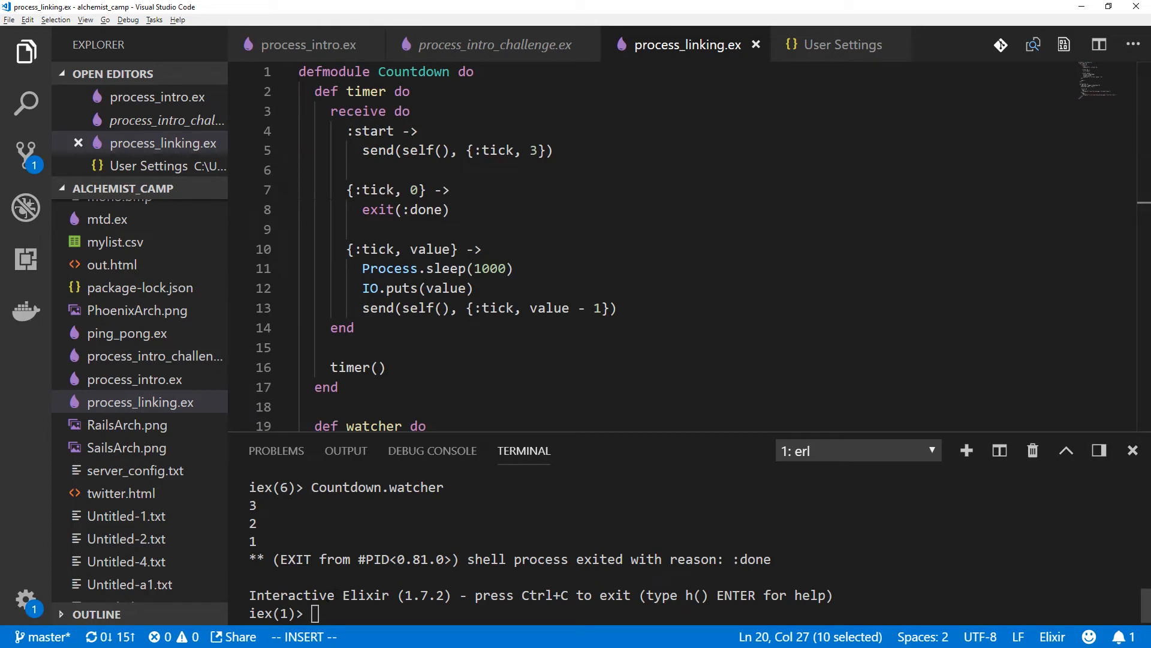
Add Process.flag(:trap_exit, true) at the top of watcher and save process_linking.ex
click(448, 210)
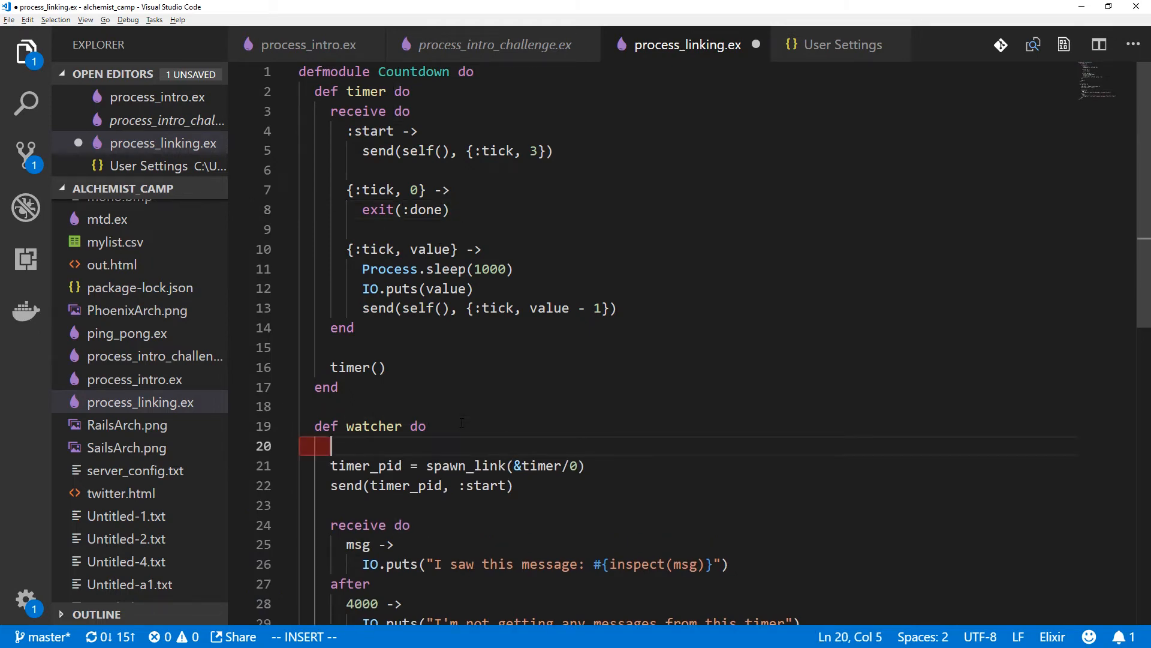
text(Process.flag()
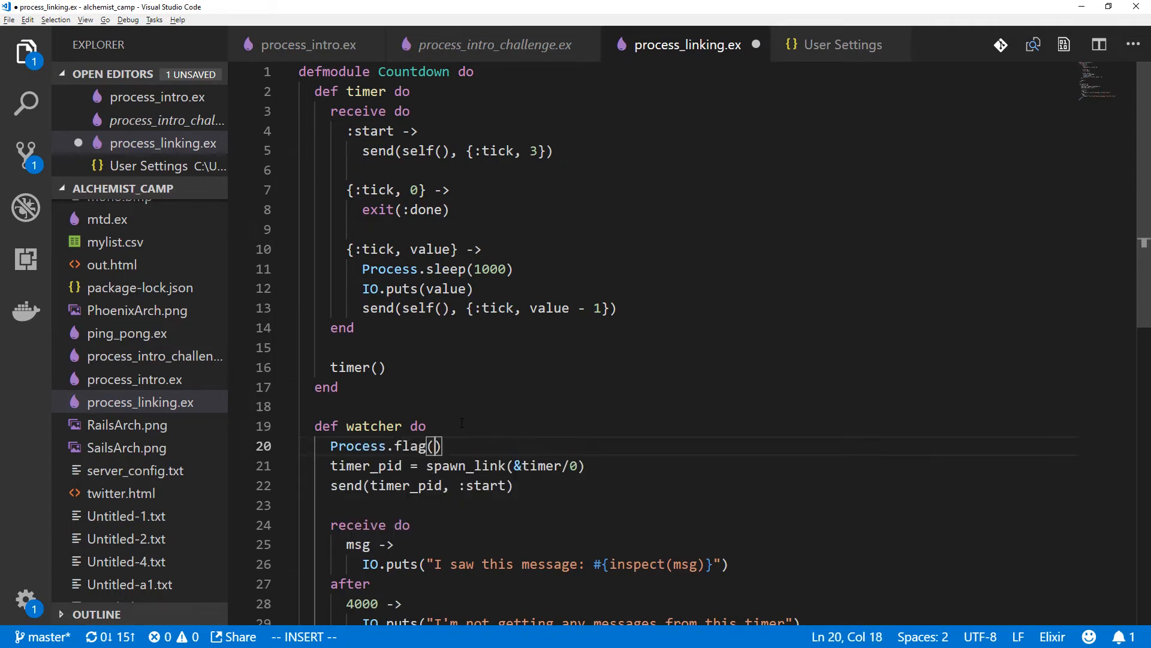
text(:trap_)
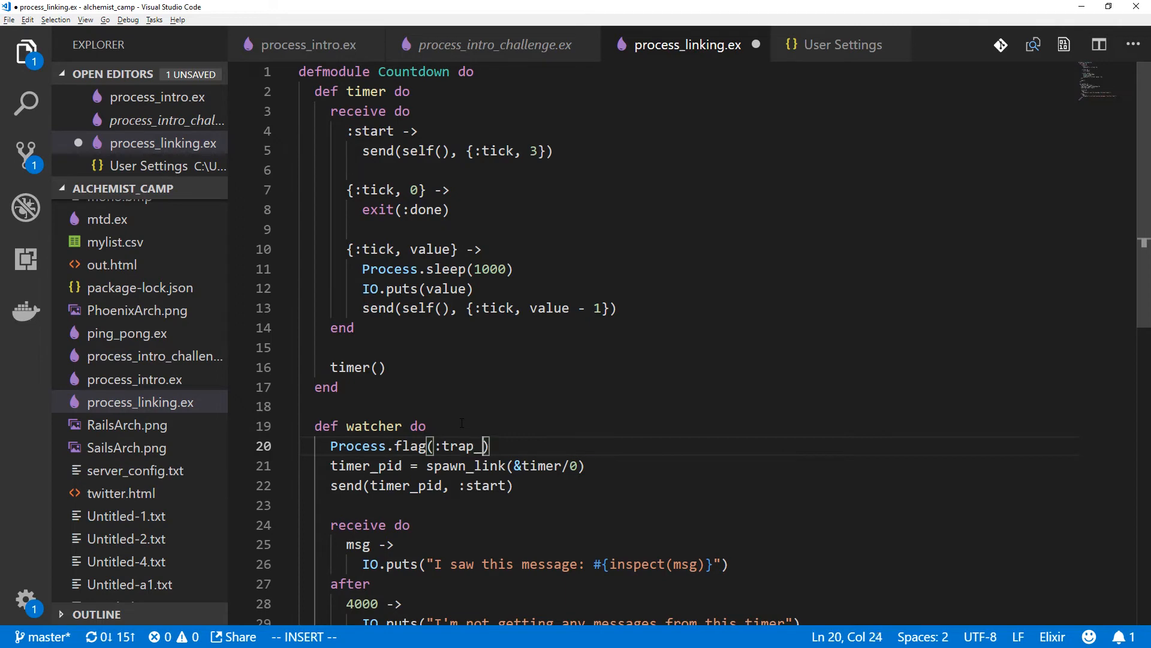
text(exit, true)
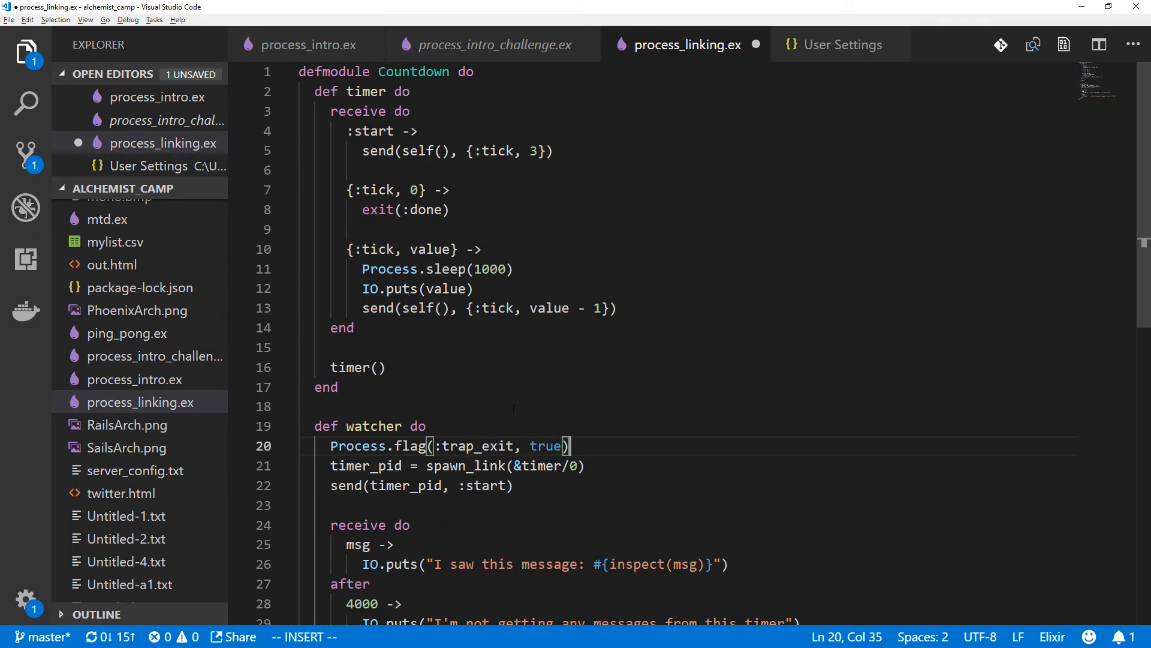
key(ctrl+s)
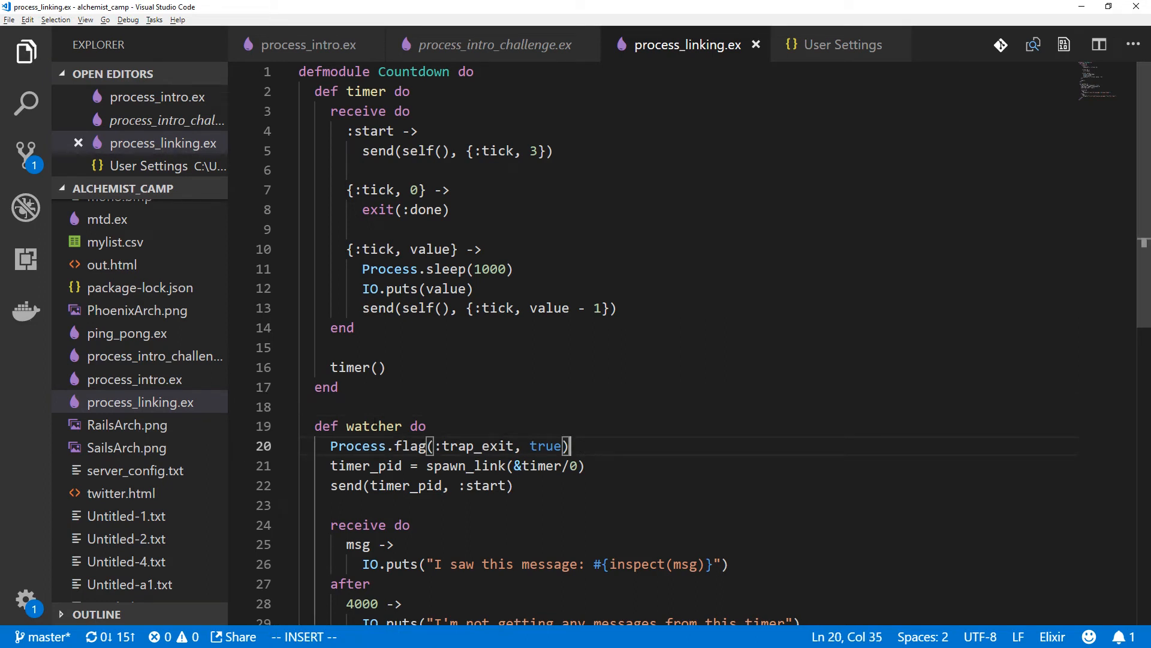
Spawn the Countdown timer and run Countdown.watcher, which prints 3, 2, 1 and the trapped :EXIT message
scroll(down, 3)
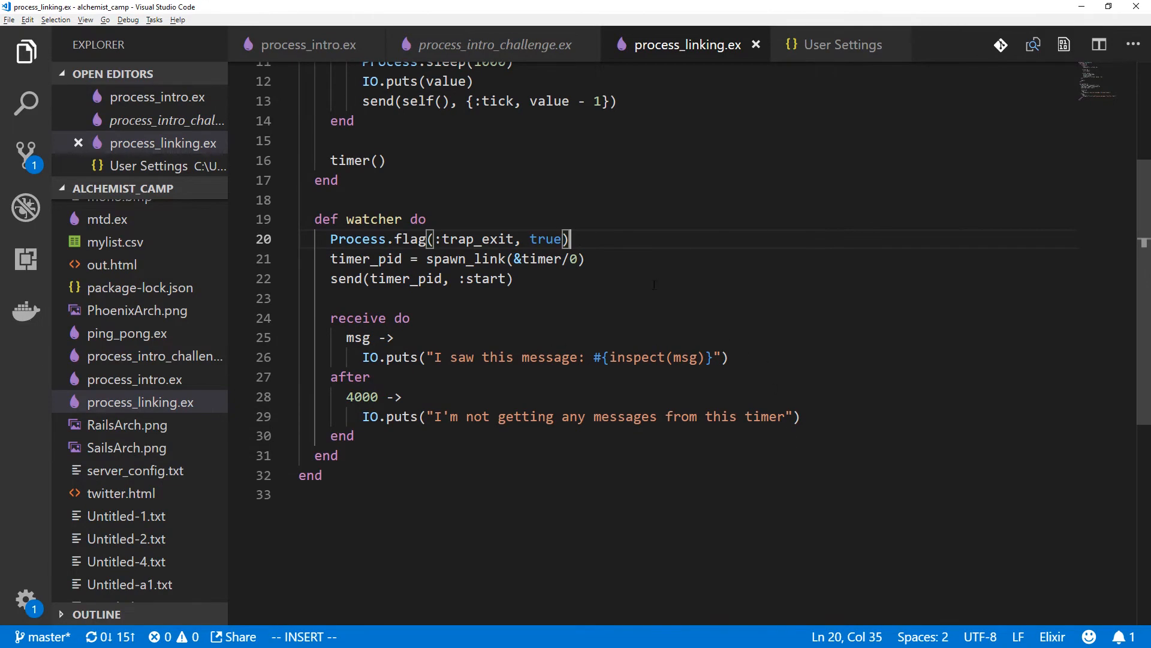
mouse_move(683, 334)
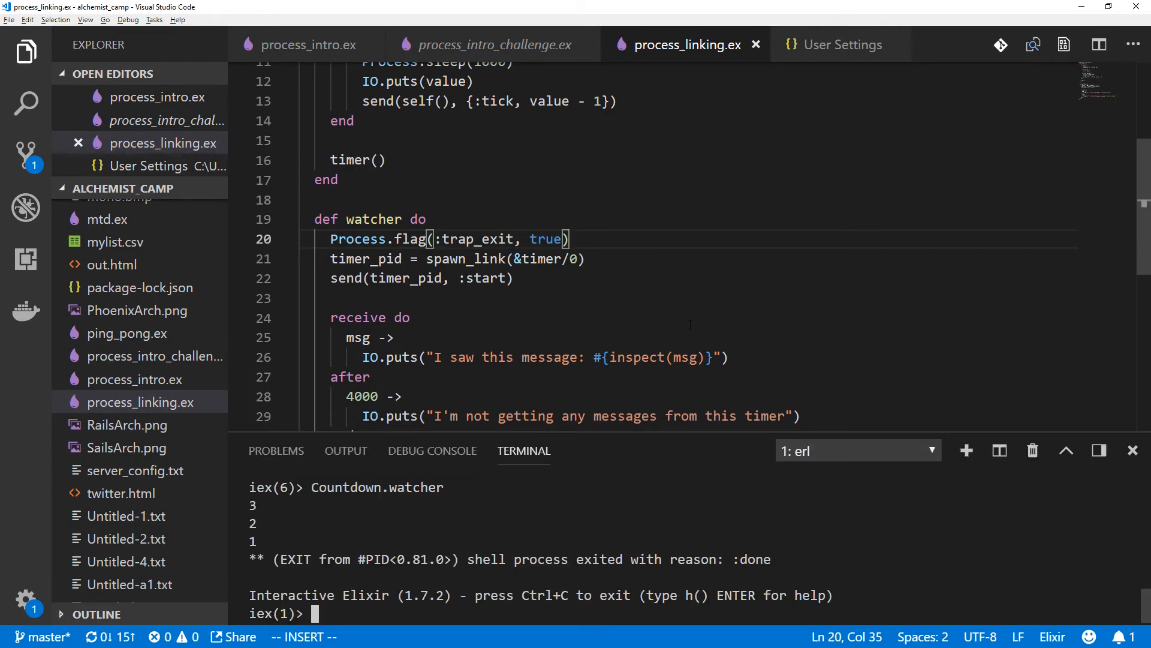
text(pid = spawn &Countdown.timer/0)
text(c "process_linking.ex)
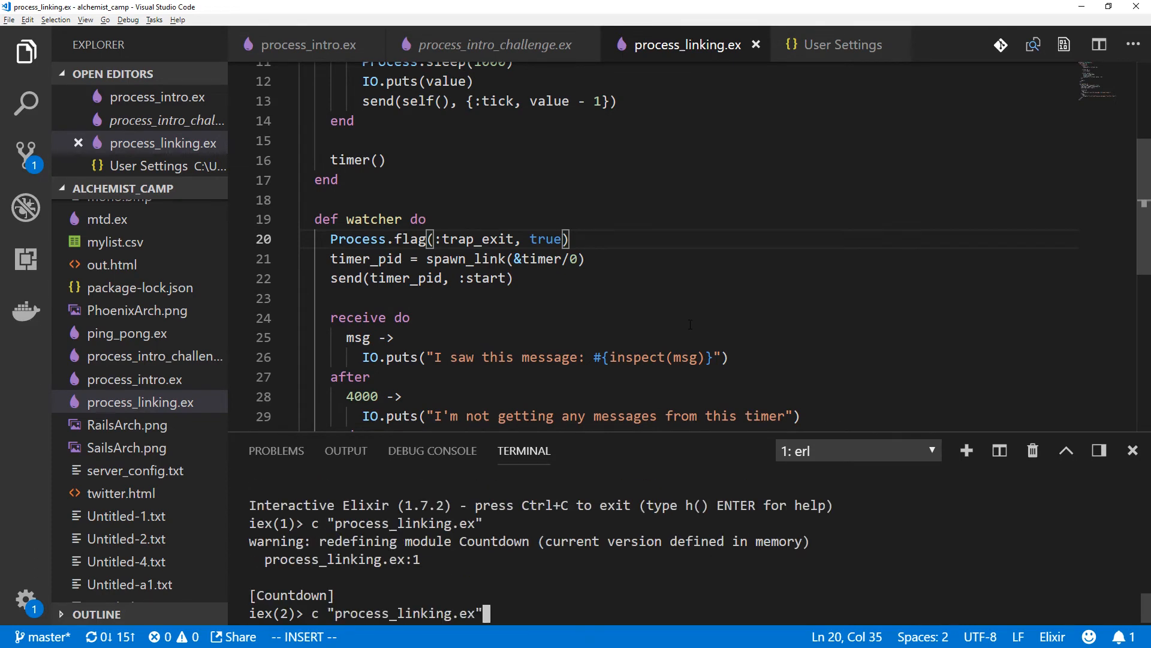
text(Countdown.watcher)
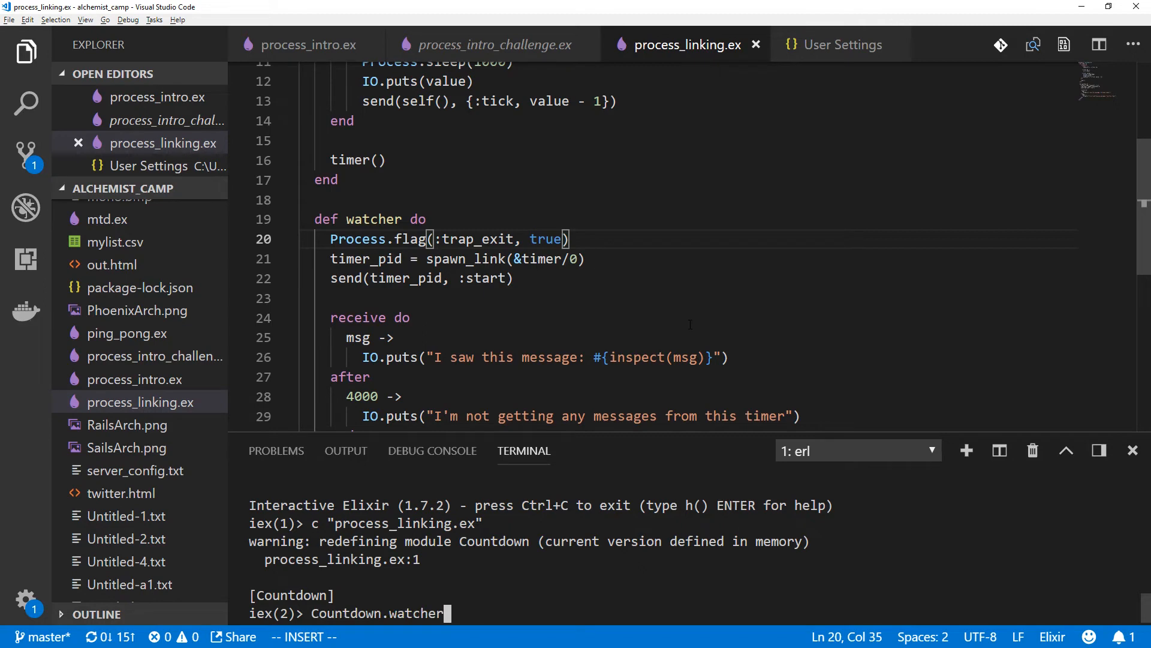
key(Return)
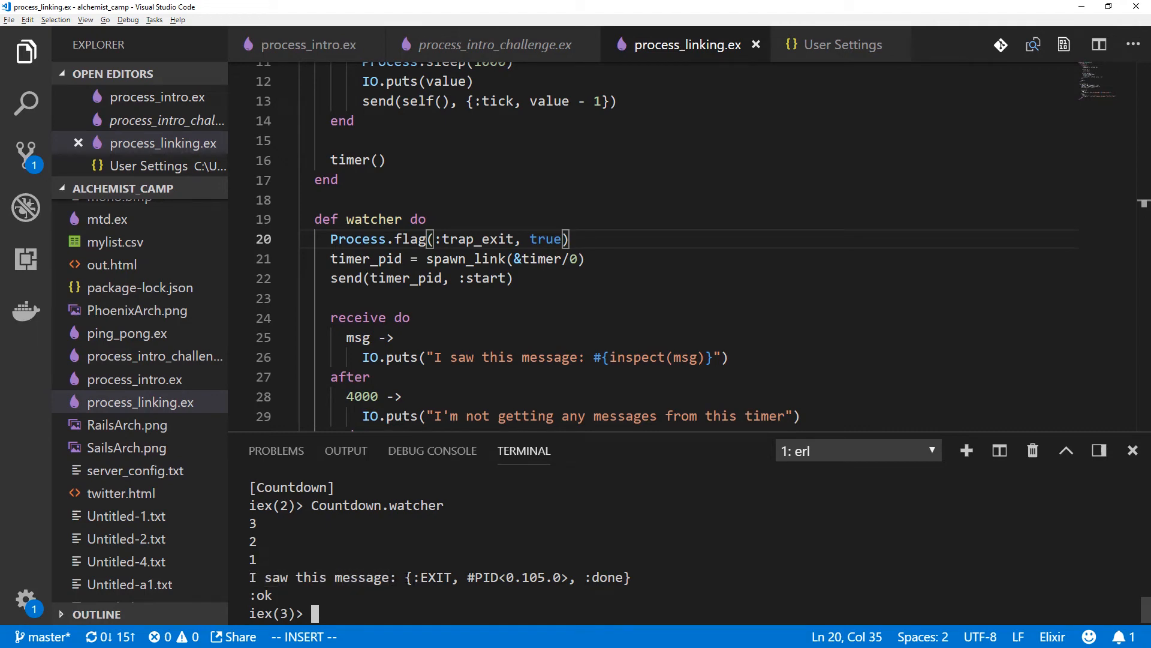
double_click(517, 577)
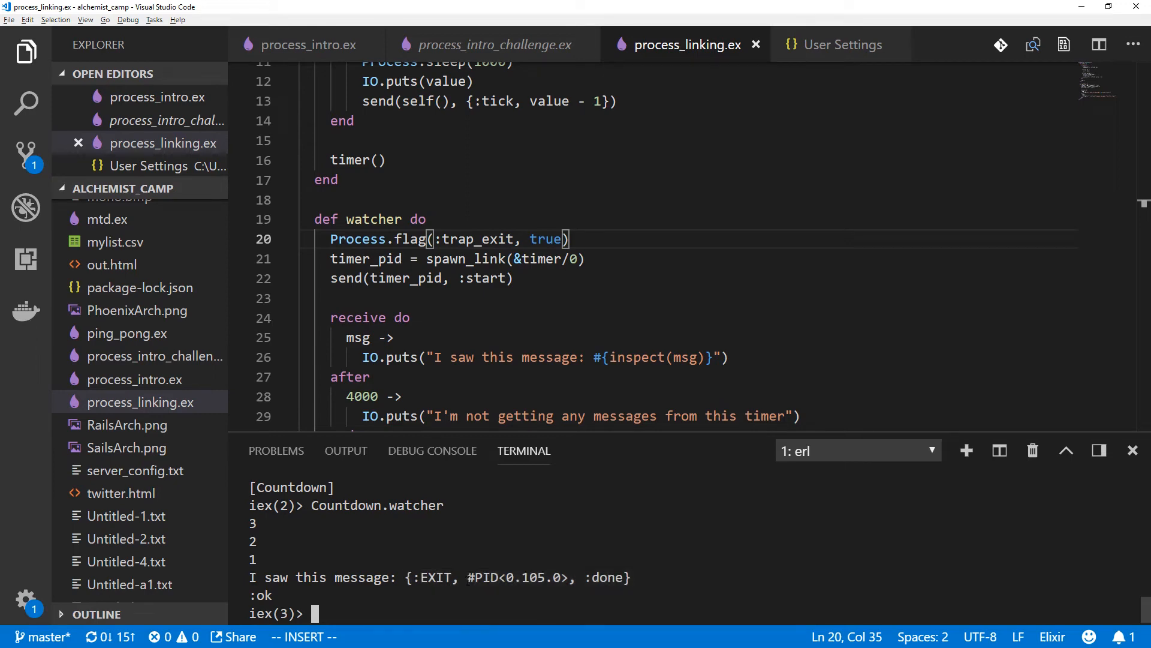
double_click(517, 577)
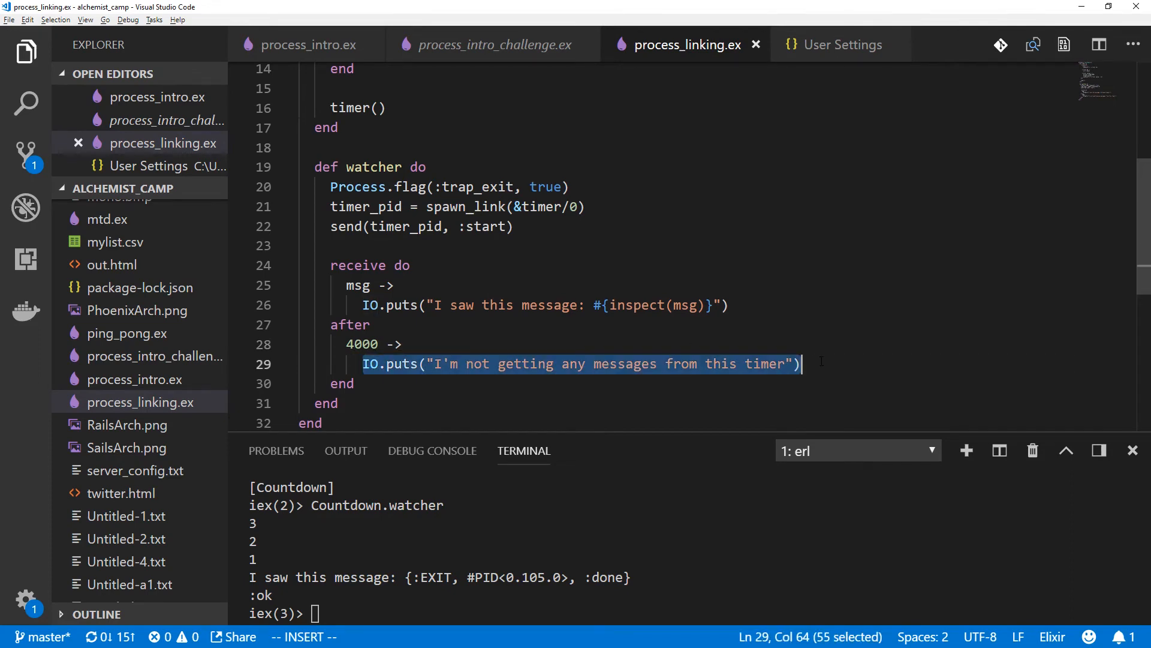
Change the watcher timeout from 4000 to 500 and rerun Countdown.watcher in IEx
double_click(361, 343)
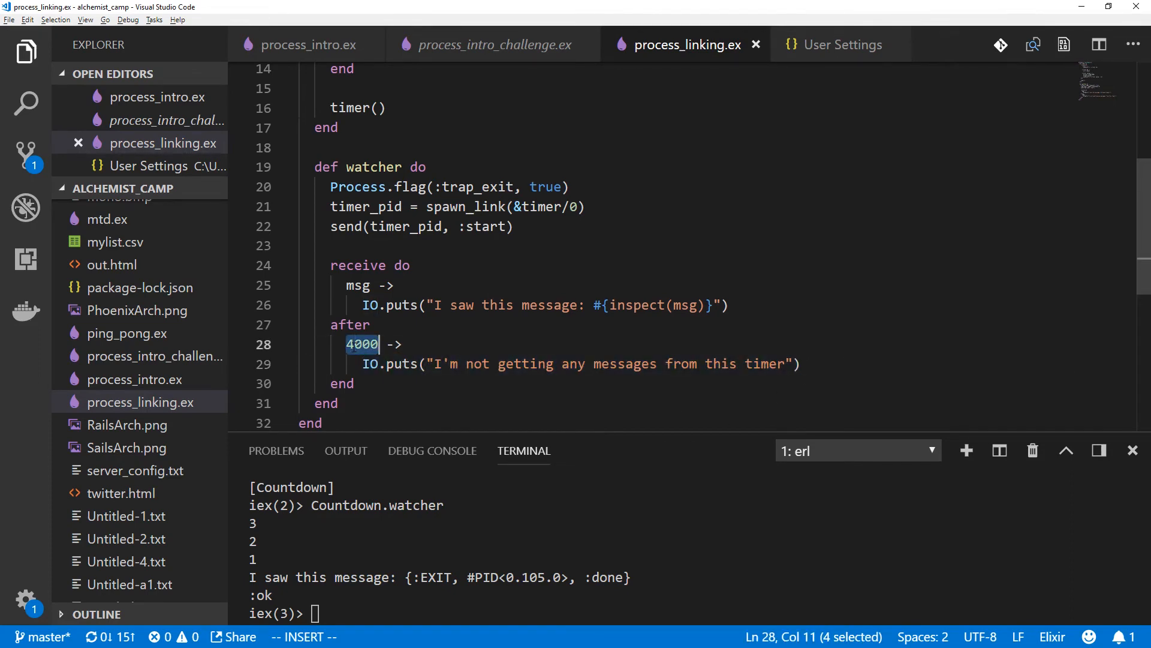
scroll(up, 3)
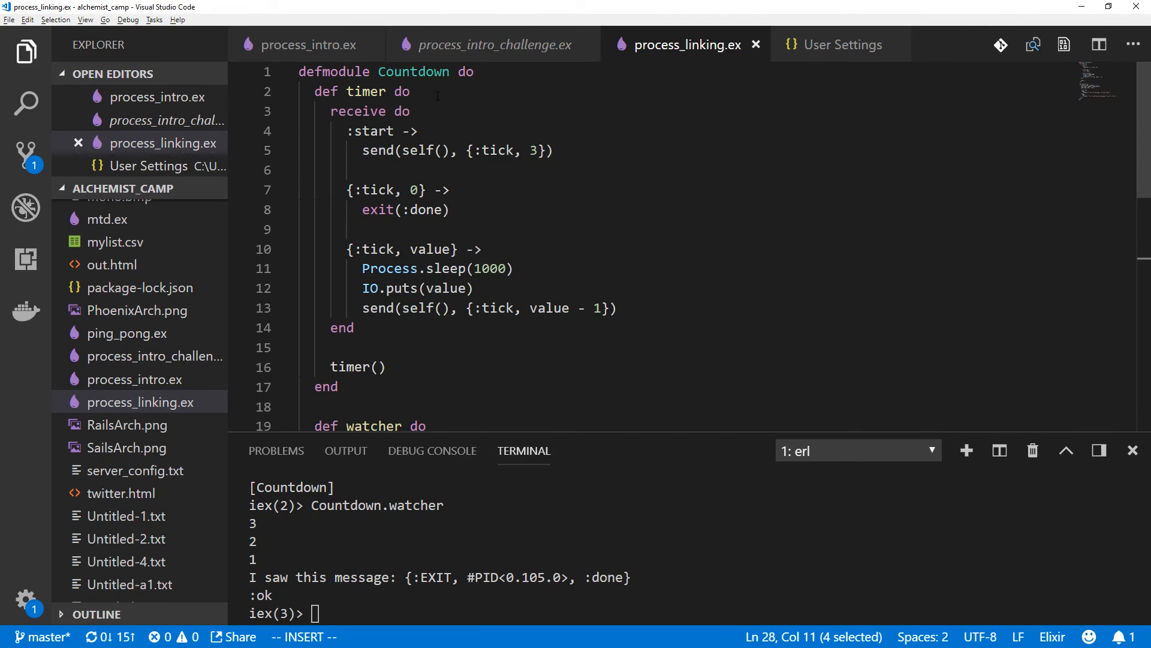
scroll(down, 3)
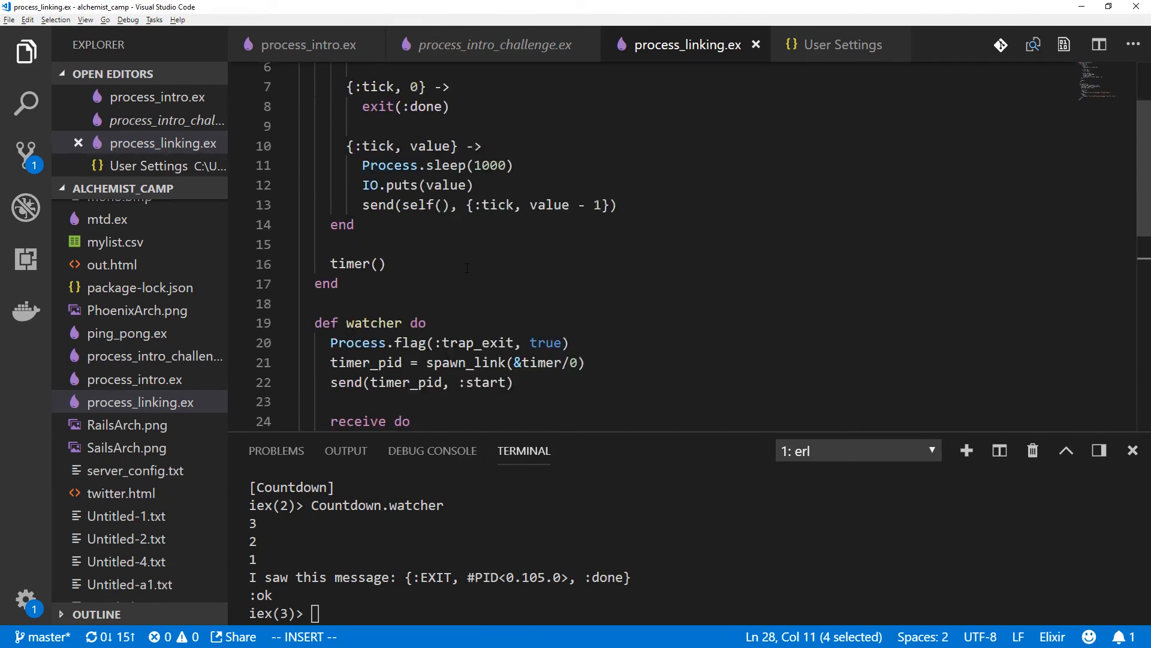
scroll(down, 3)
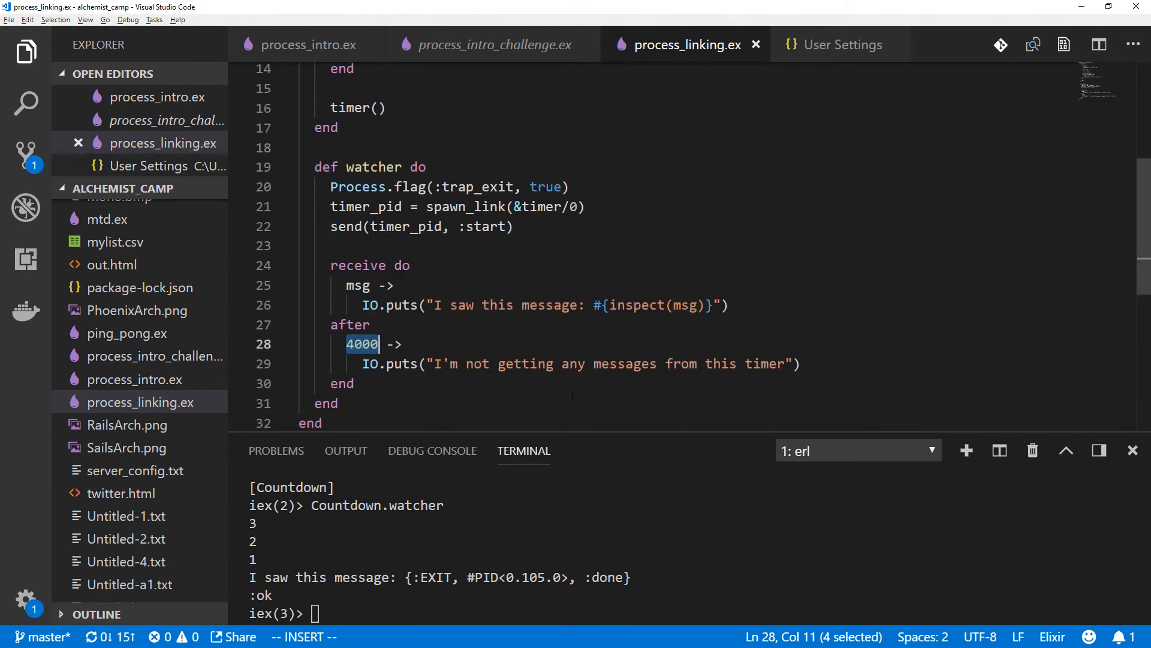
text(500)
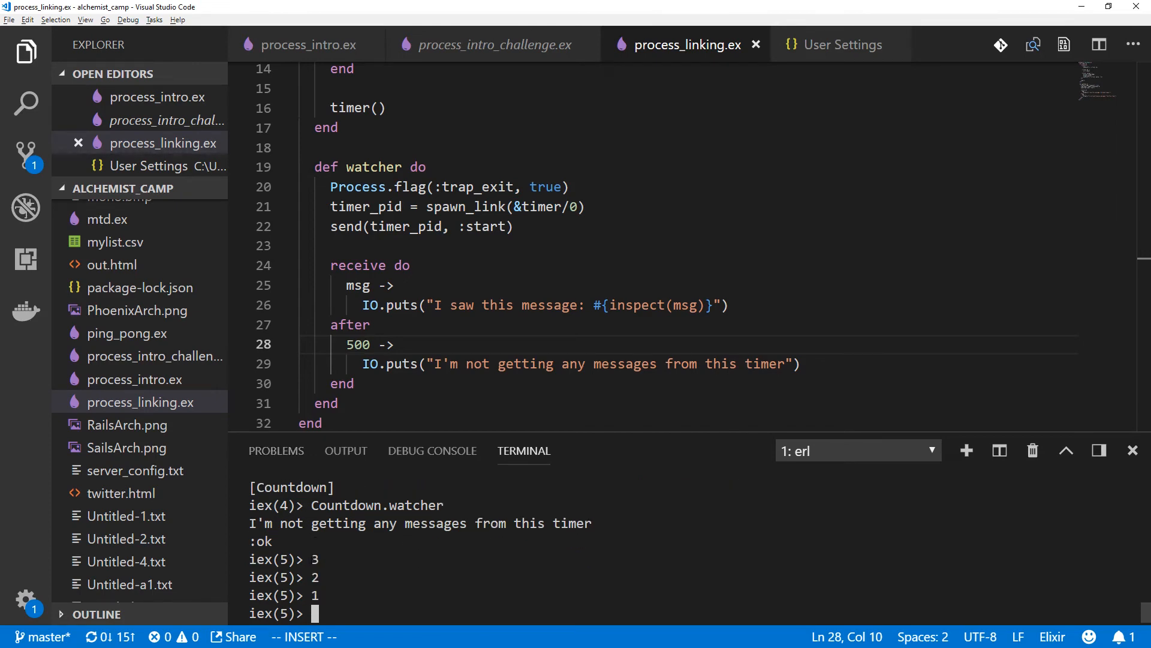
mouse_move(418, 630)
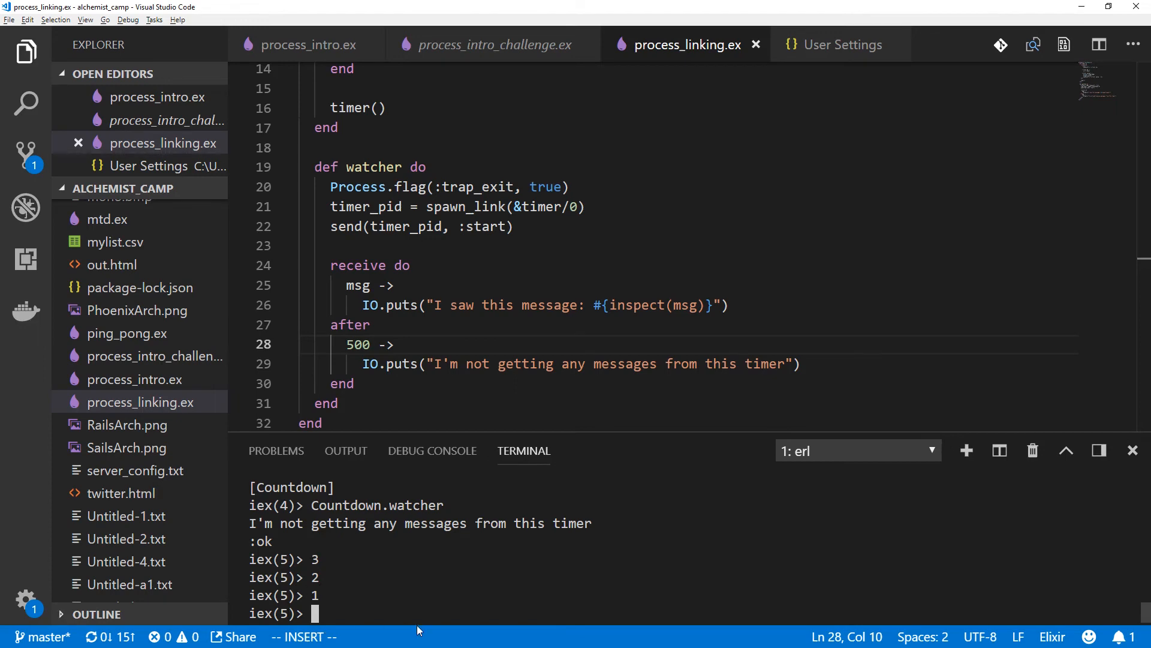
text(Countdown.watcher)
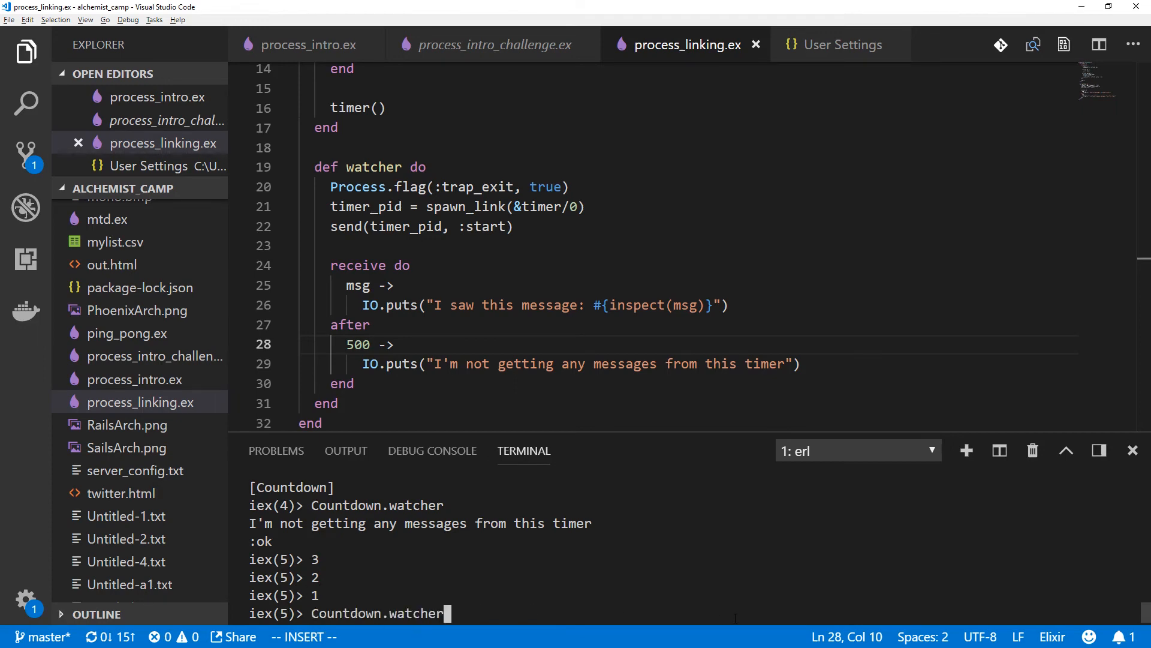
key(Return)
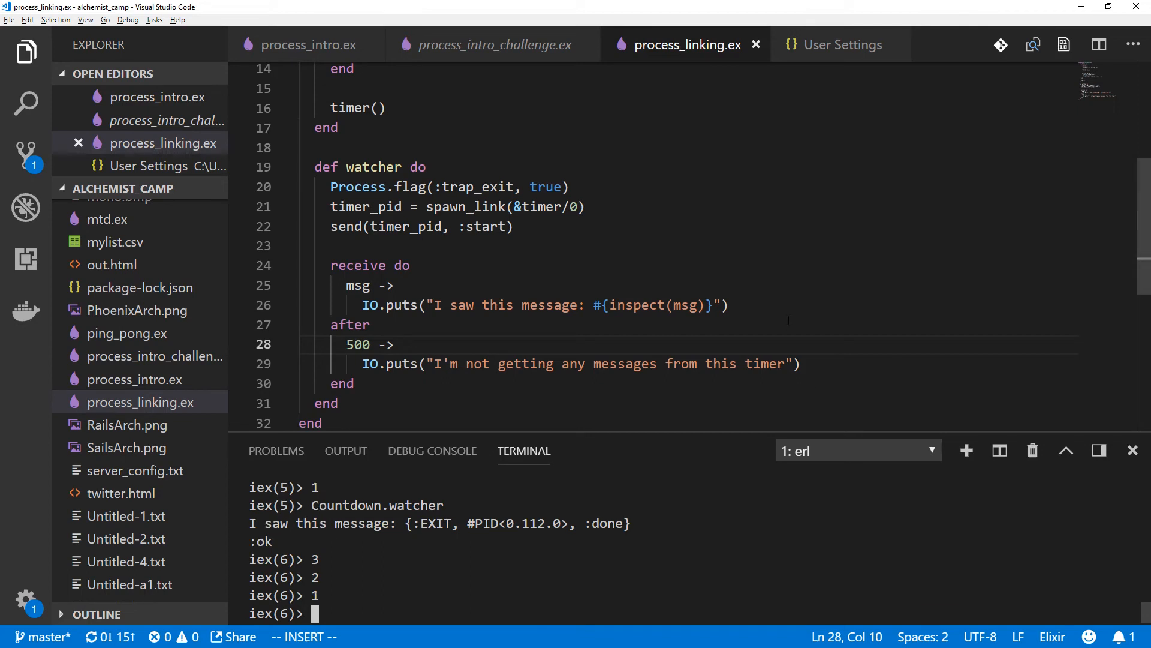
Comment out the Process.flag(:trap_exit, true) line, recompile, and run the watcher without trapping
click(359, 186)
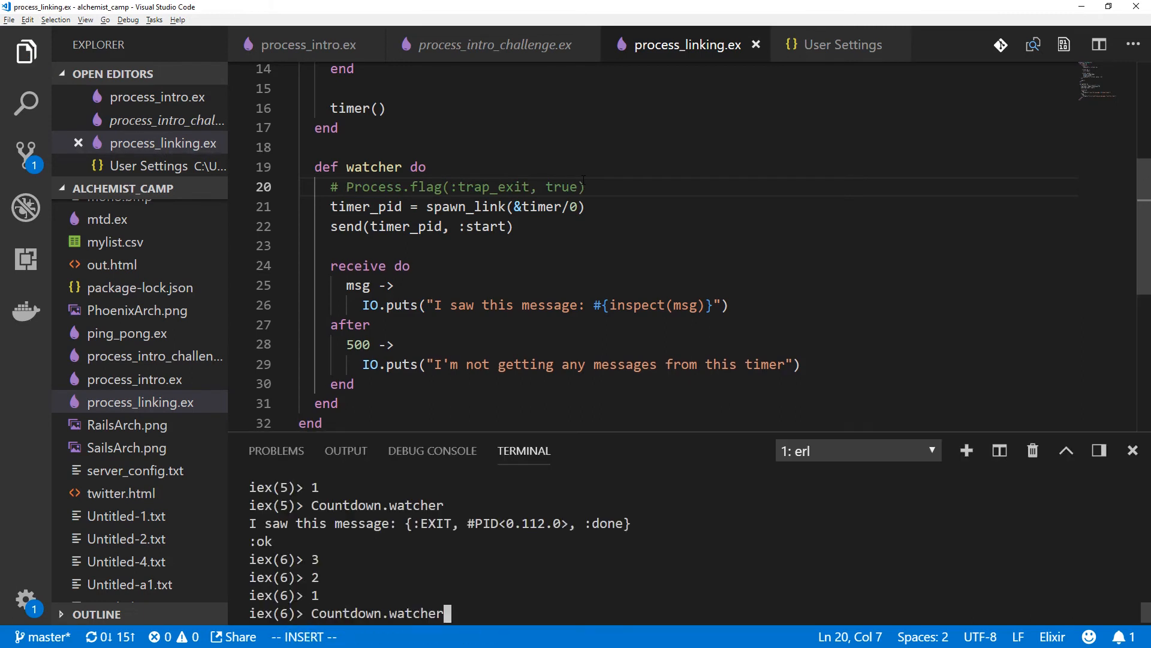
key(Return)
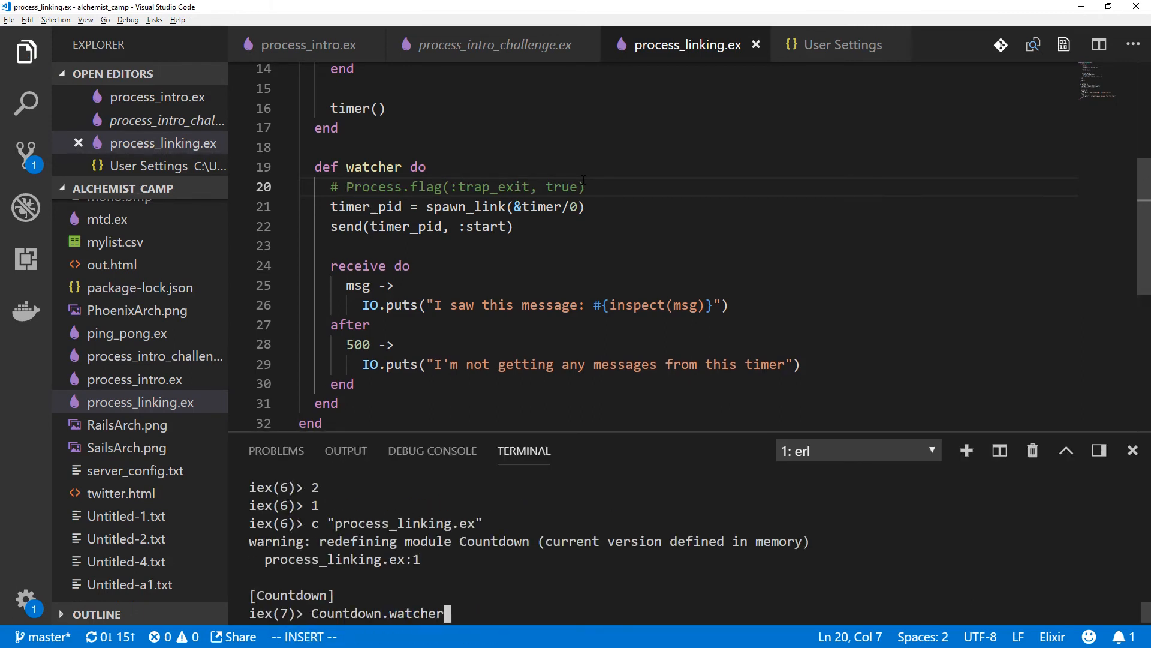
key(Return)
text(iex)
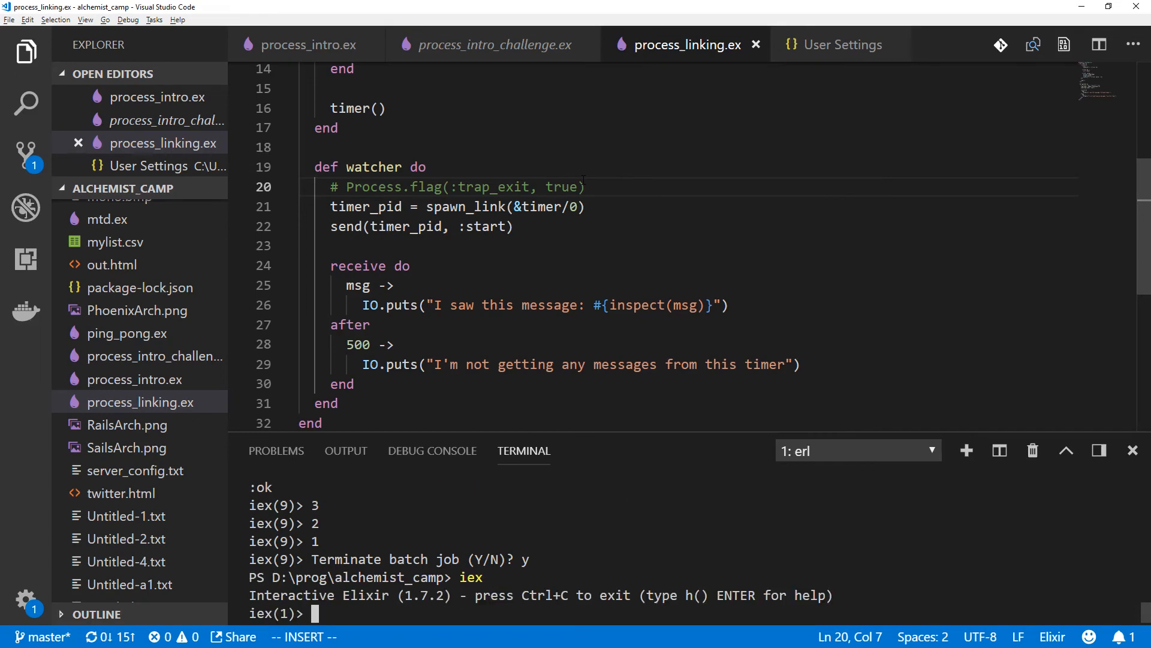
In a fresh IEx, compile process_linking.ex and run Countdown.watcher until the shell exits with :done
text(c "p)
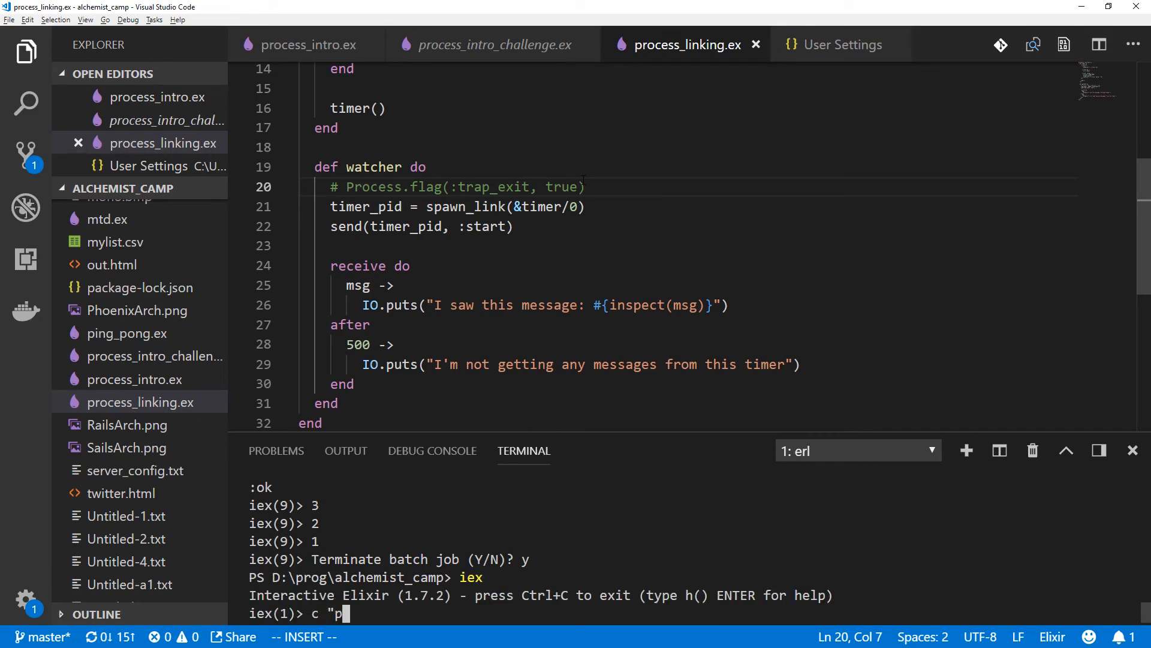
text(rocess_linking.ex)
text(Countdow)
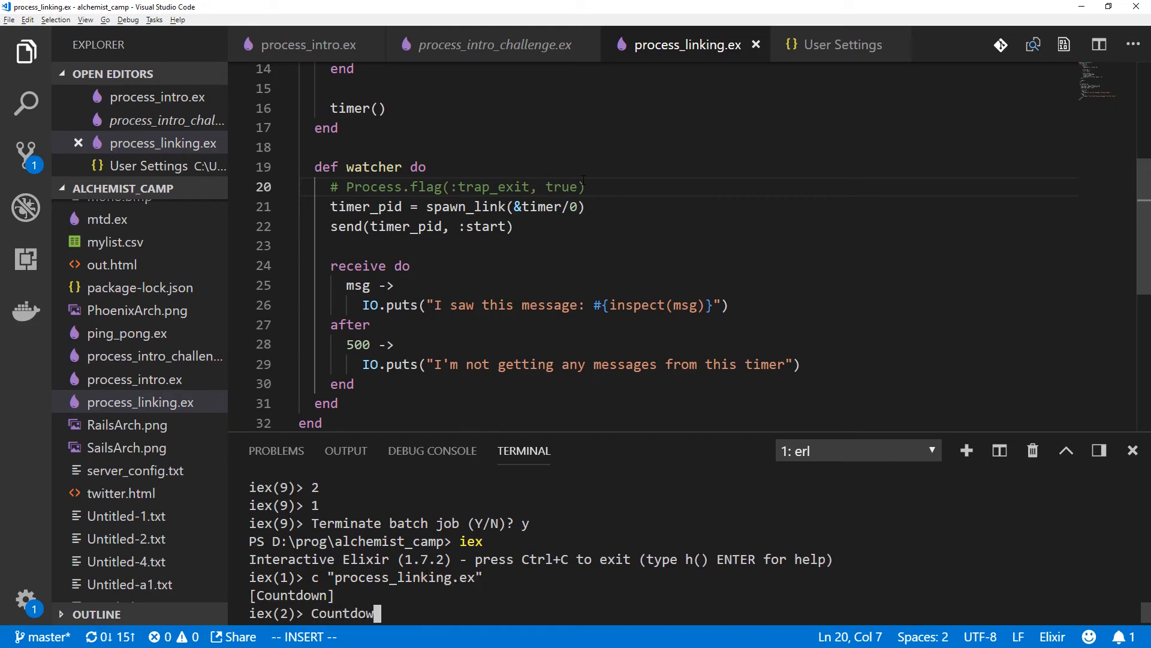
text(n.watcher)
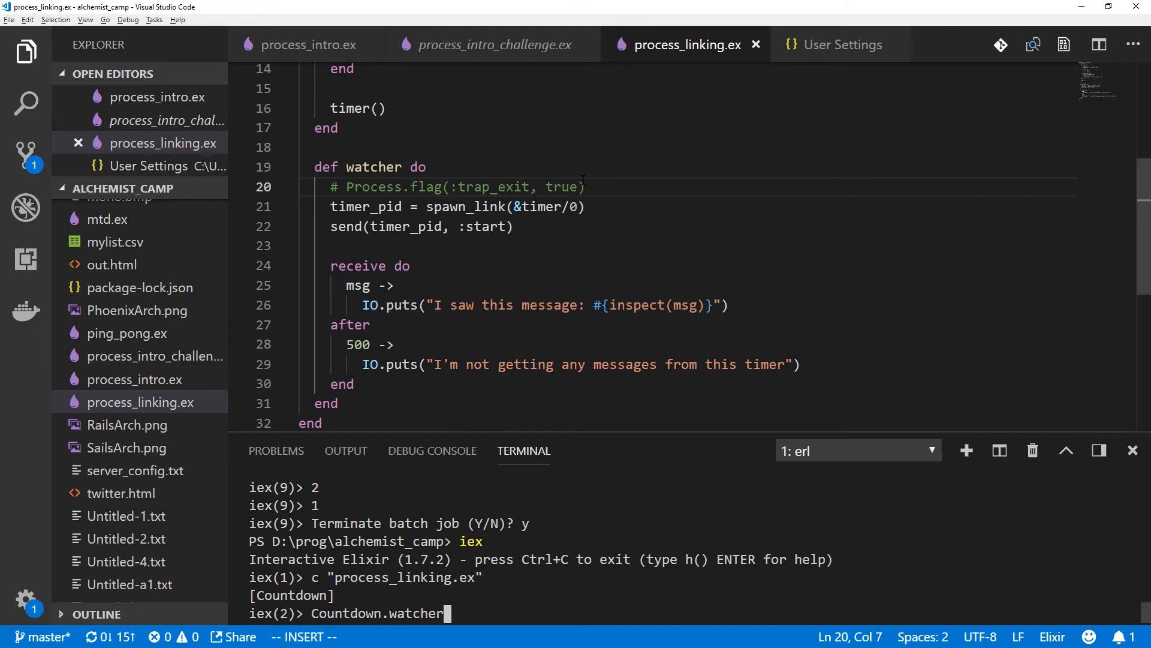
key(Return)
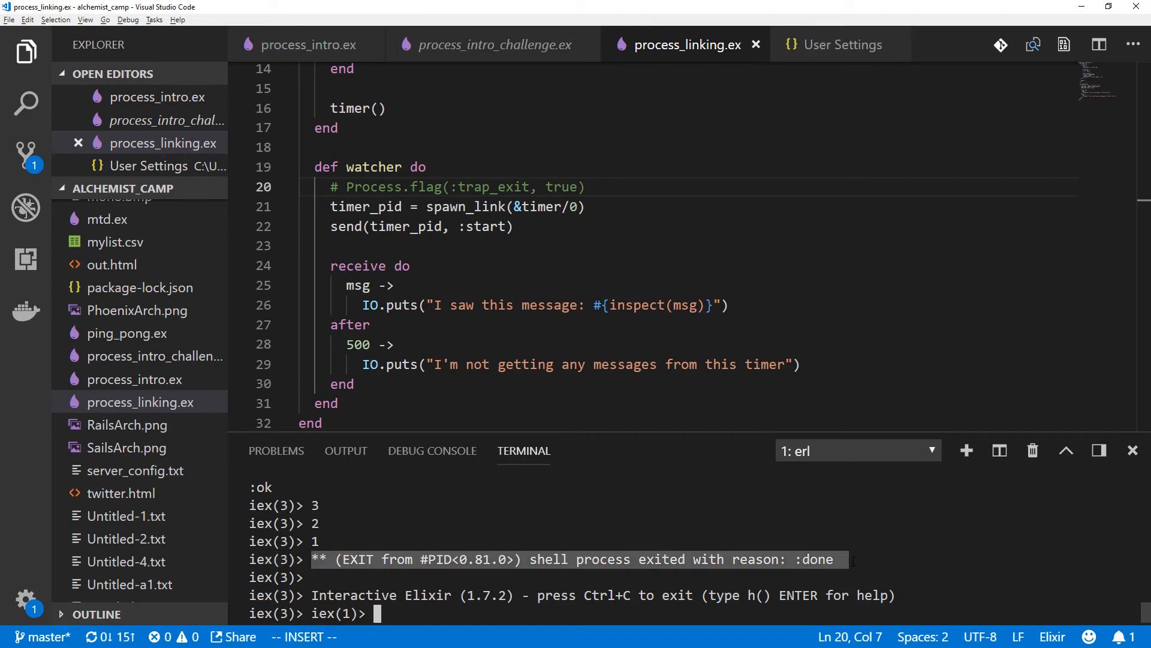
mouse_move(846, 469)
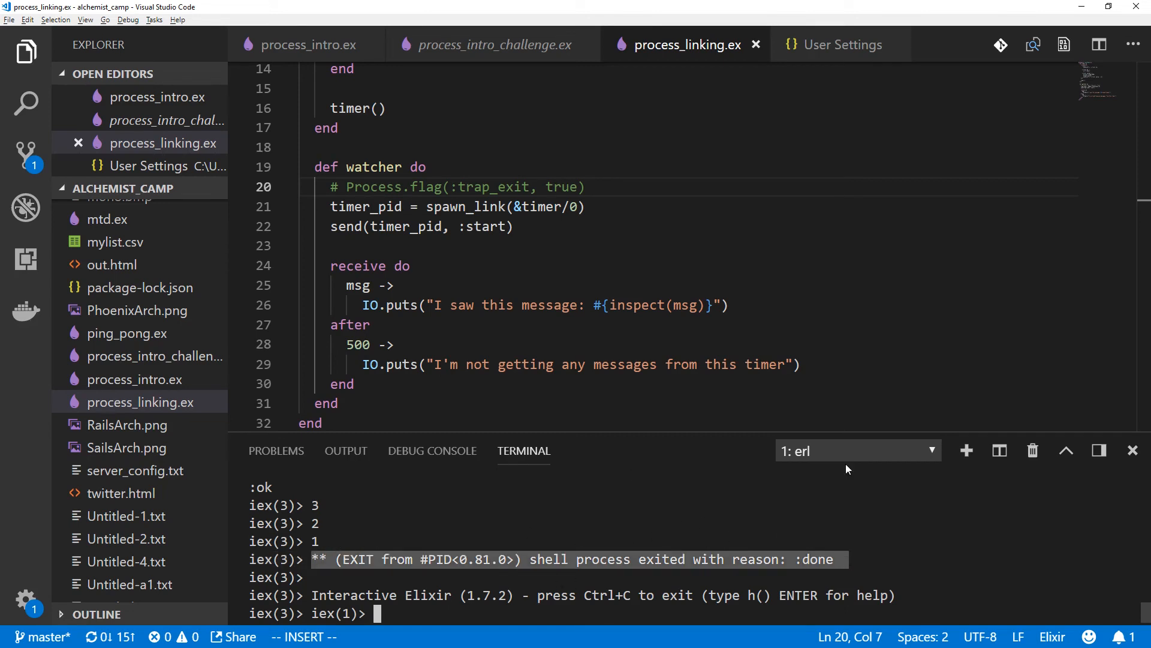
mouse_move(526, 287)
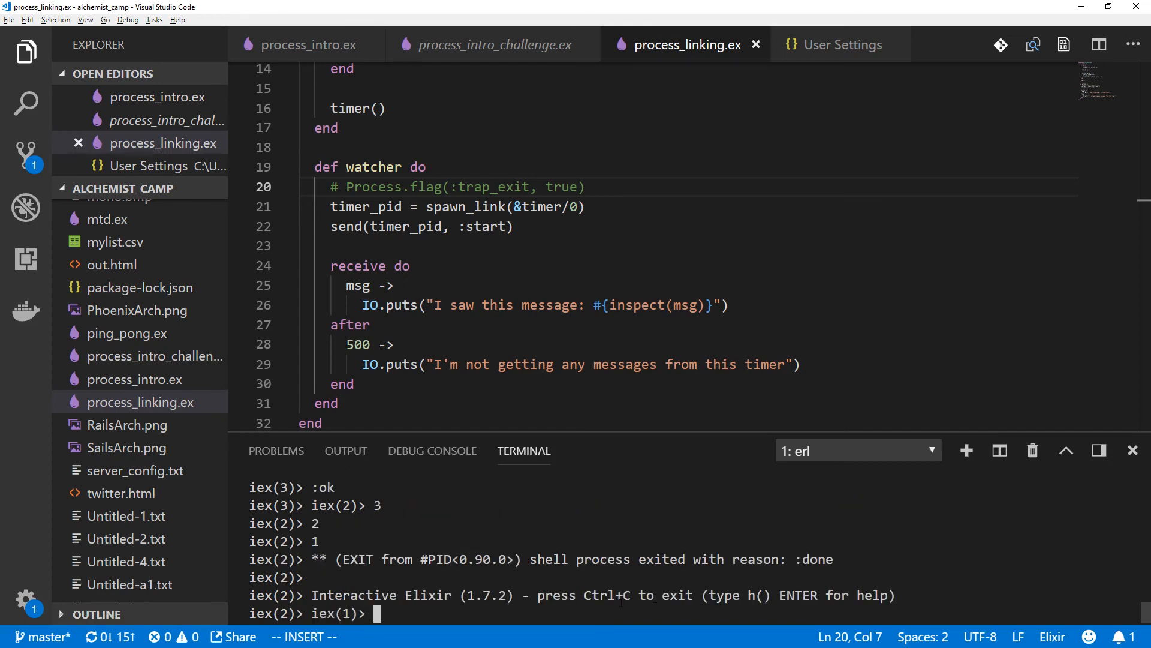
scroll(up, 3)
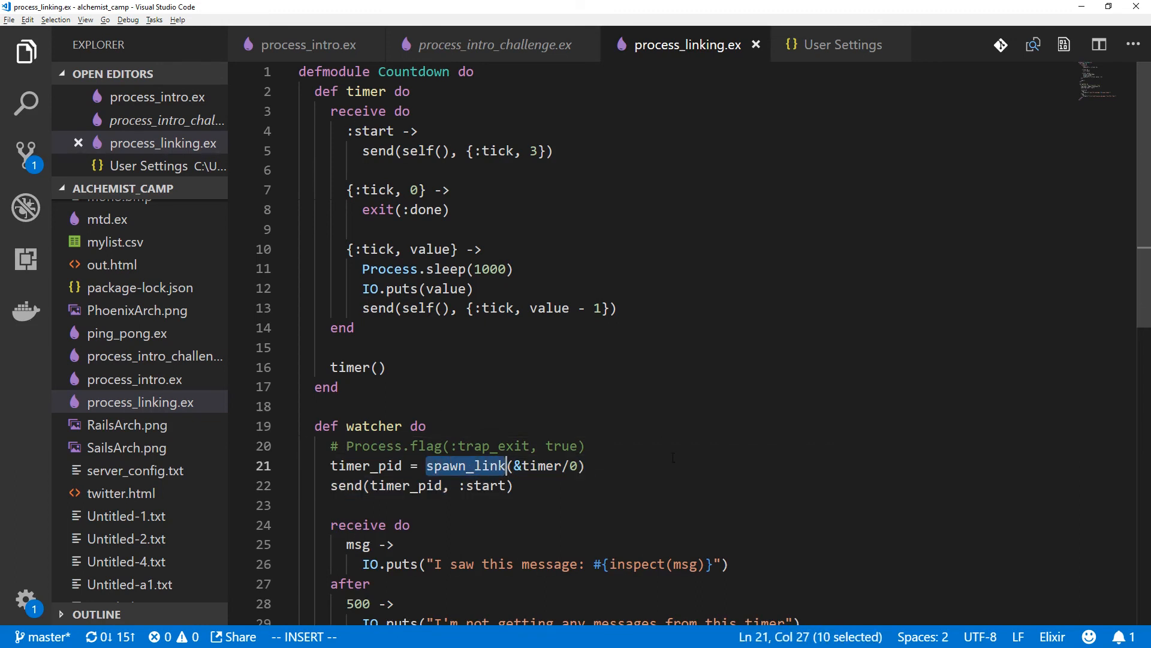
mouse_move(534, 487)
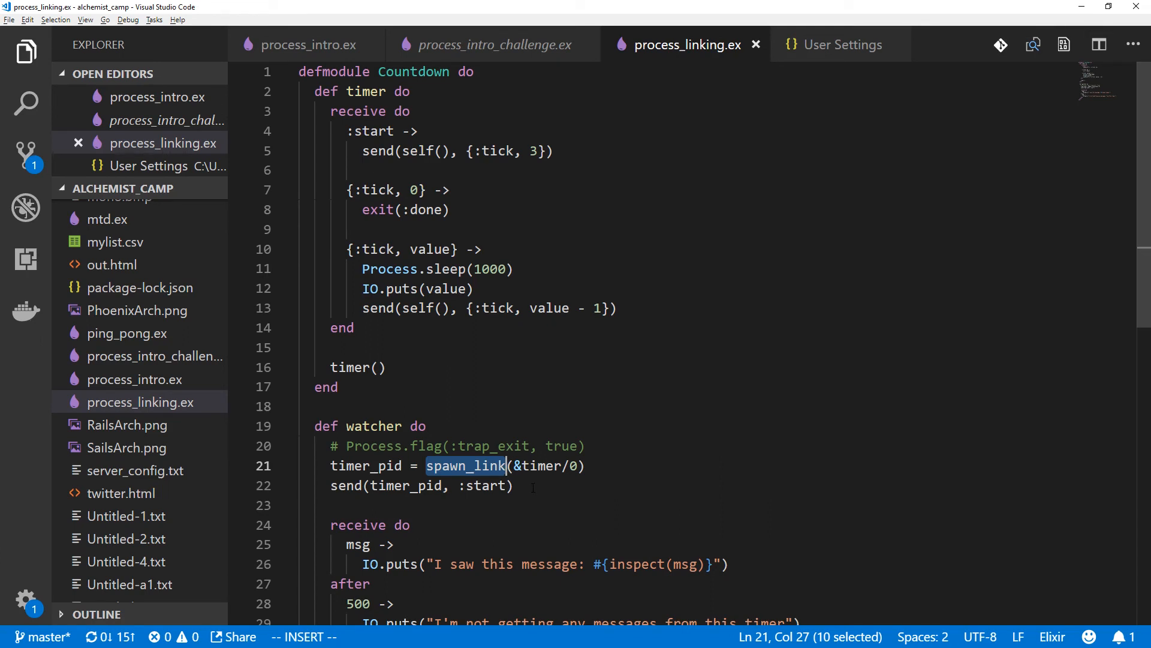